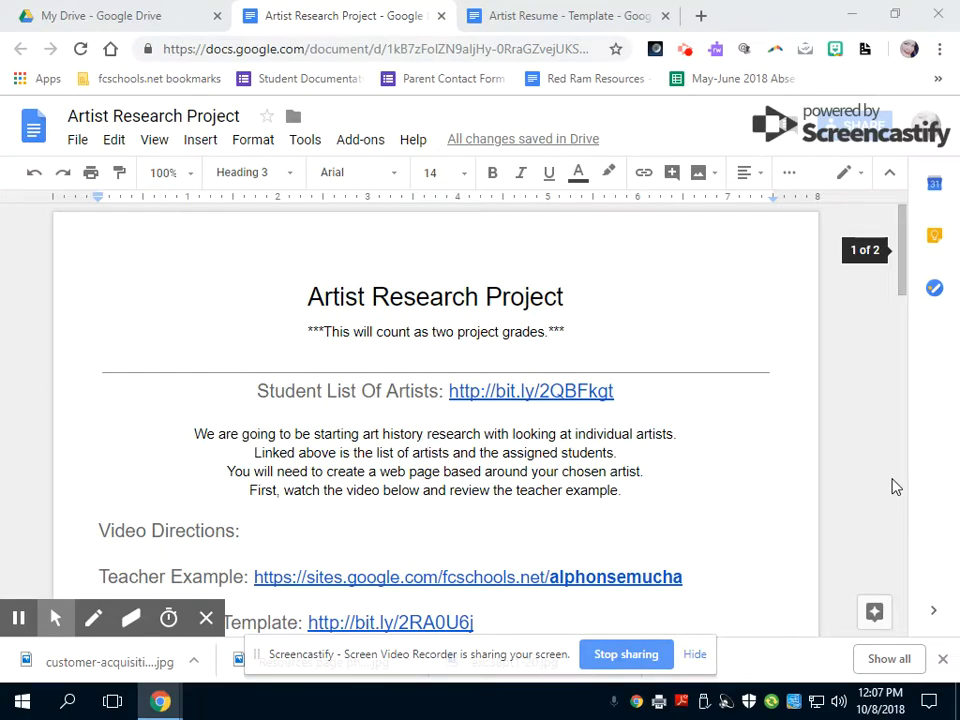
mouse_move(870, 448)
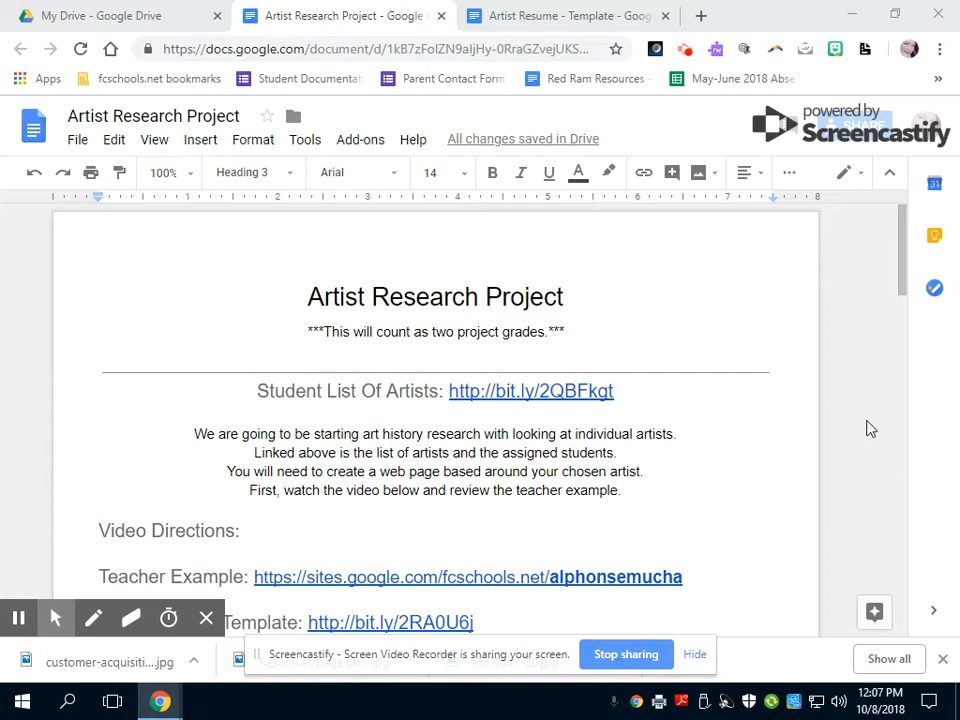
mouse_move(872, 414)
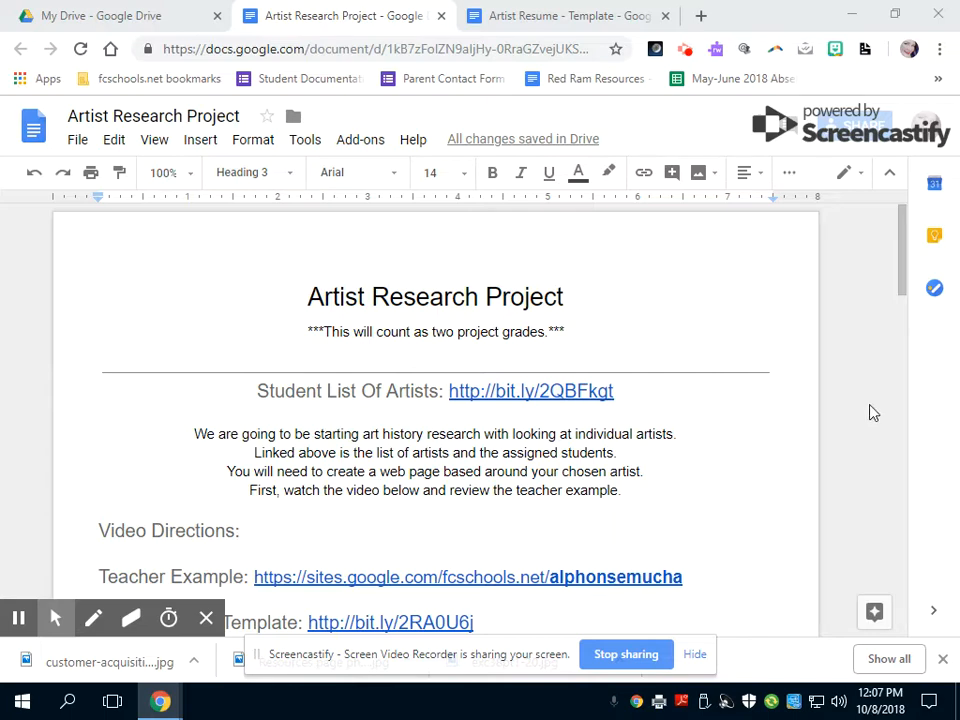
mouse_move(768, 384)
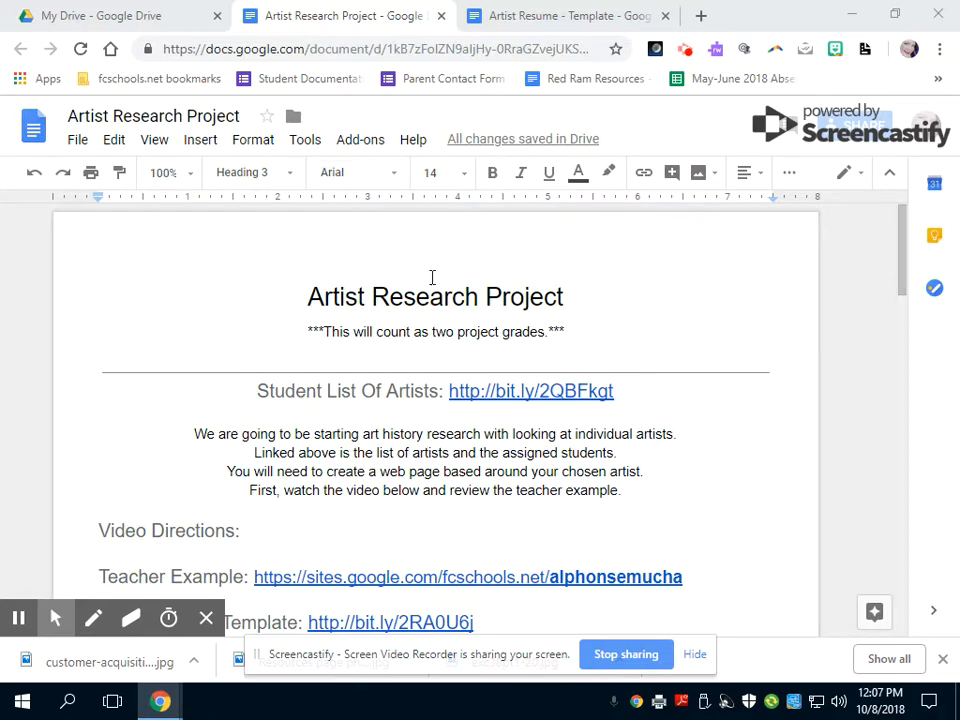
mouse_move(856, 408)
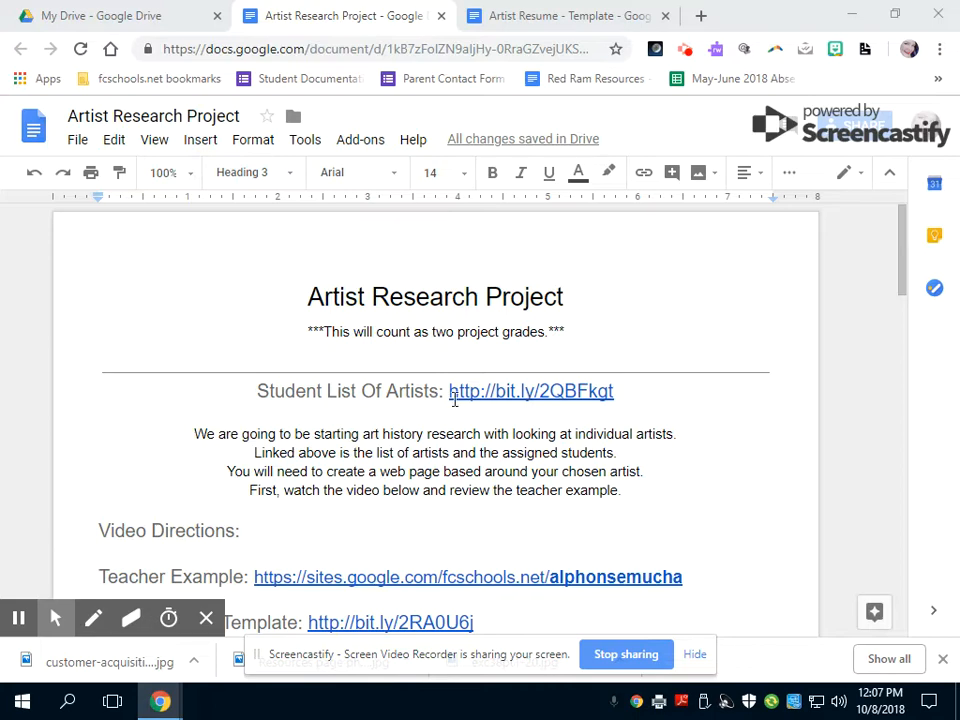
mouse_move(896, 444)
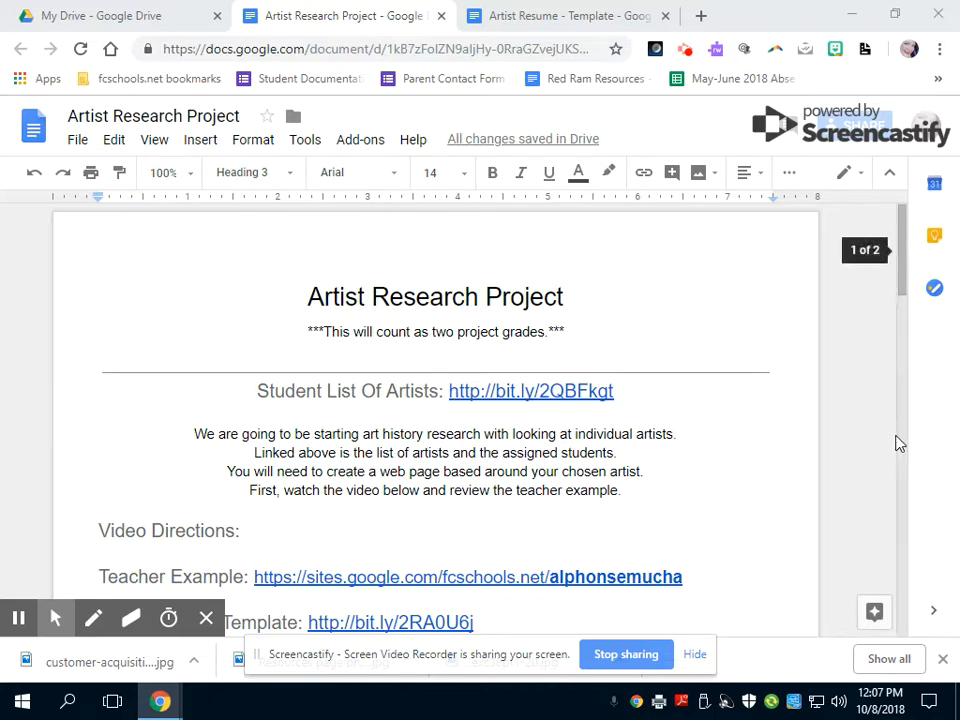
Step: Create a new blank Google Site from Drive's New > More menu
scroll(down, 3)
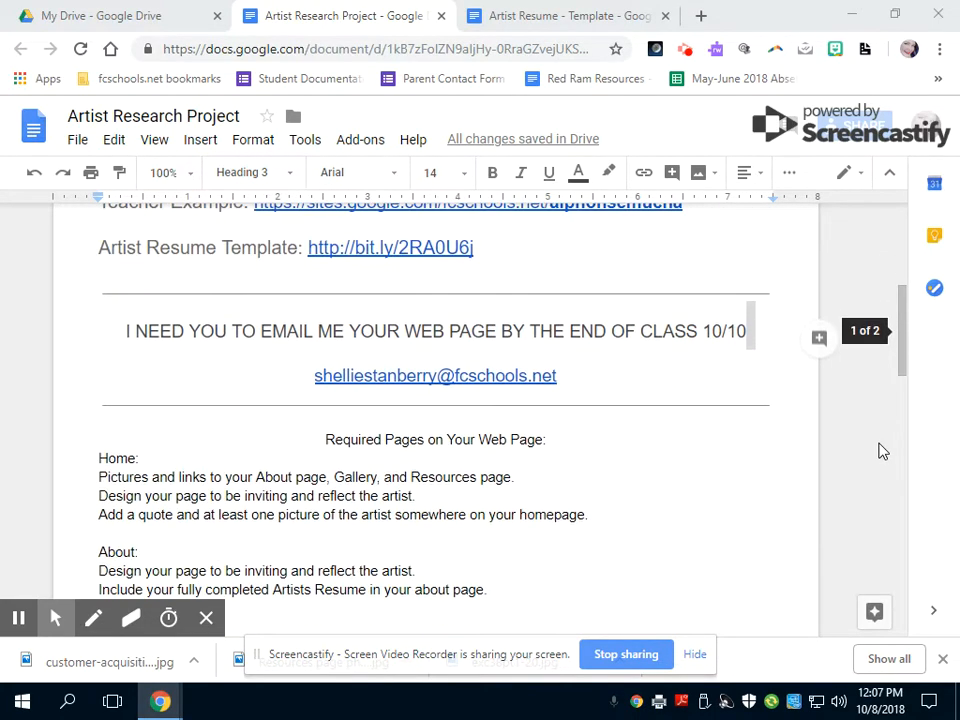
scroll(up, 3)
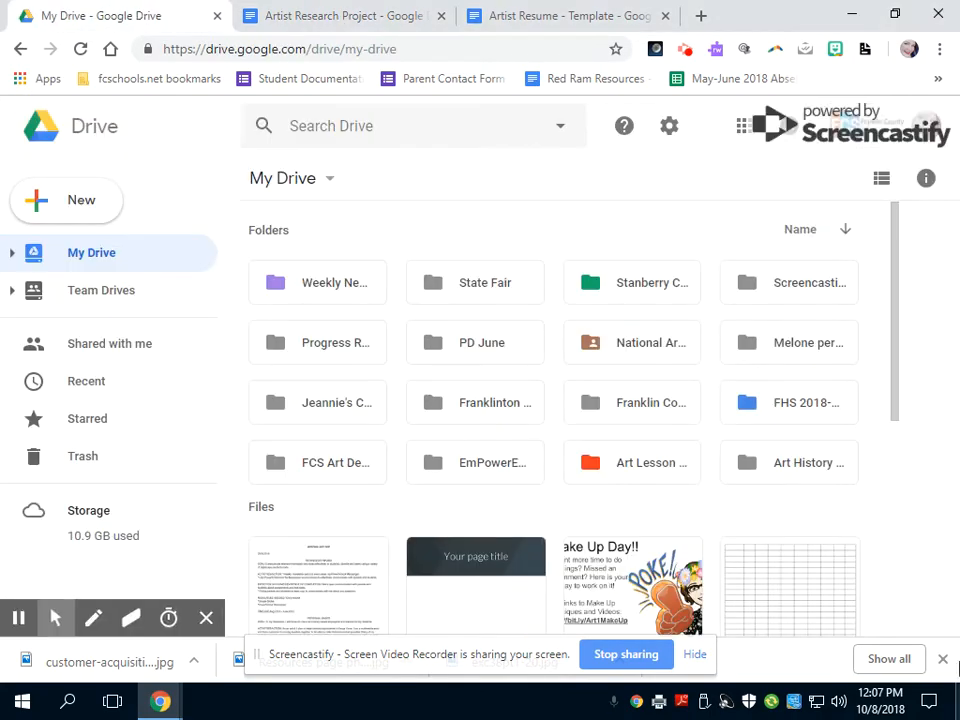
mouse_move(600, 244)
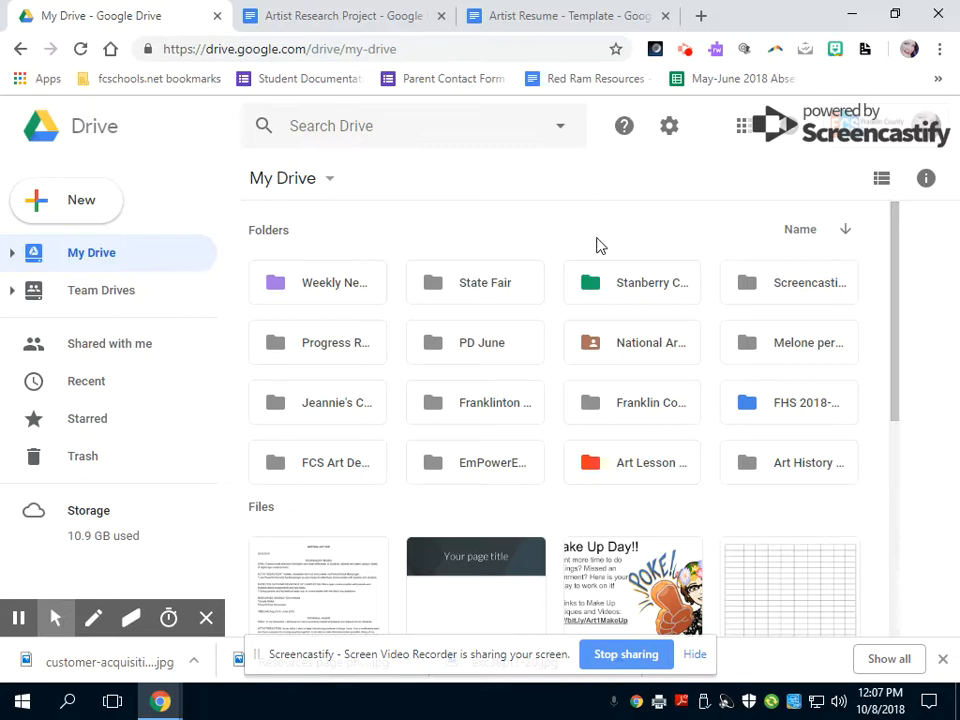
mouse_move(604, 400)
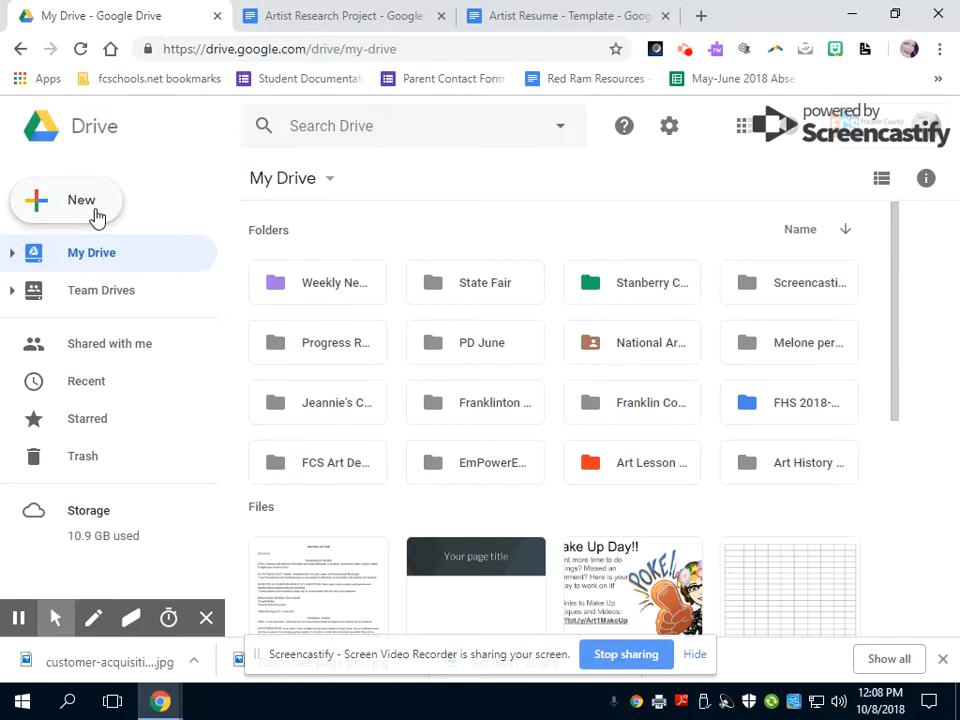
click(66, 200)
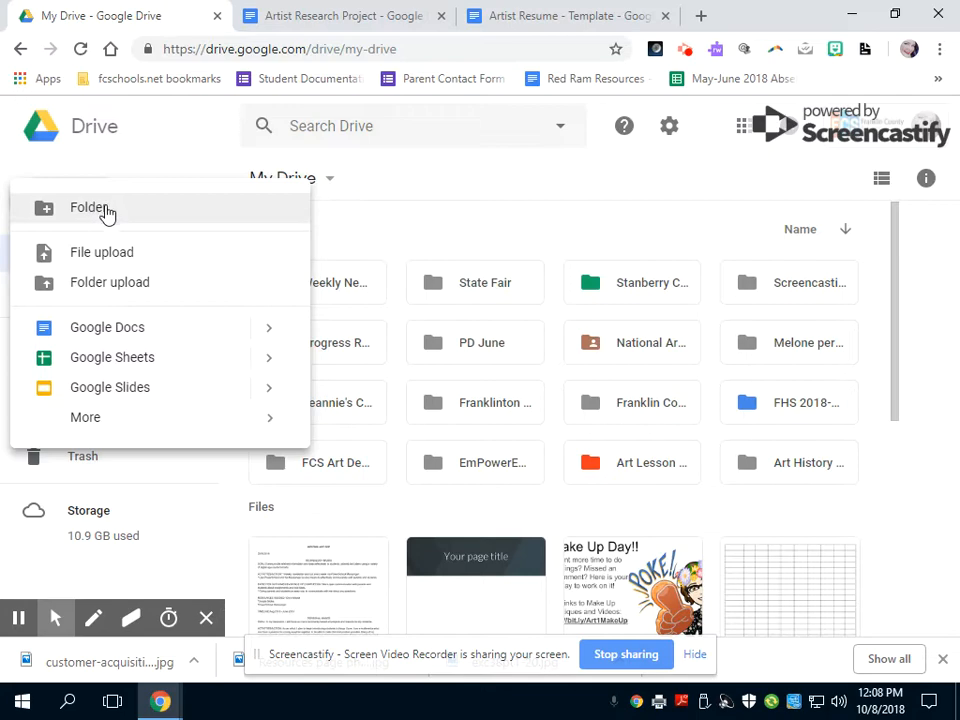
click(84, 418)
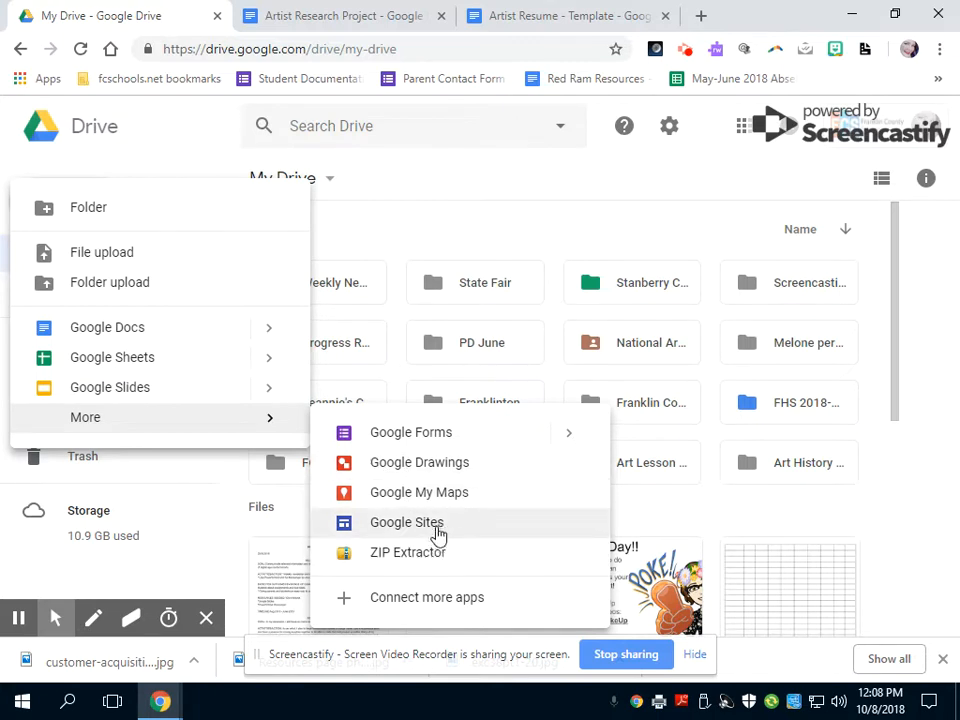
click(408, 522)
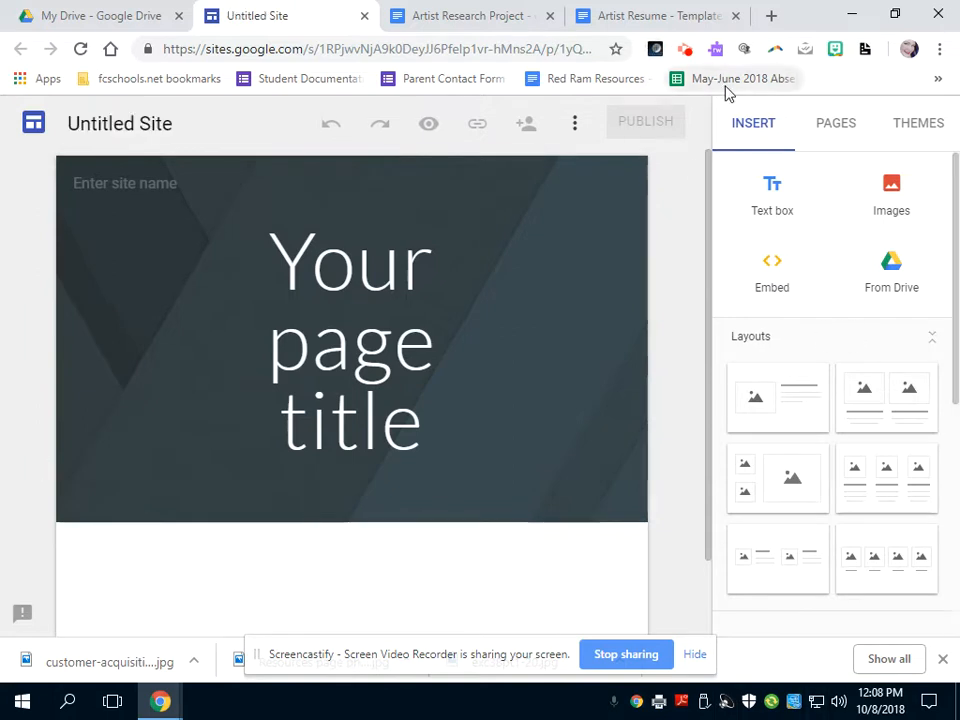
mouse_move(784, 248)
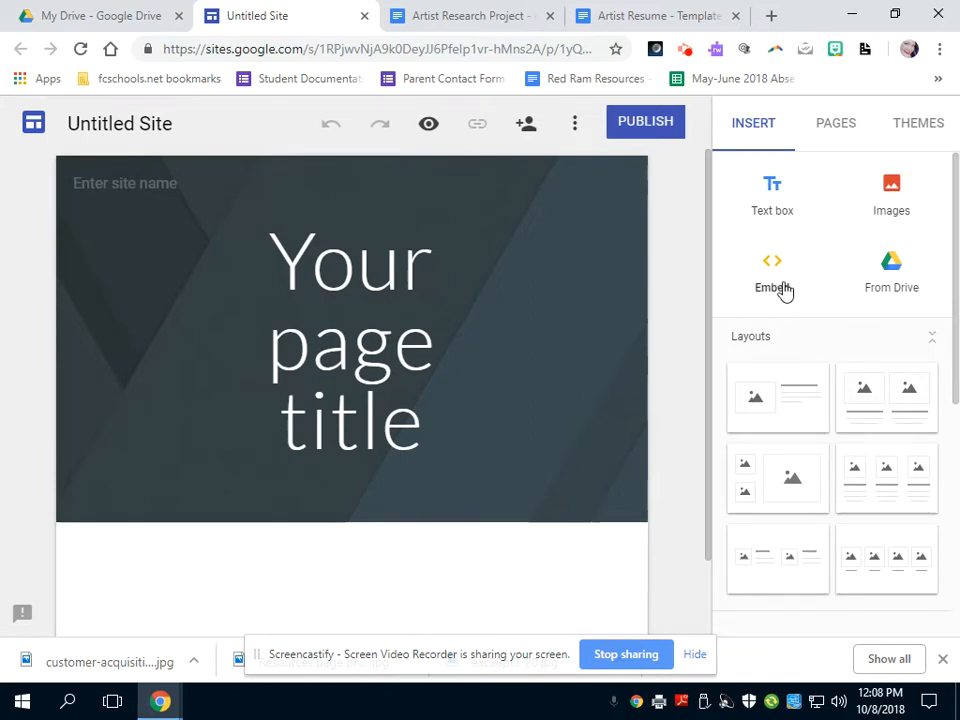
mouse_move(904, 304)
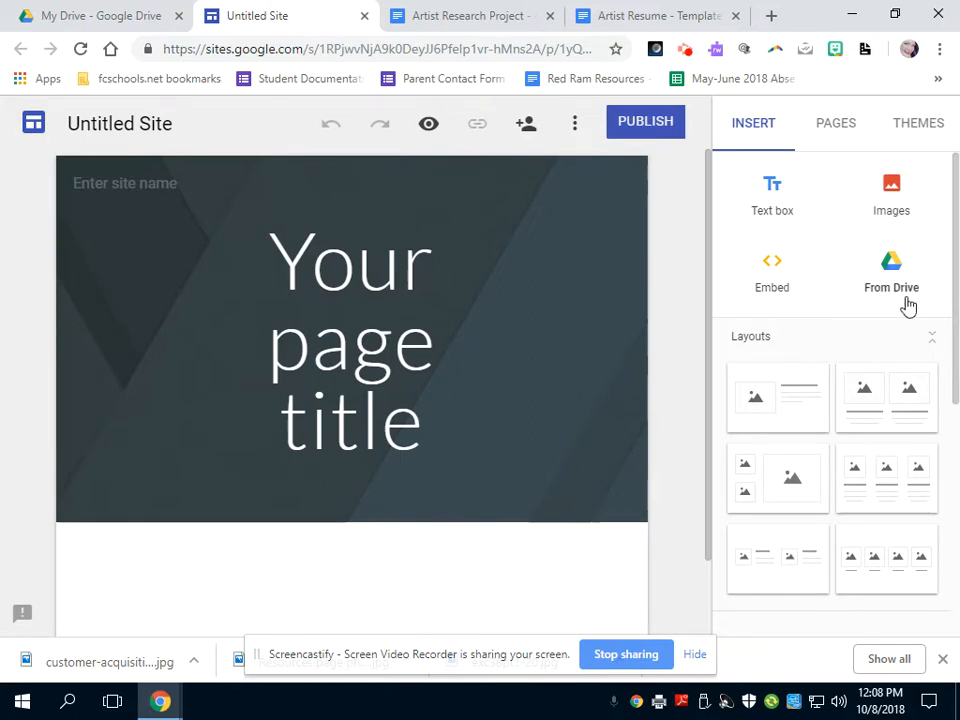
mouse_move(904, 234)
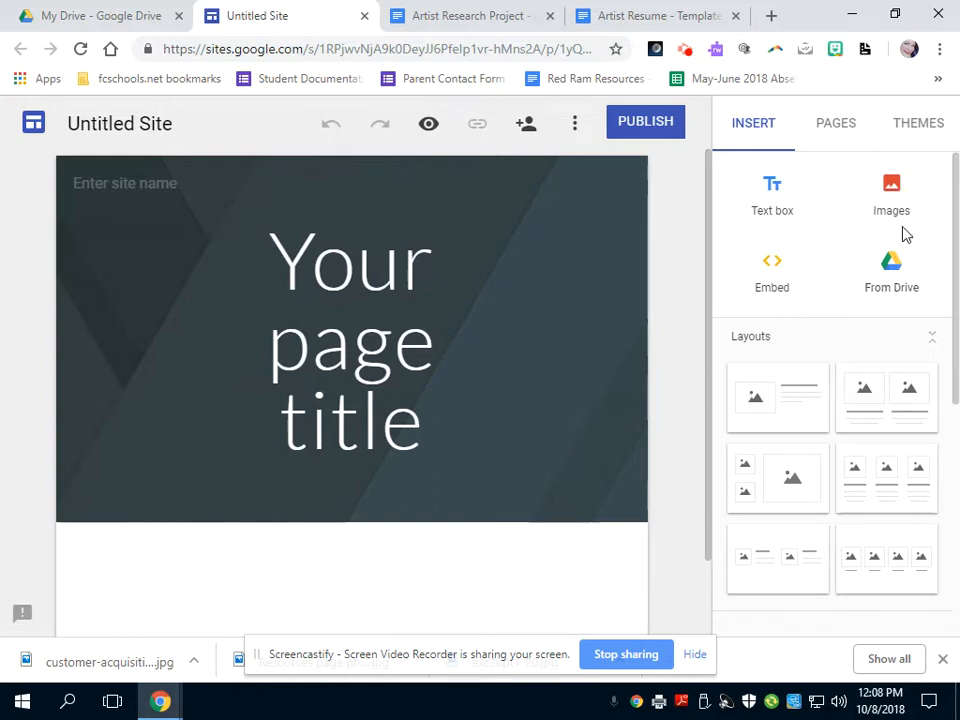
mouse_move(840, 560)
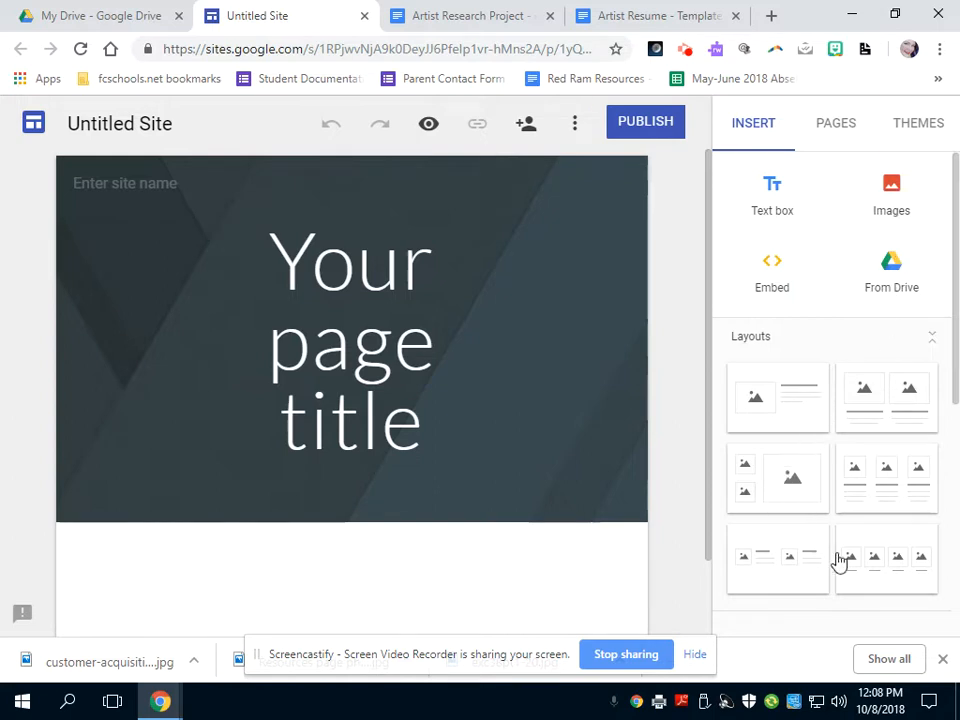
mouse_move(904, 548)
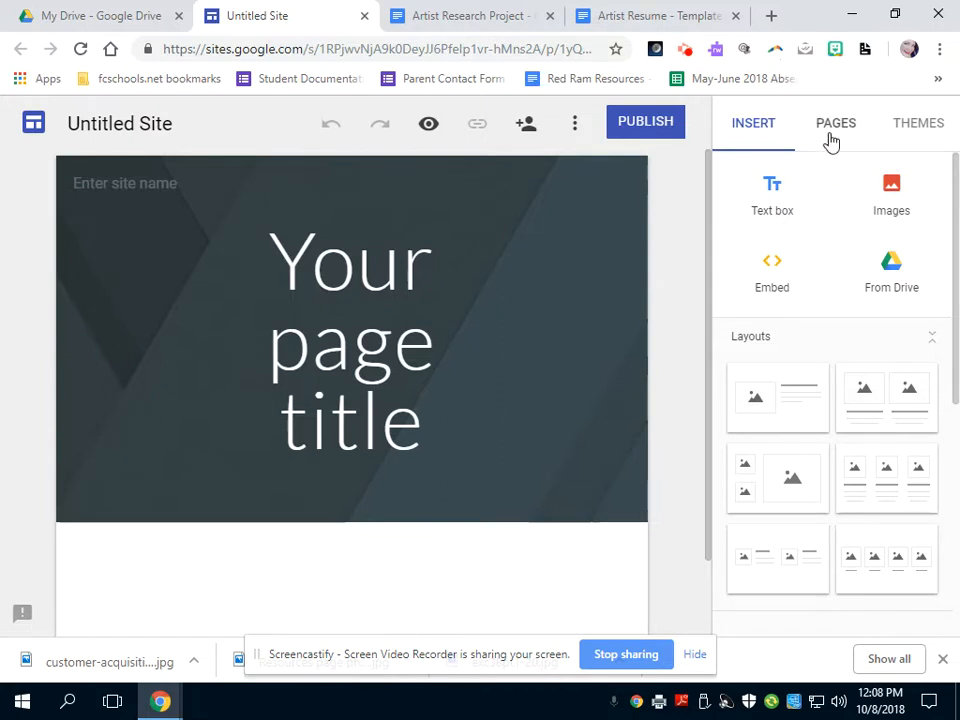
mouse_move(836, 136)
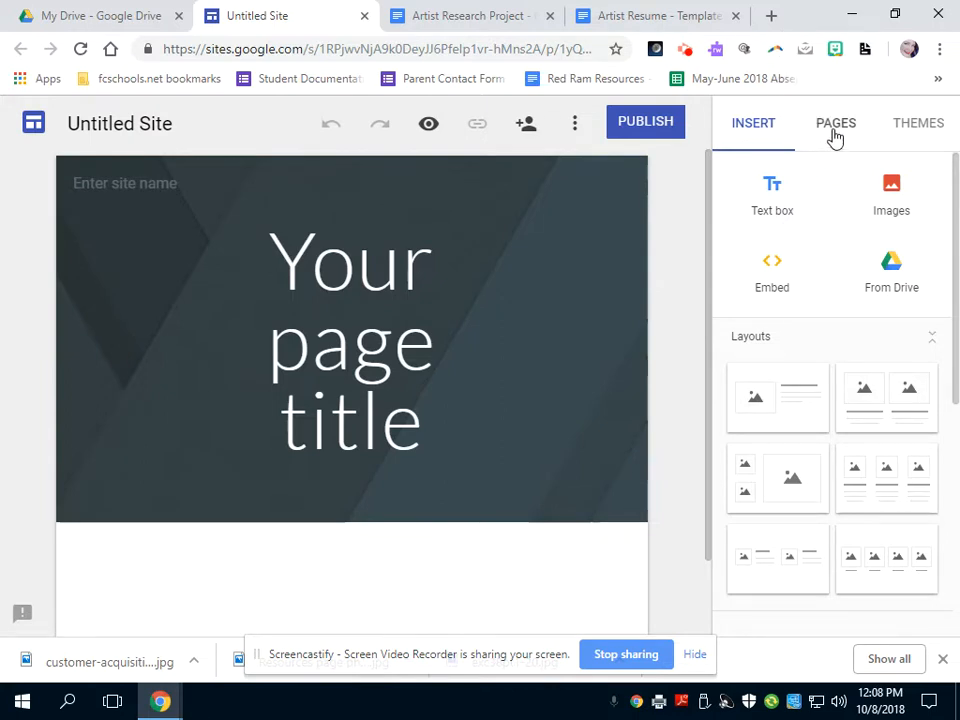
Step: Show the site's page list, which holds only the Home page
click(836, 122)
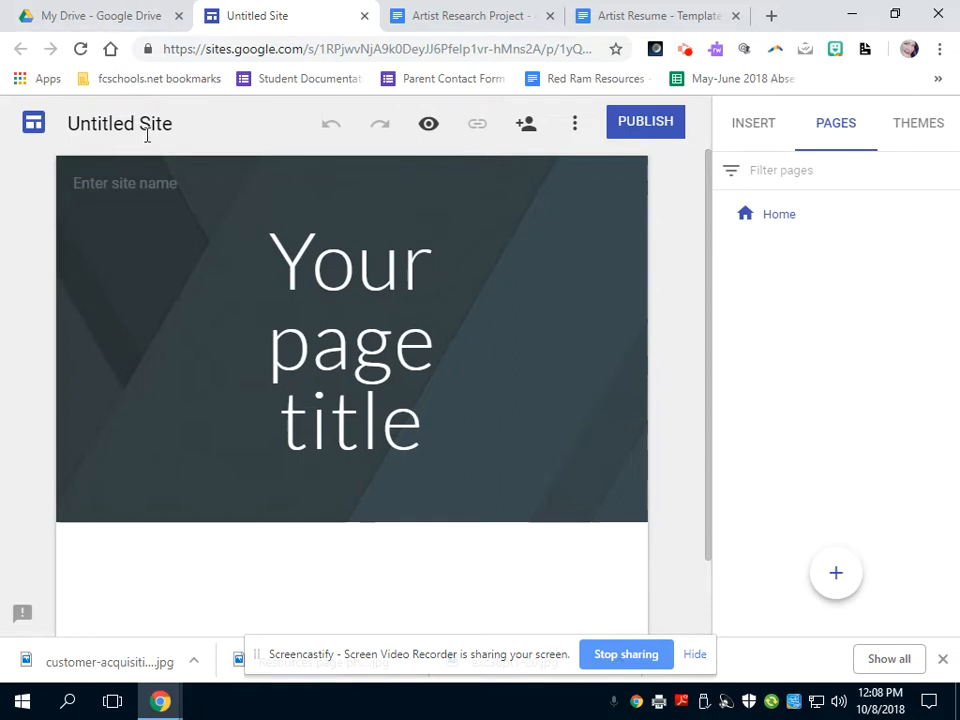
double_click(120, 124)
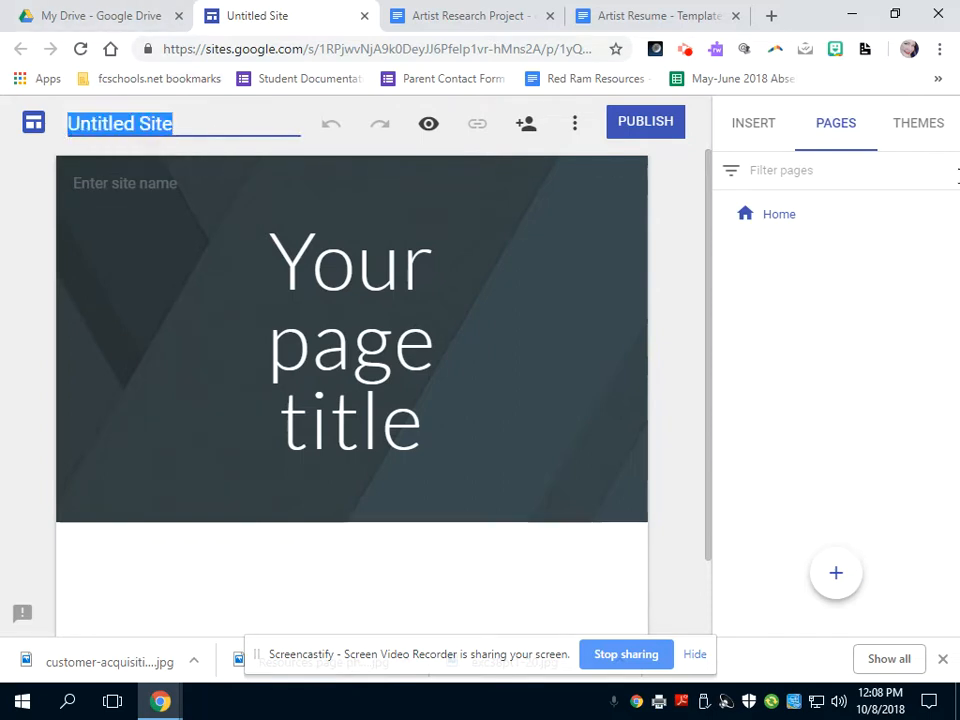
text(All)
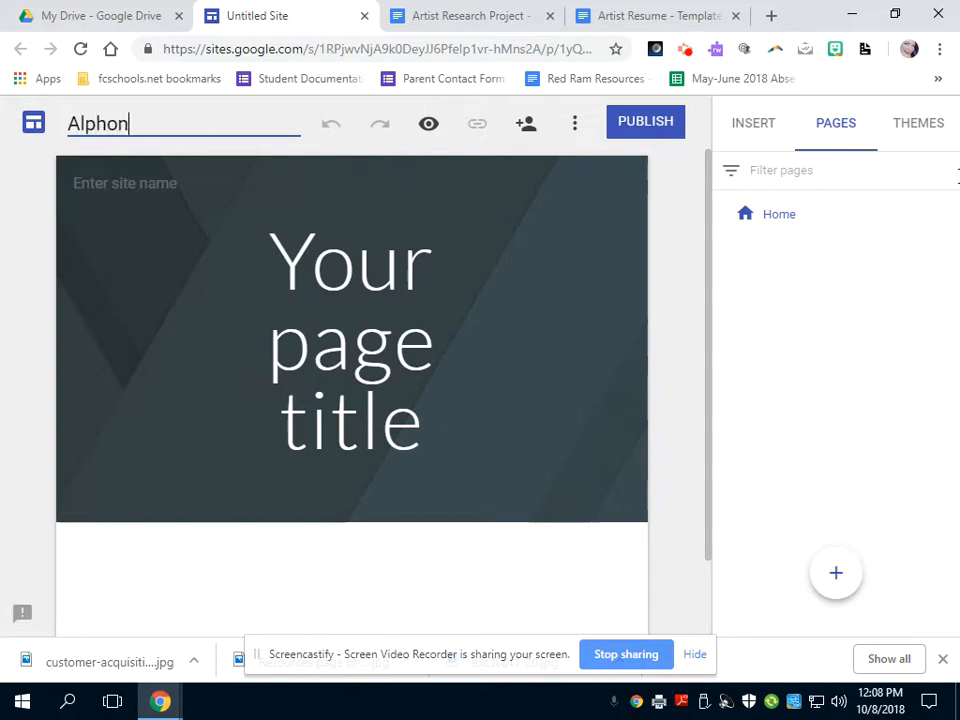
text(se)
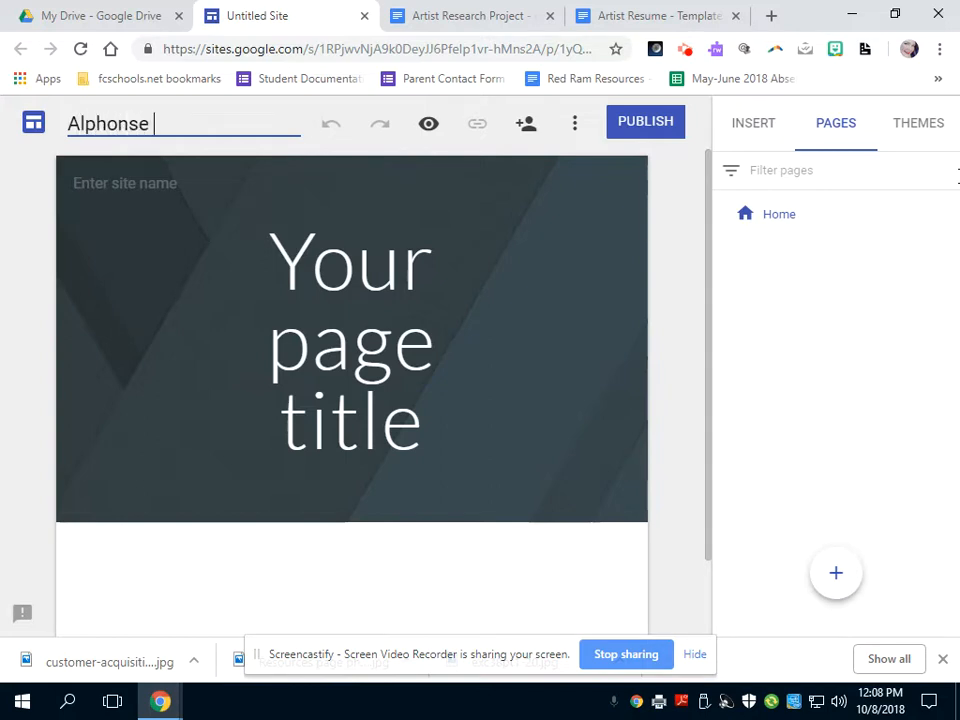
text(Mucha)
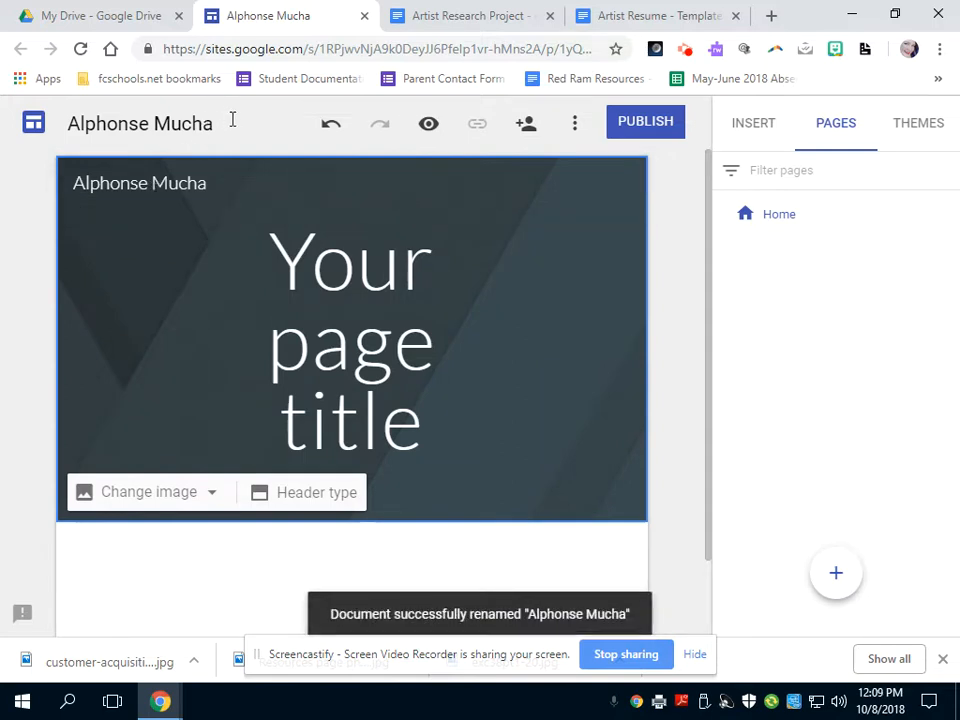
click(140, 124)
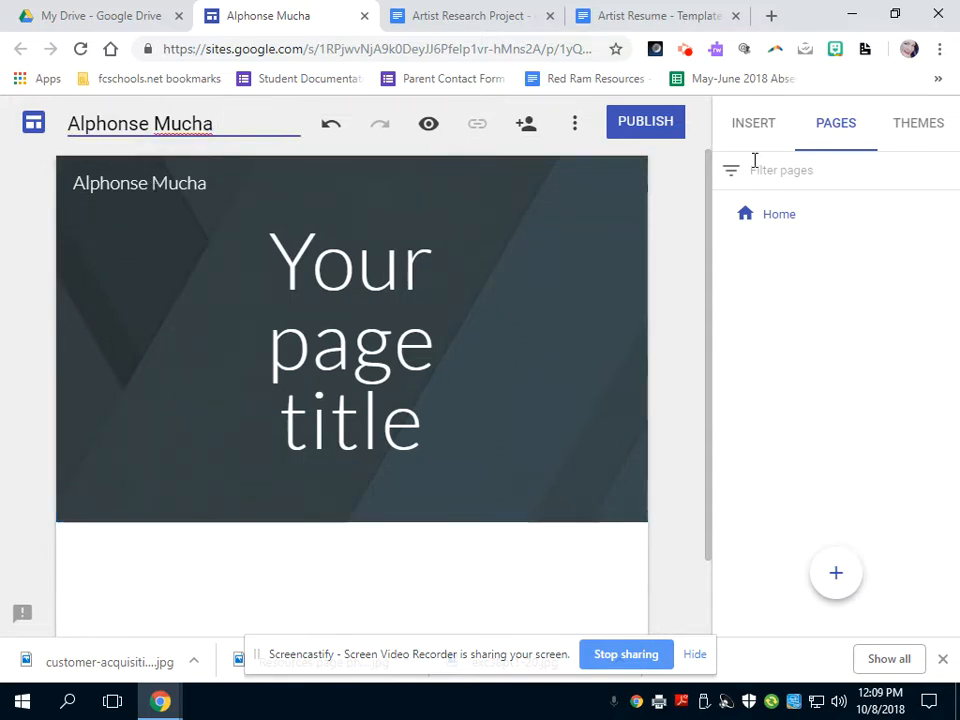
text(- S)
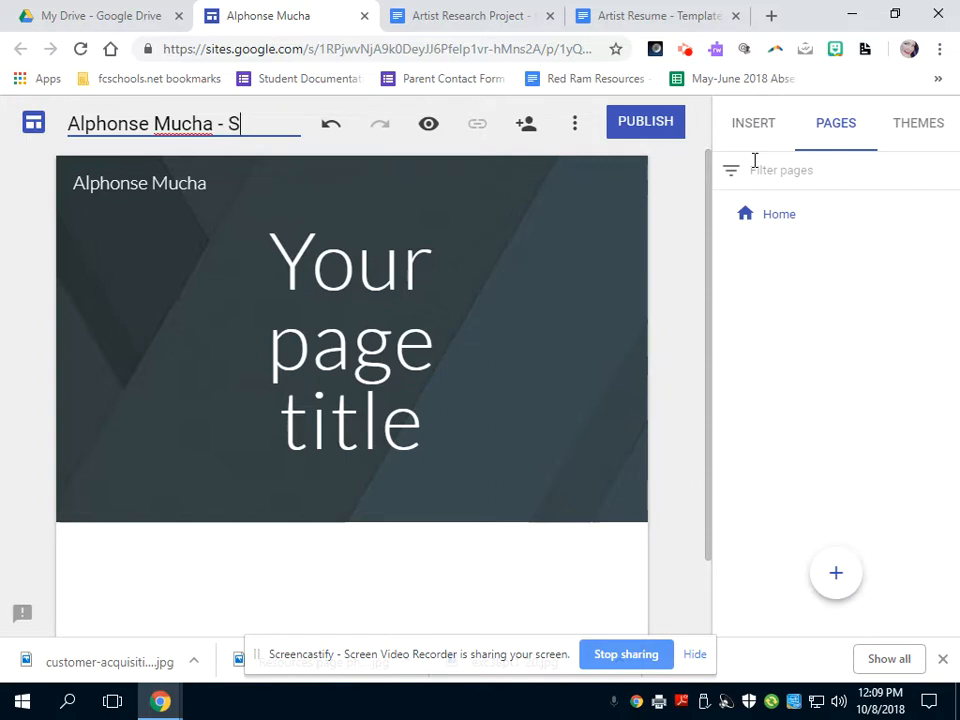
text(hellie S)
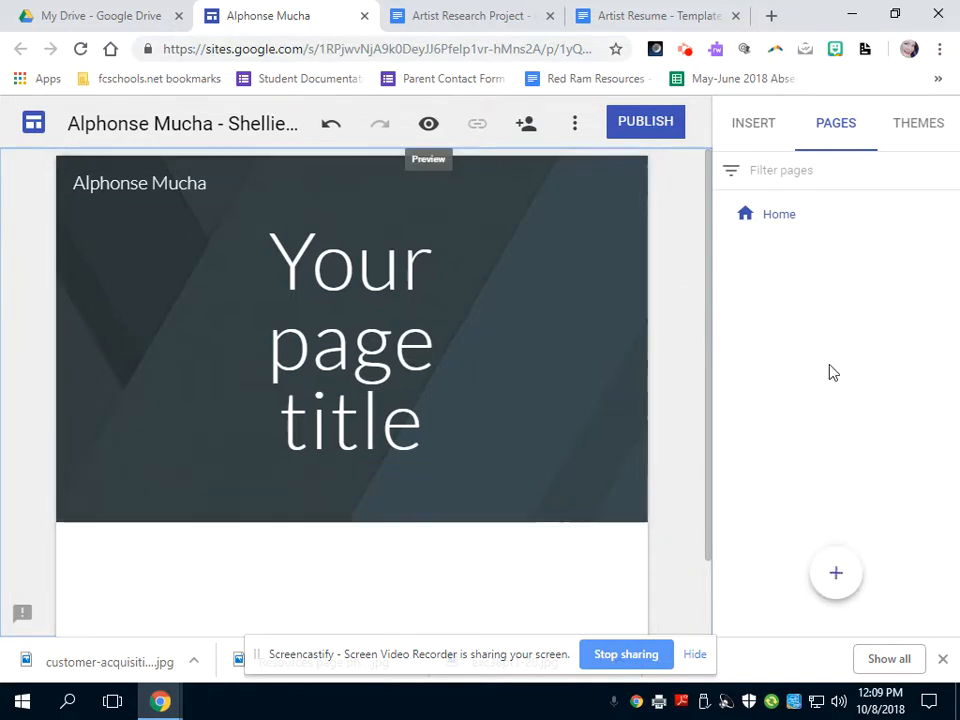
Step: Add a new page named About to the site
click(836, 572)
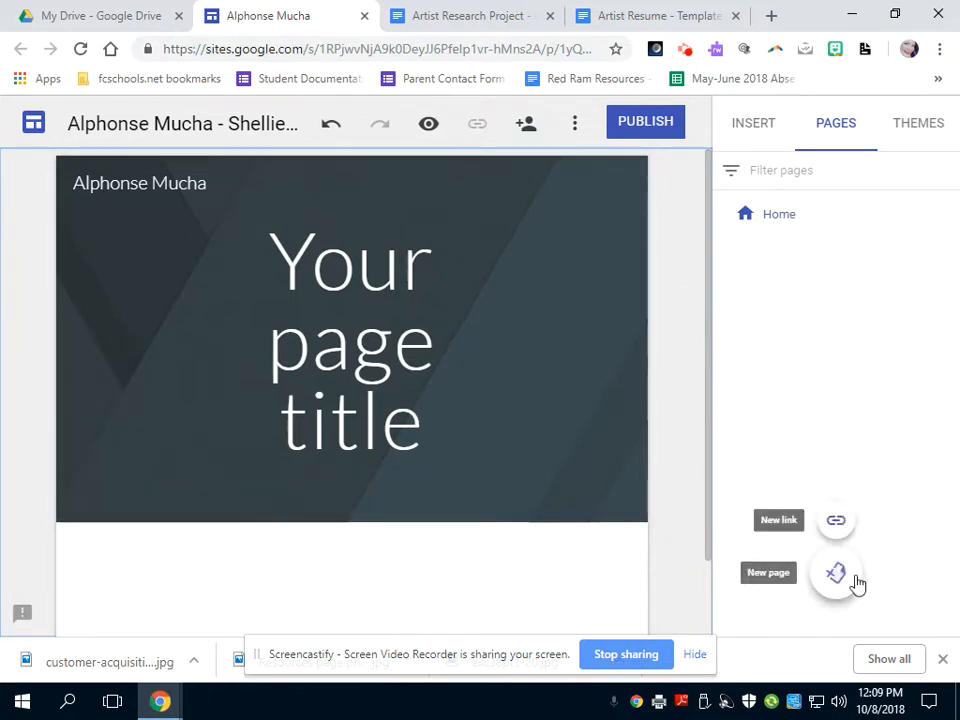
click(836, 572)
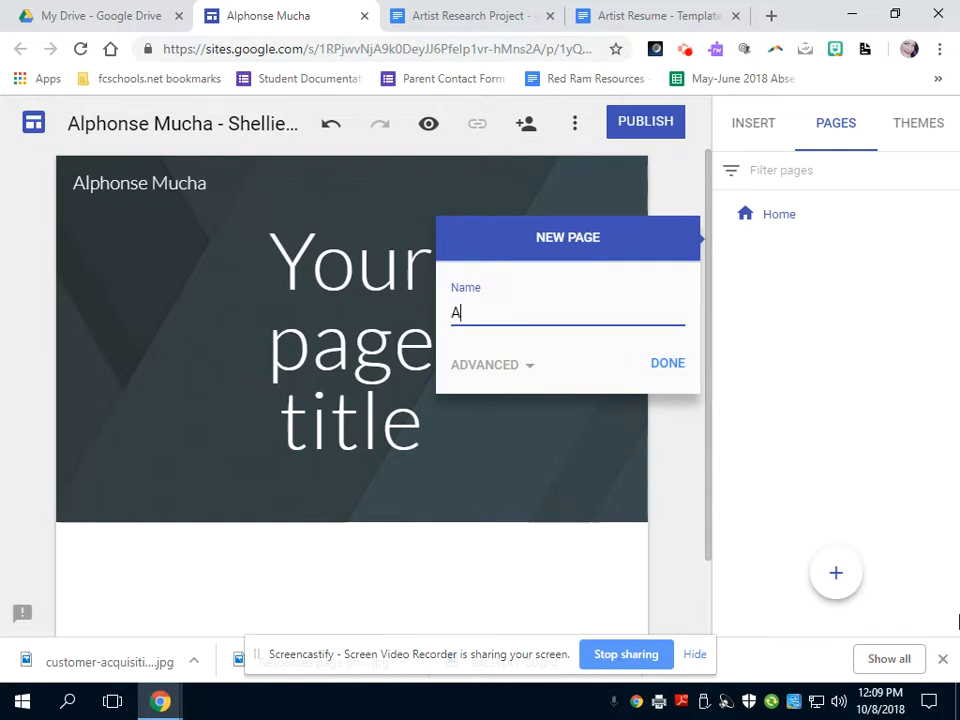
text(bout)
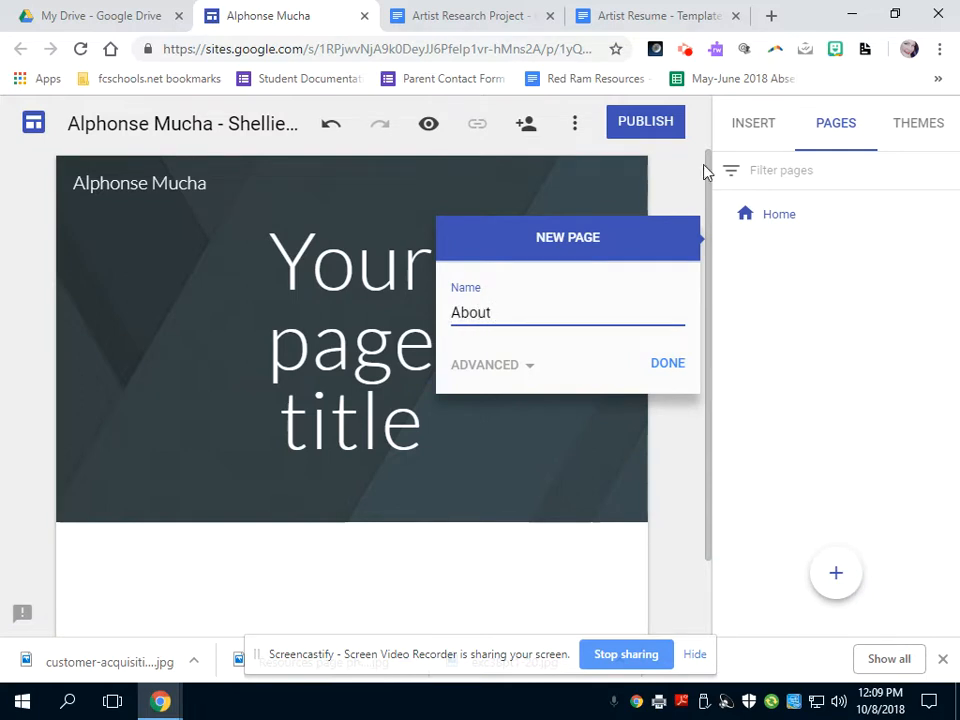
click(668, 362)
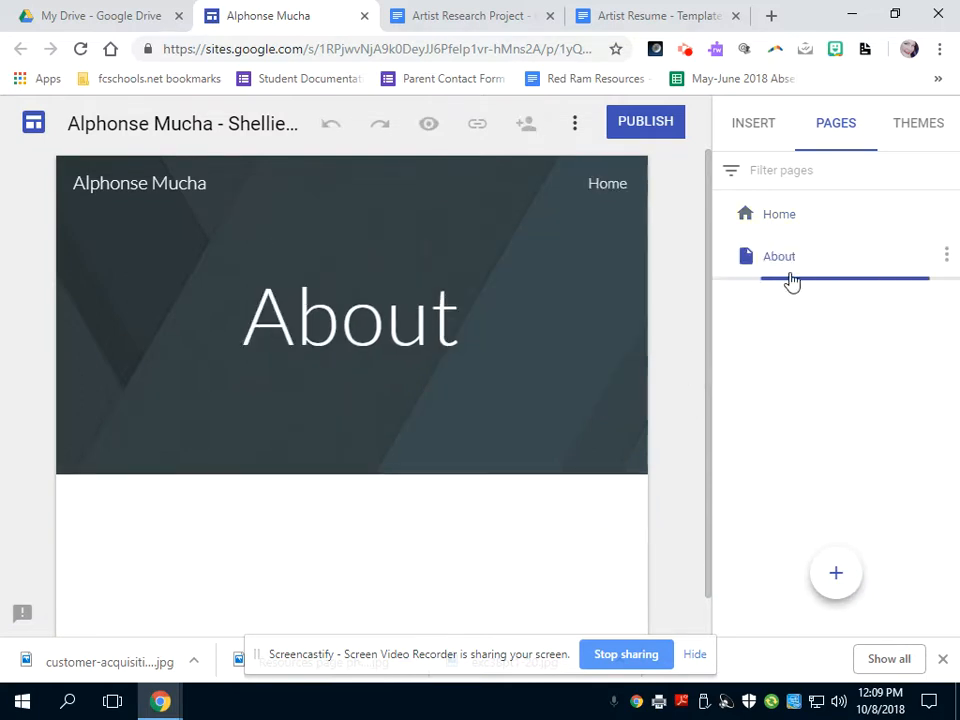
mouse_move(876, 612)
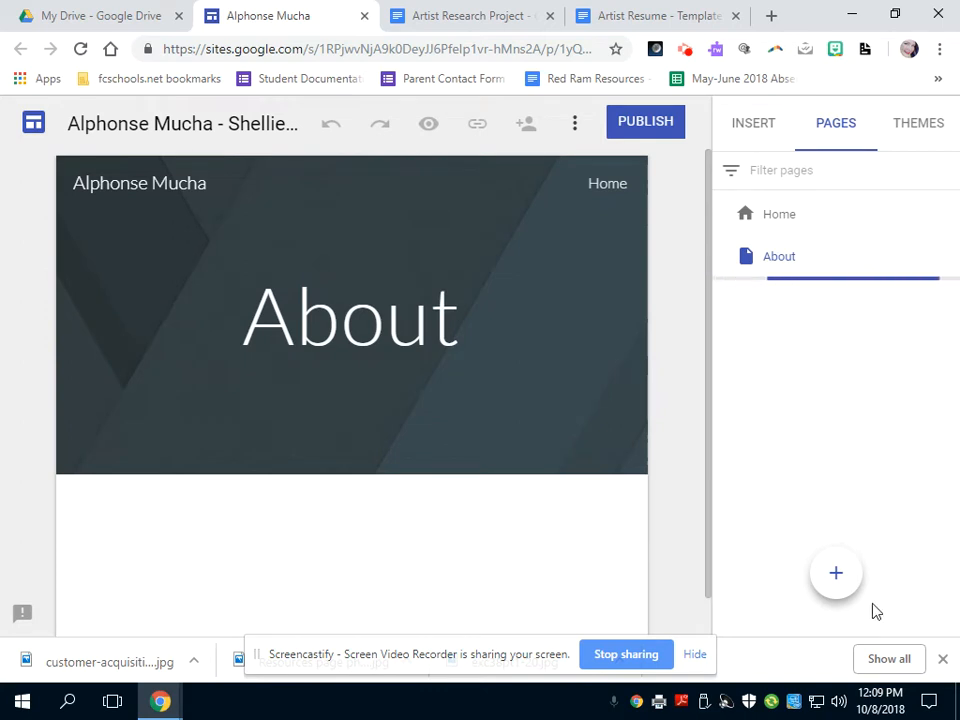
Step: Add a new page named Gallery to the site
click(836, 572)
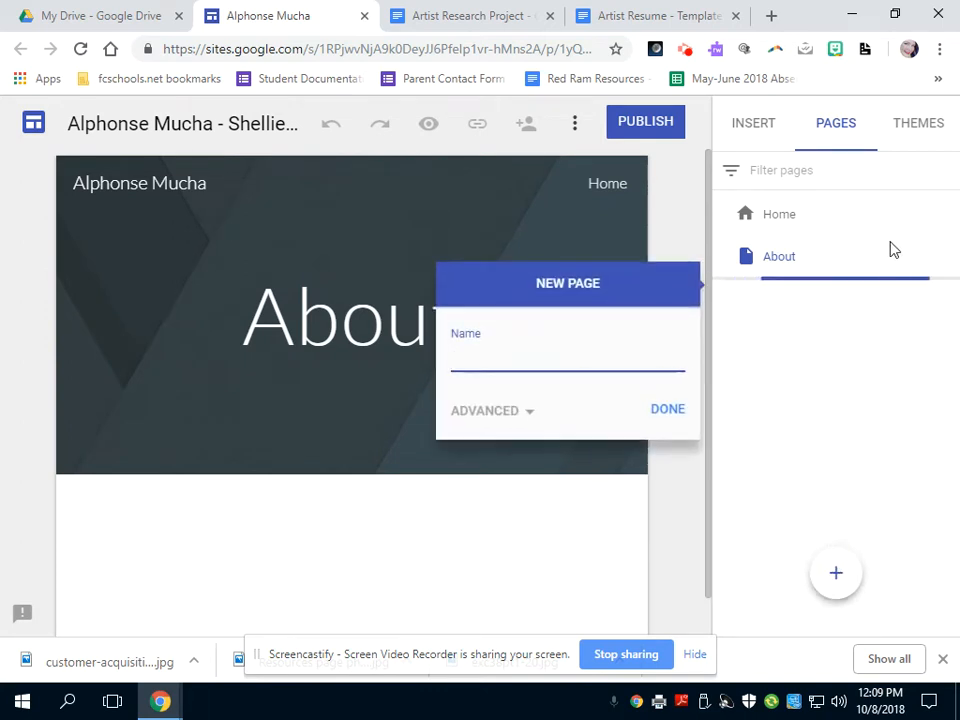
text(Gall)
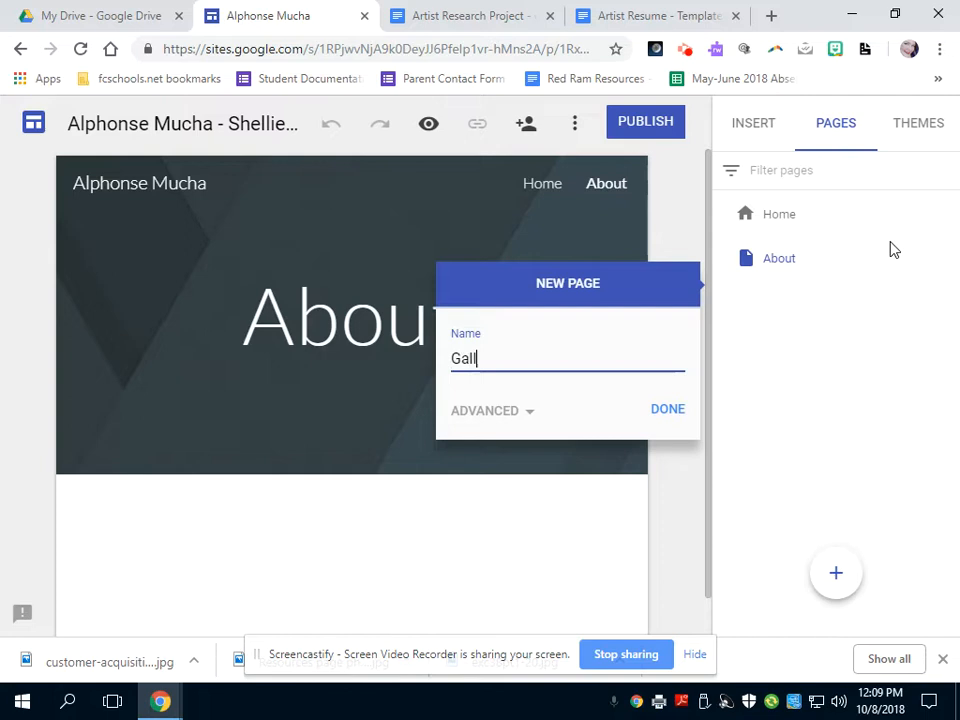
text(ery)
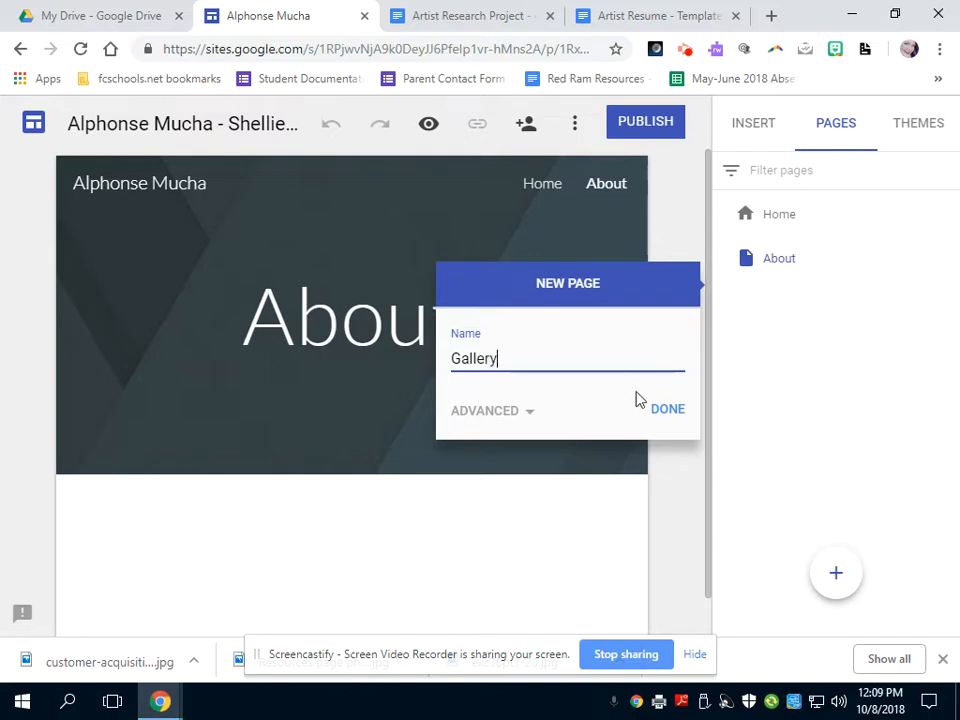
click(668, 408)
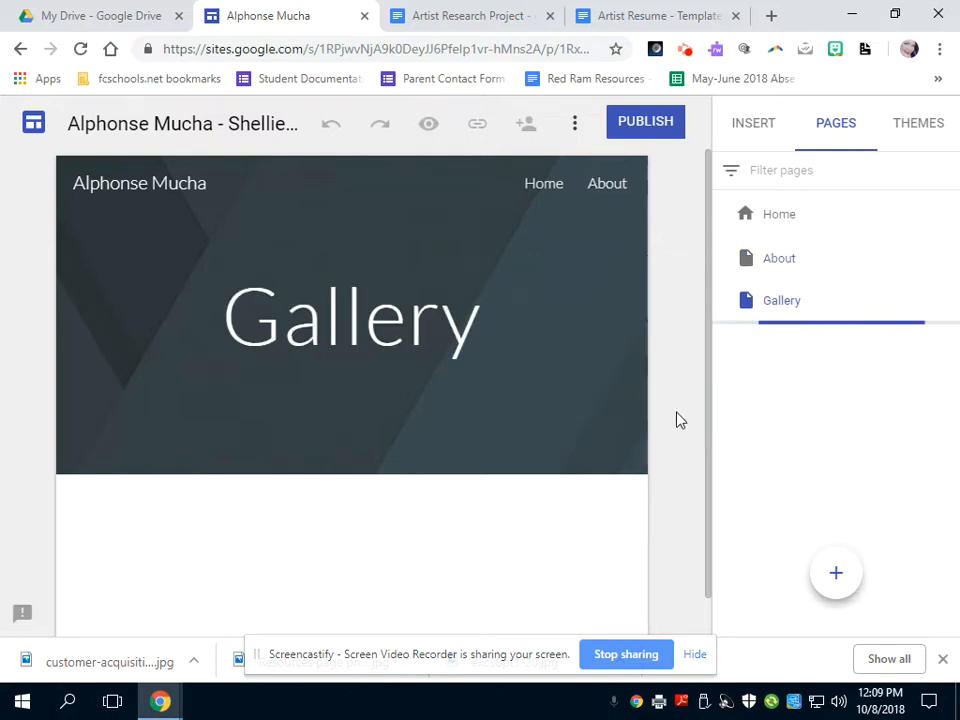
mouse_move(800, 322)
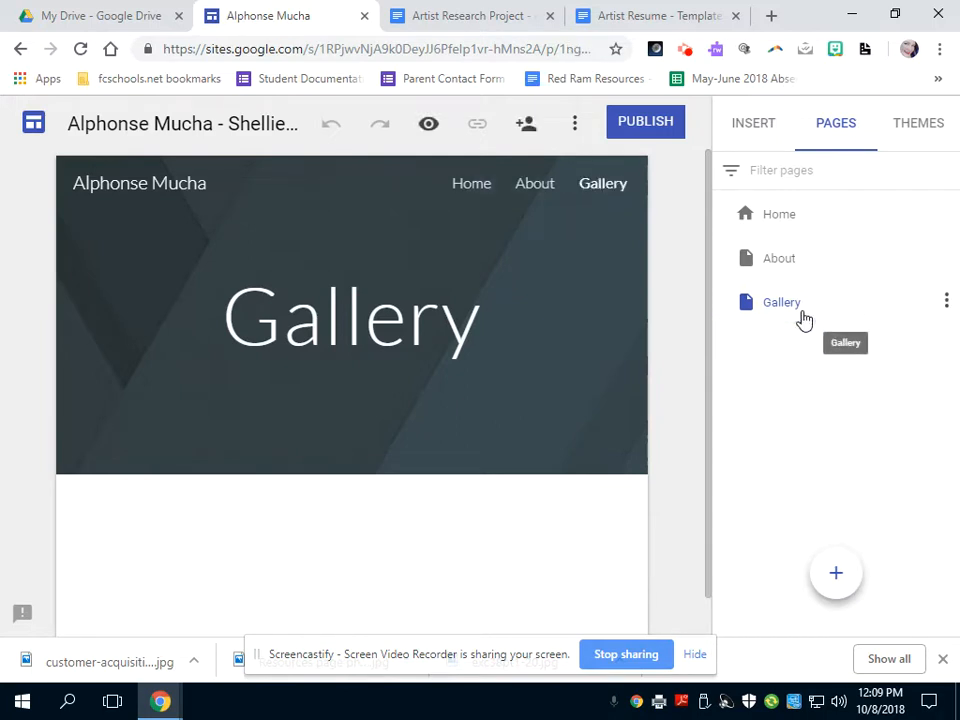
Step: Add a new page named Resource to the site
click(836, 572)
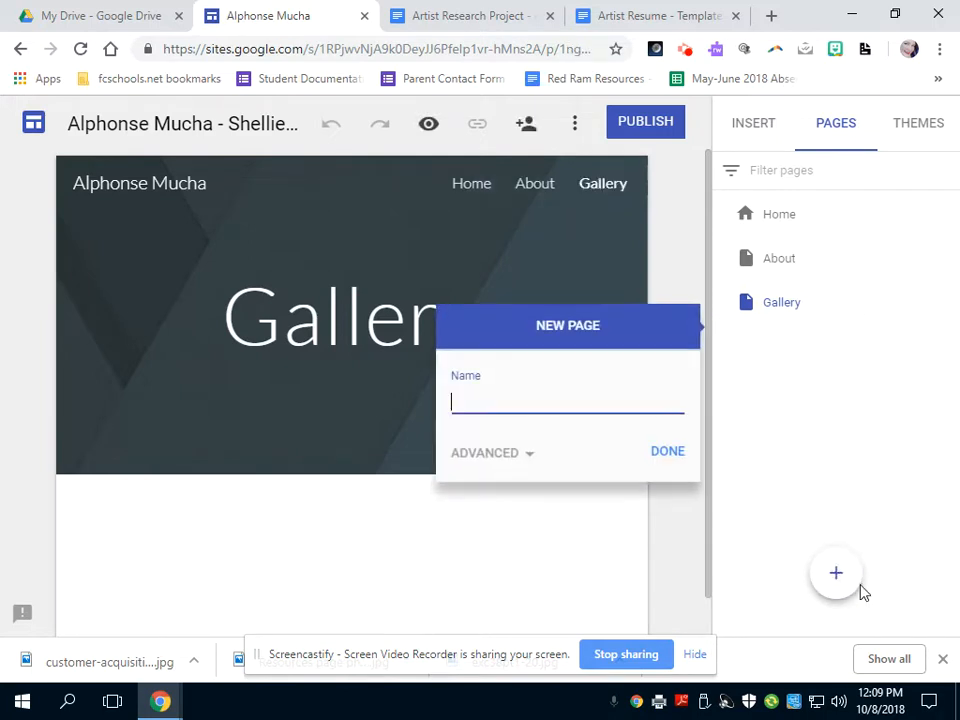
text(Re)
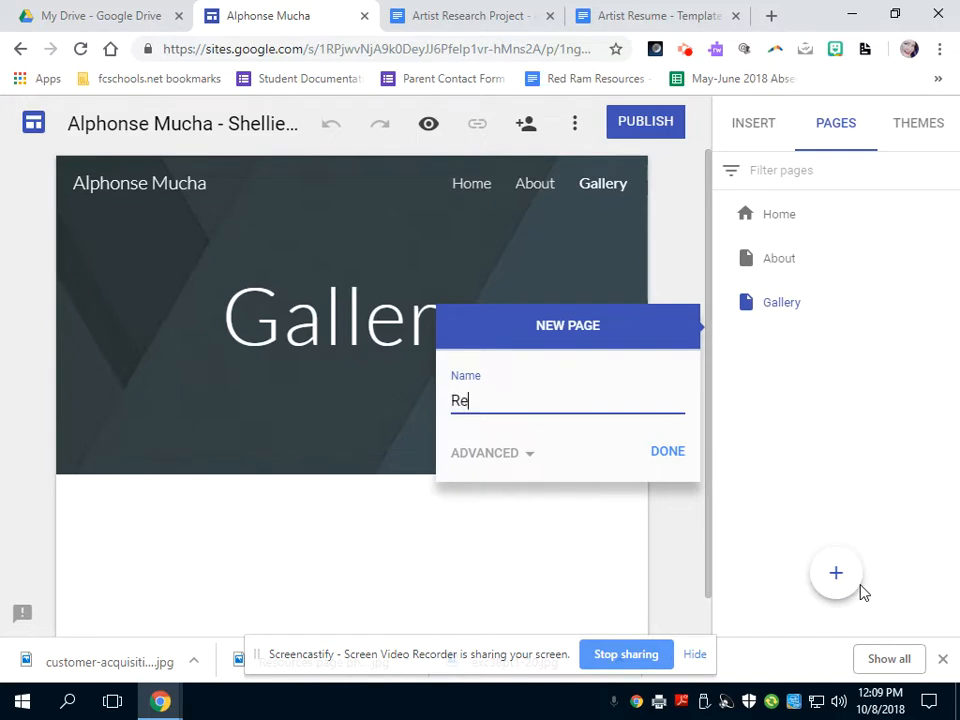
text(source)
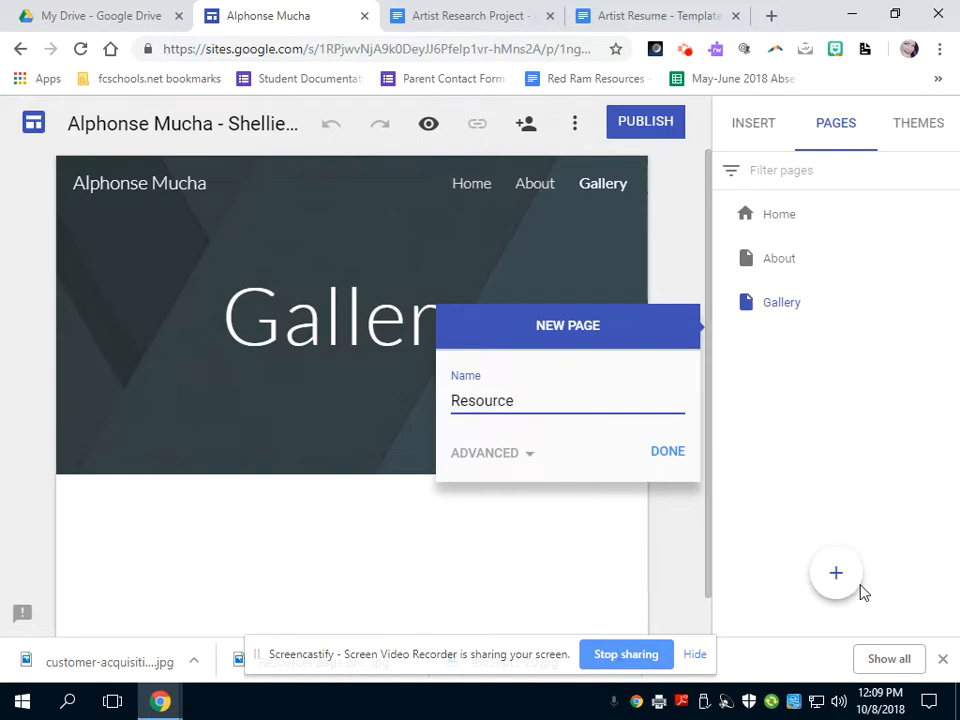
click(666, 452)
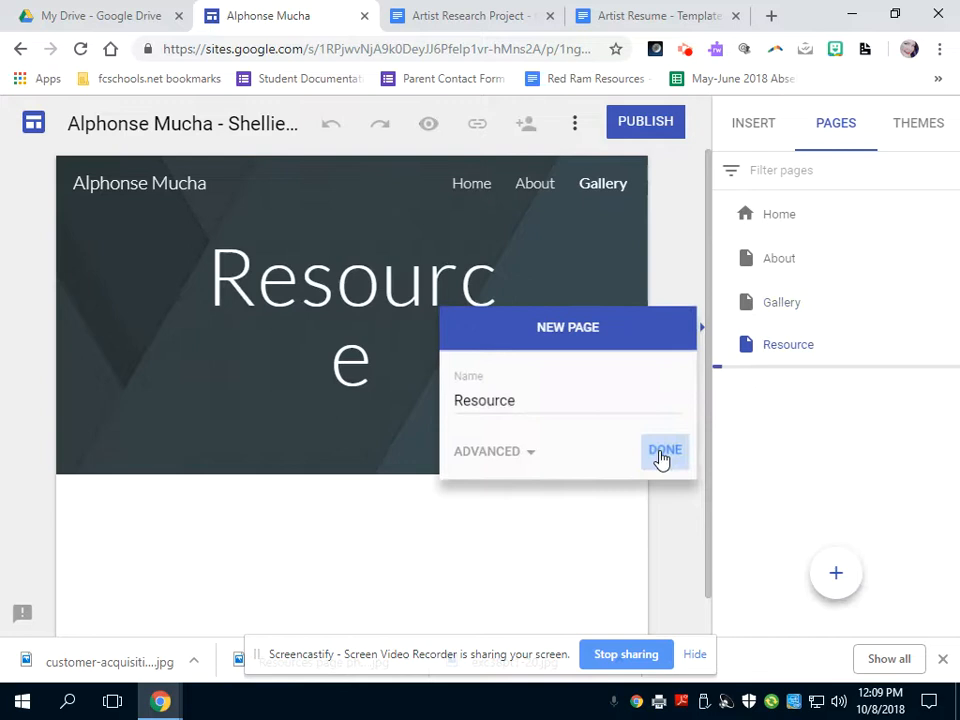
click(664, 452)
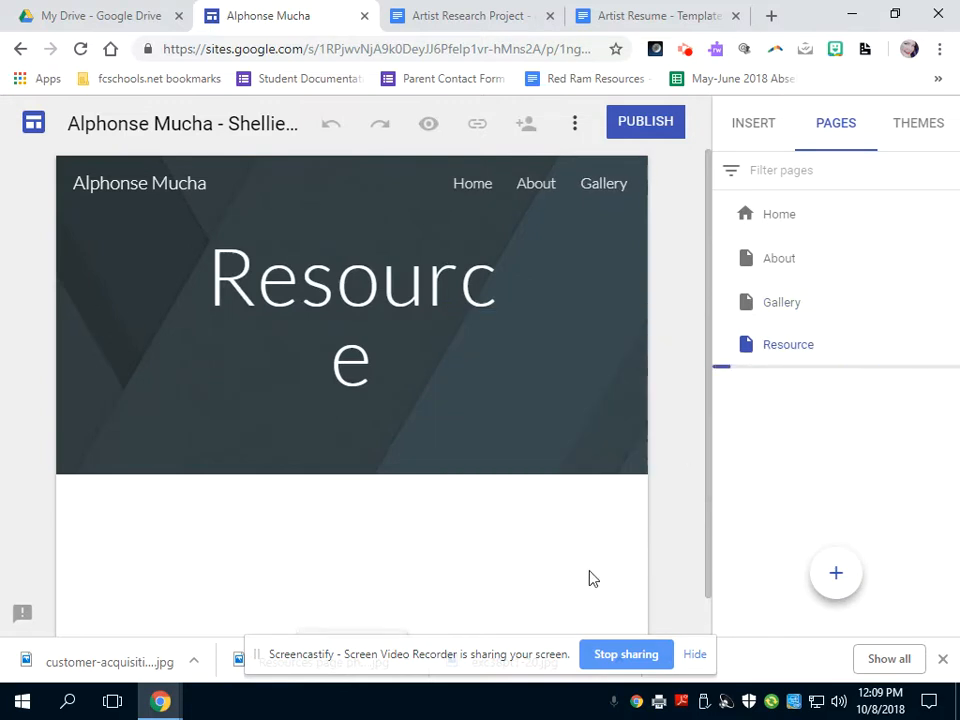
mouse_move(784, 256)
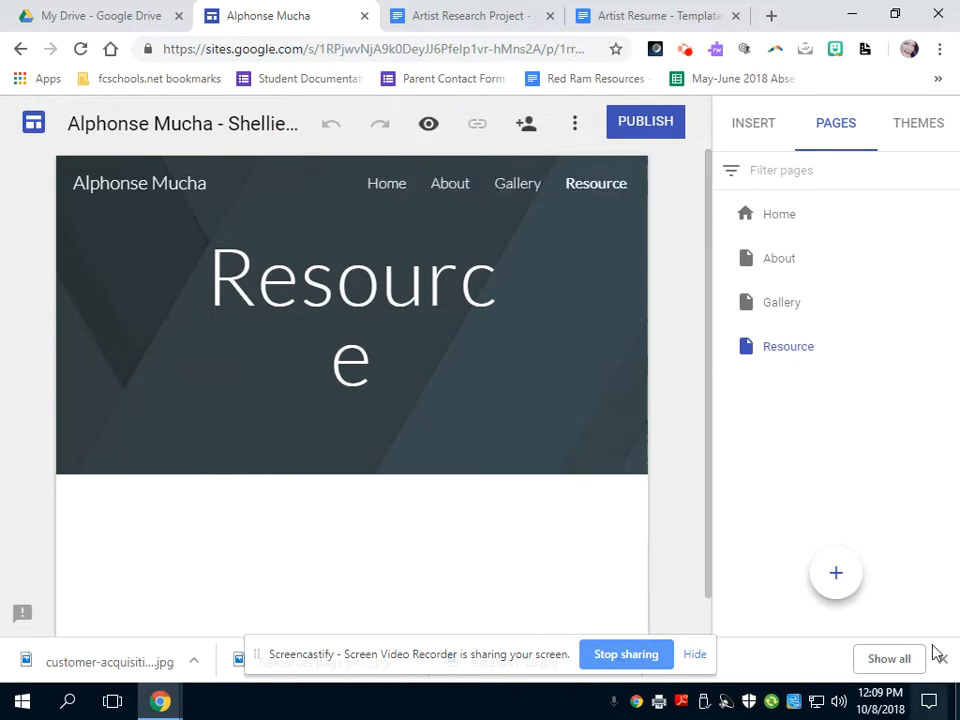
Step: Preview the Aristotle and another theme, then keep the Simple theme
click(752, 122)
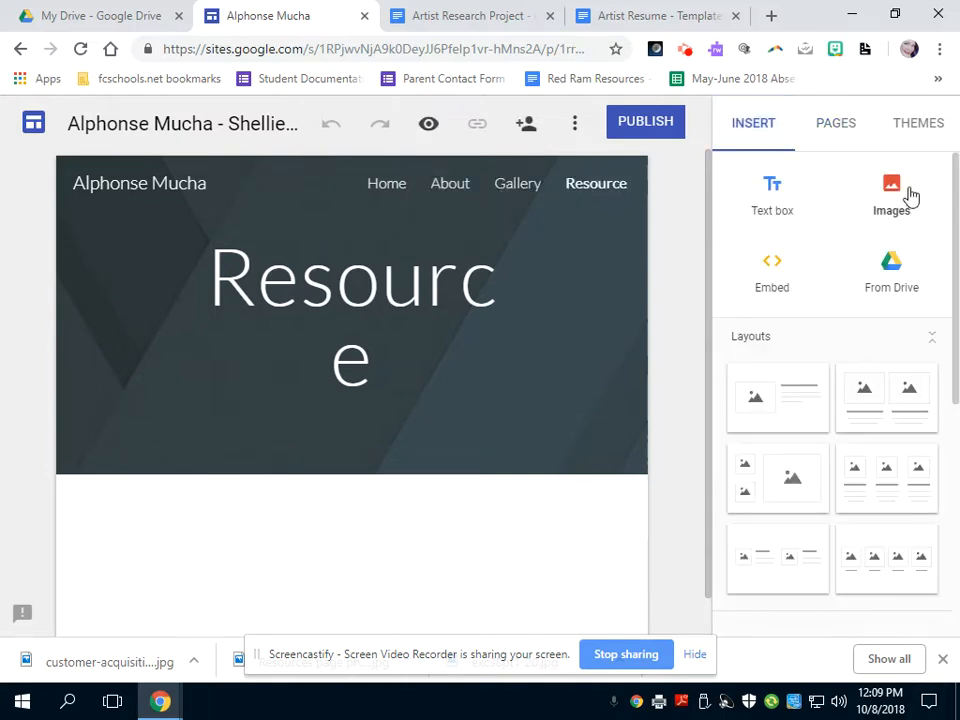
click(916, 122)
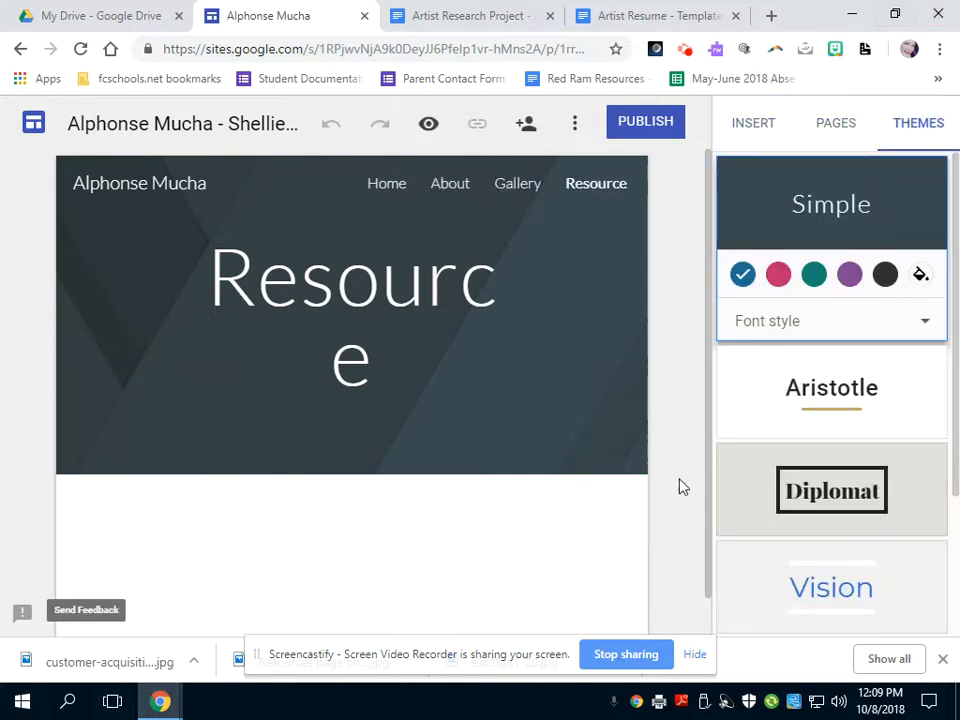
click(832, 388)
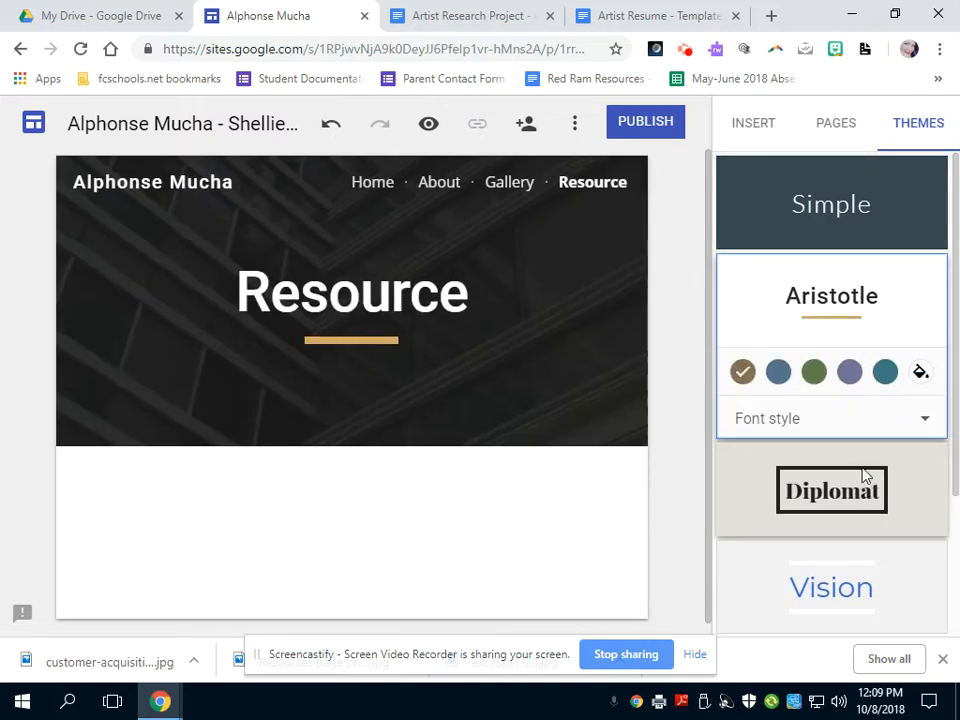
click(832, 490)
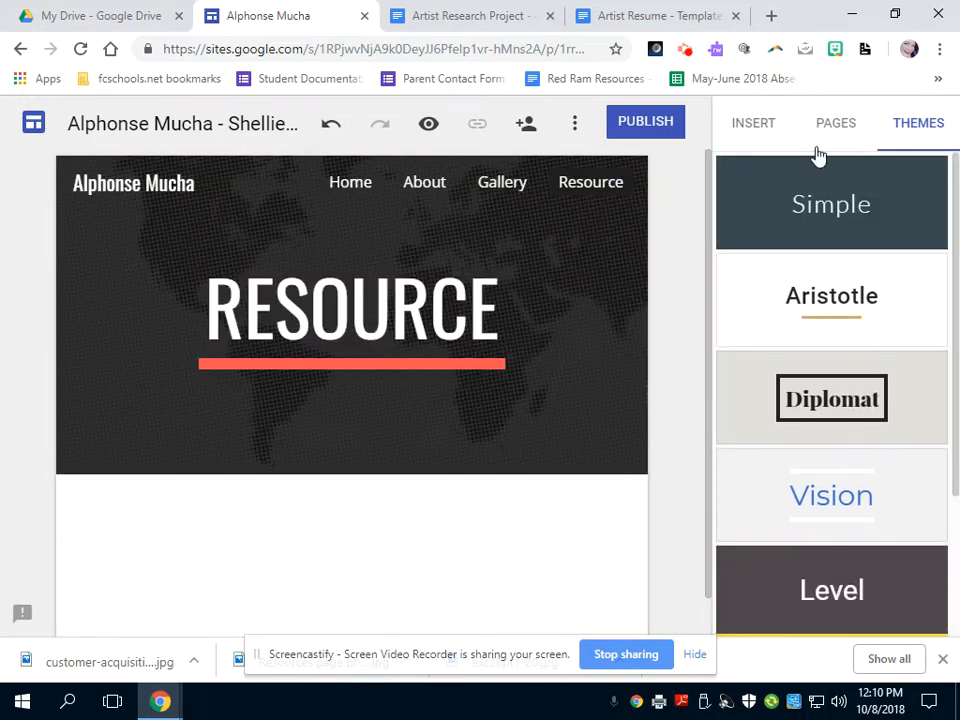
click(832, 204)
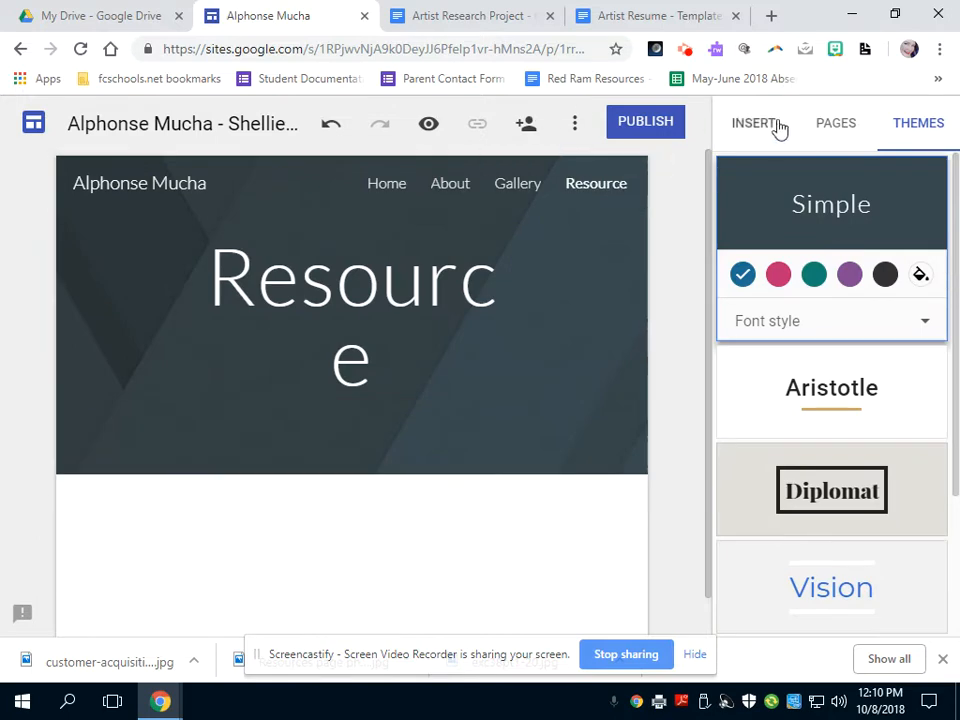
Step: Add a three-column image-and-text layout to the Home page
click(752, 122)
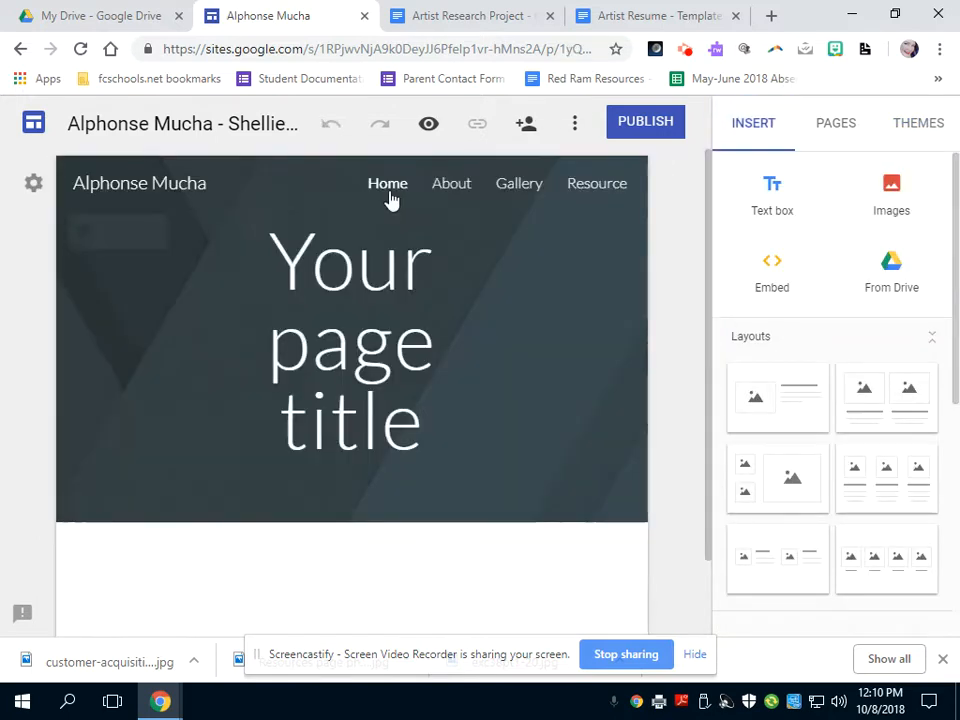
mouse_move(864, 510)
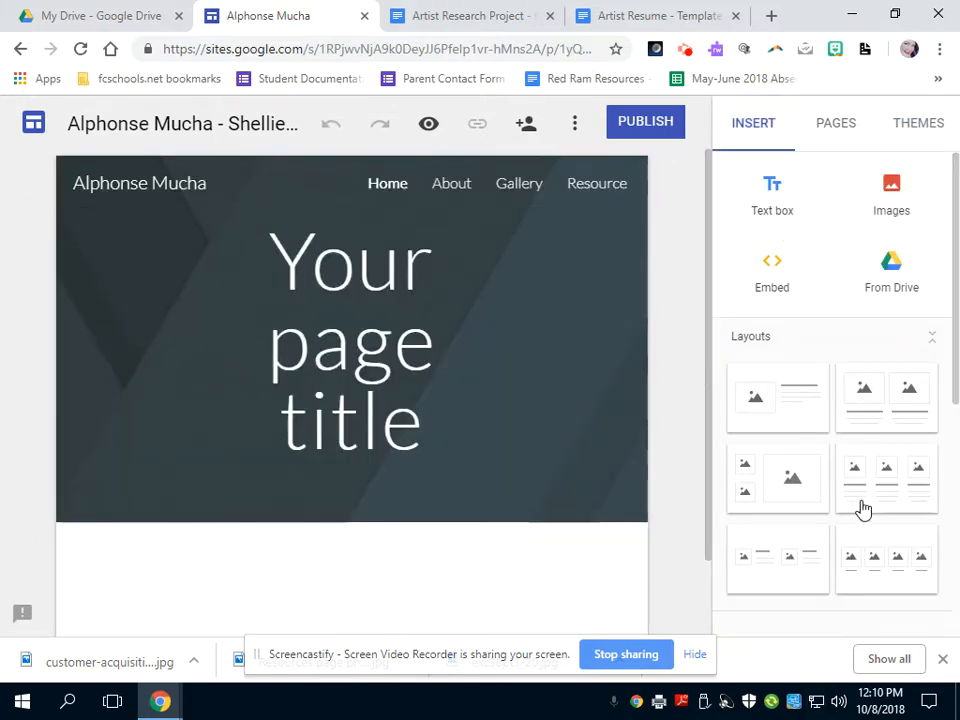
scroll(down, 3)
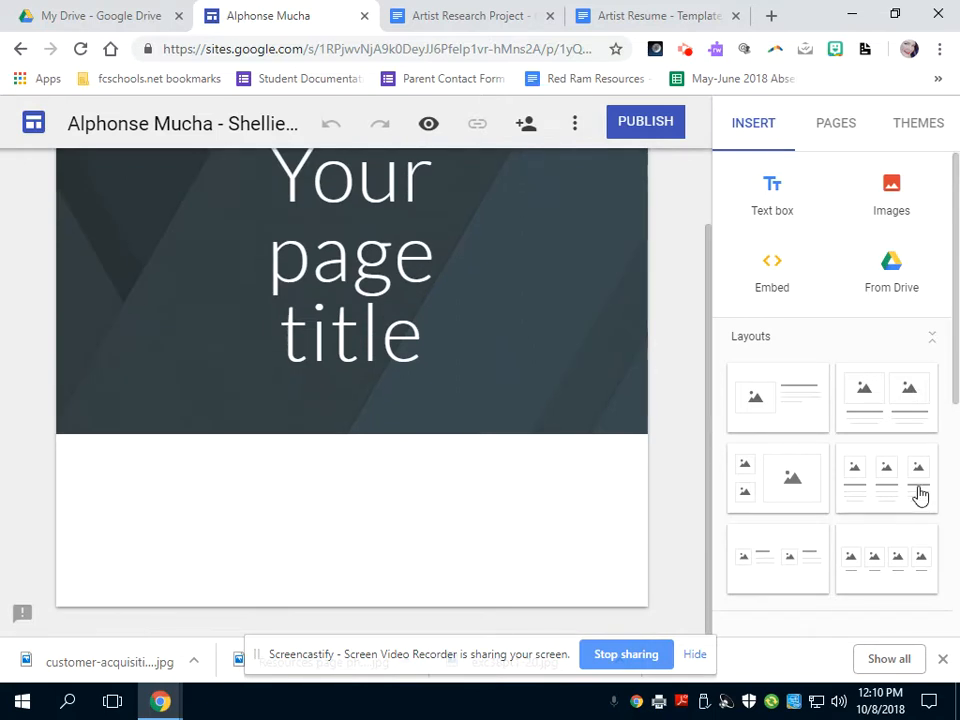
mouse_move(908, 492)
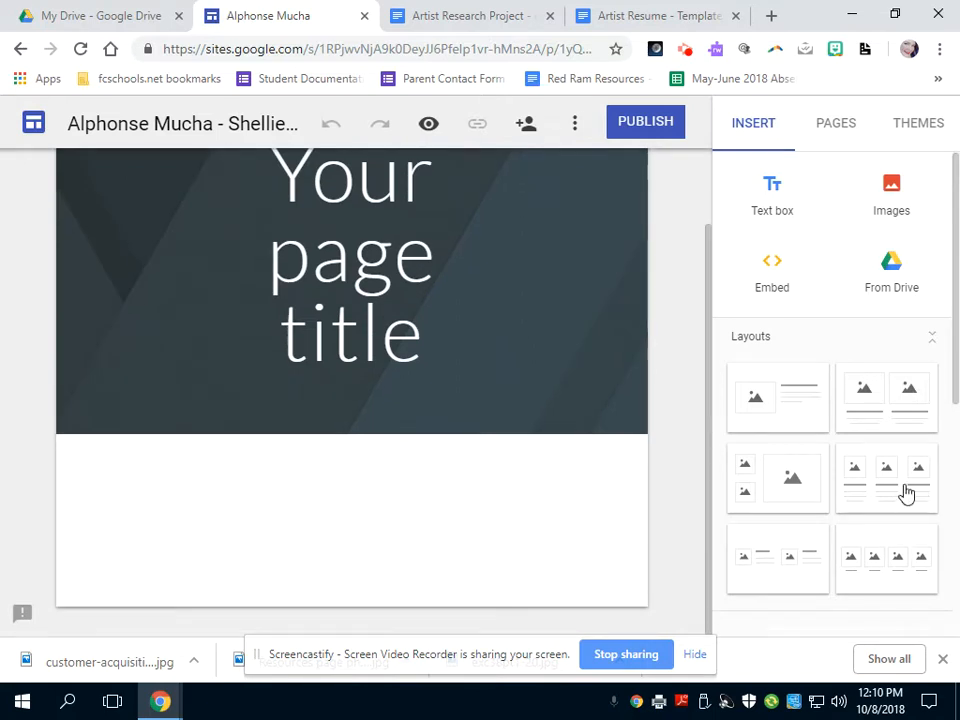
click(886, 478)
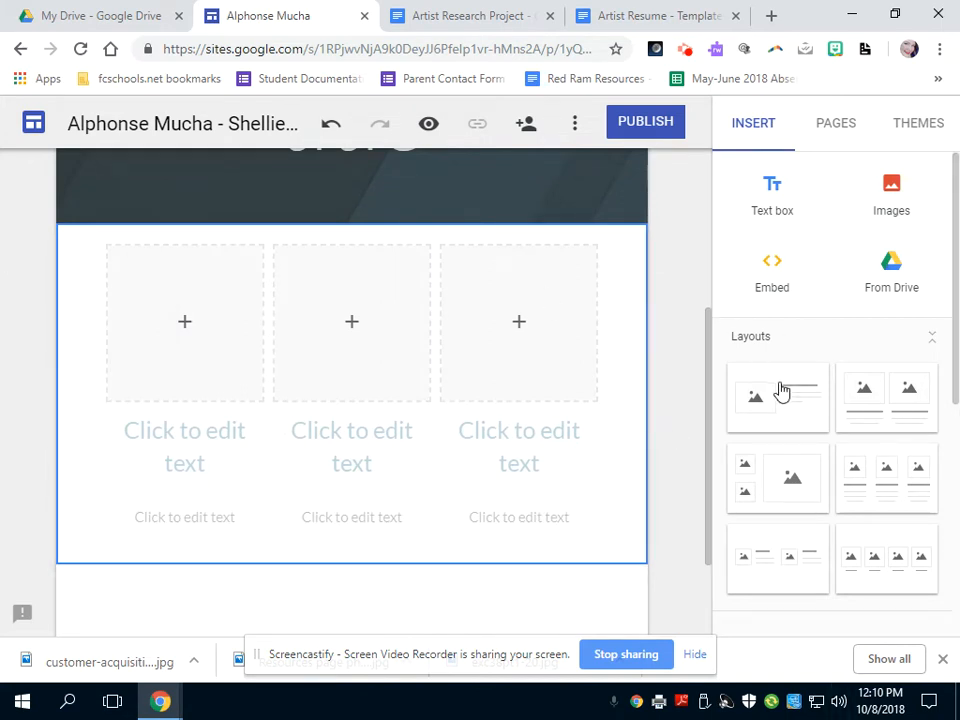
mouse_move(848, 498)
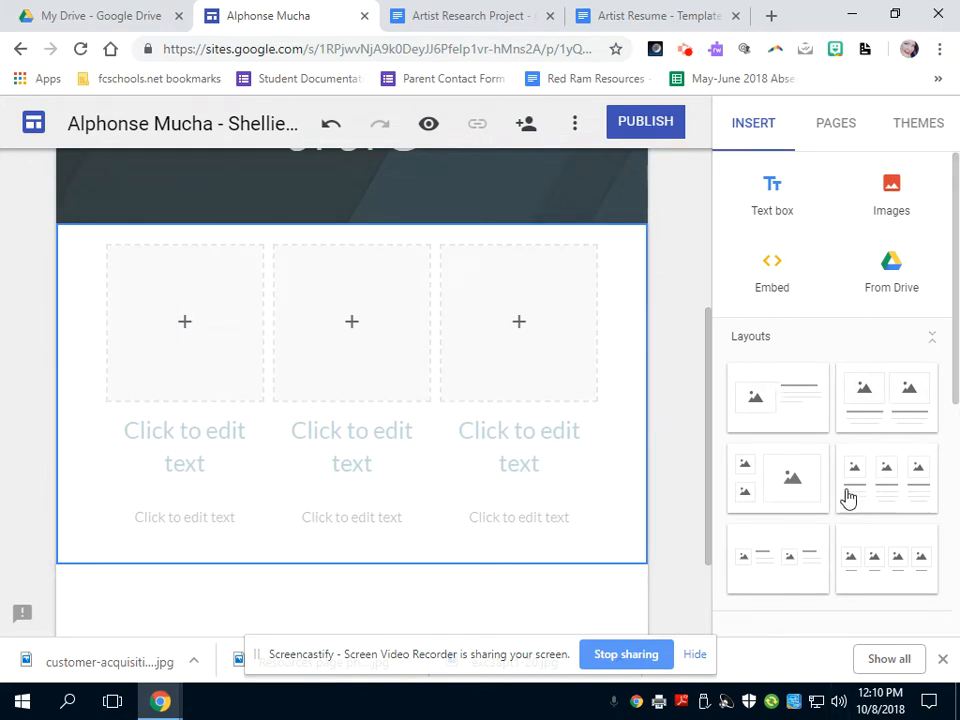
Step: Set the first column's heading text to About
click(184, 320)
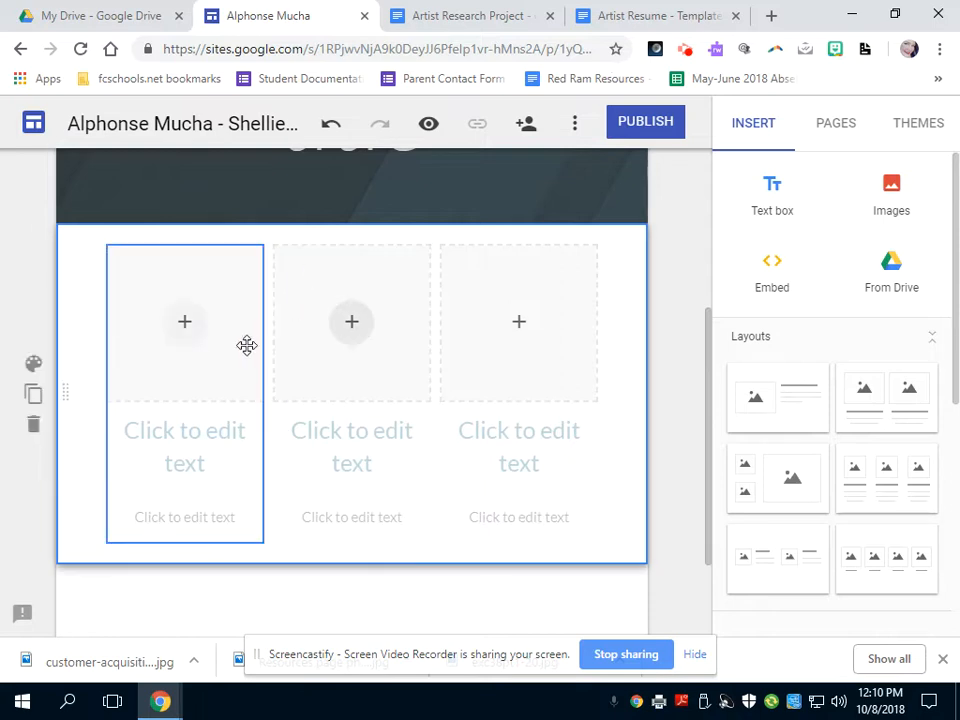
click(184, 320)
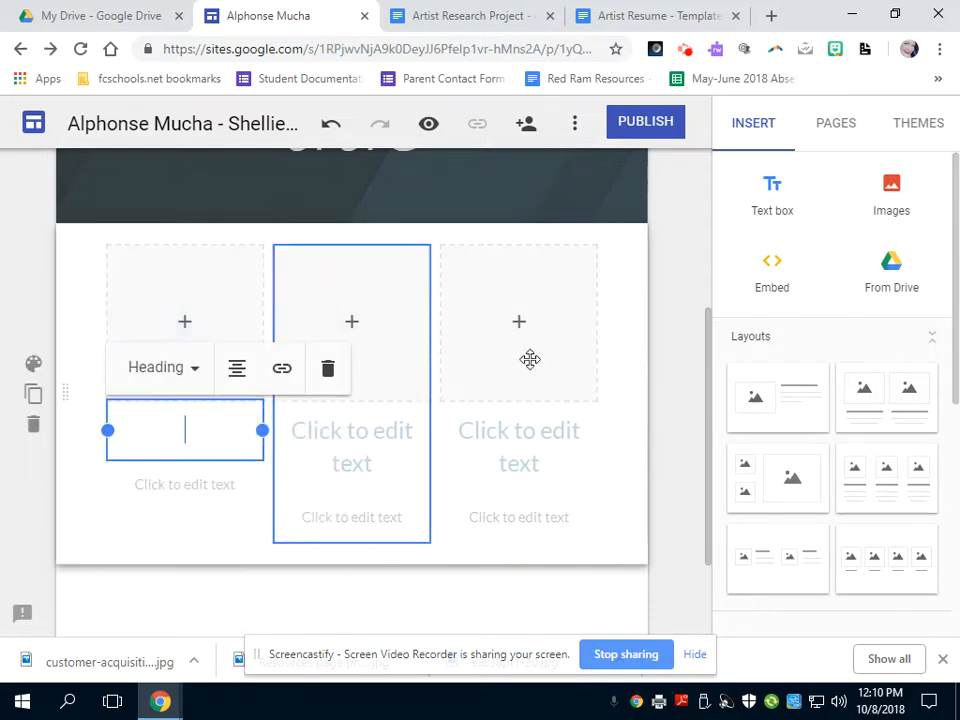
text(Abo)
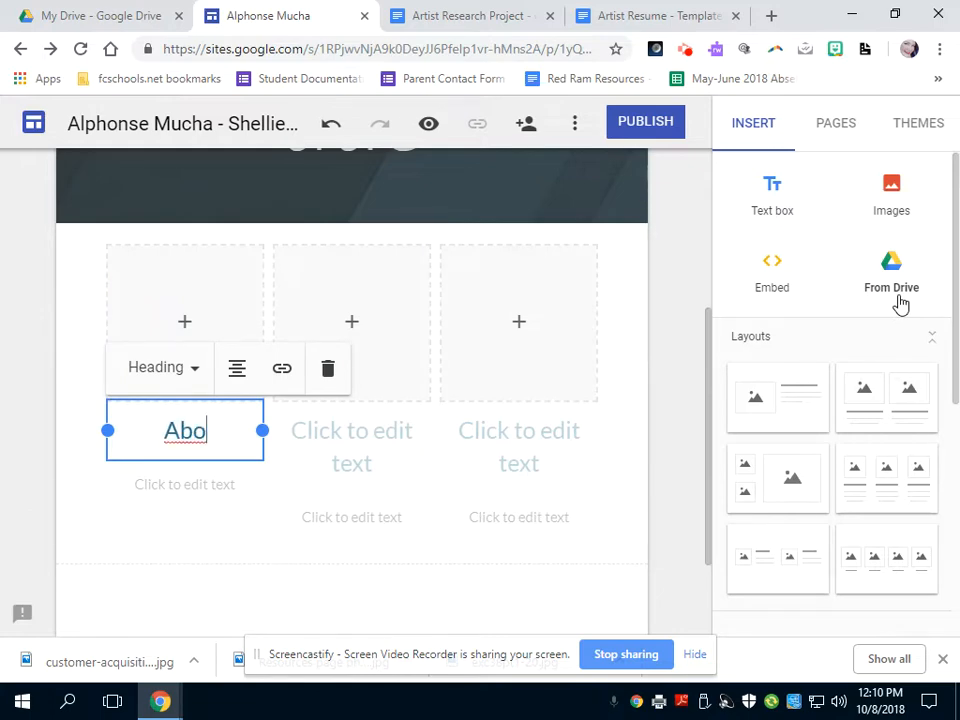
text(ut)
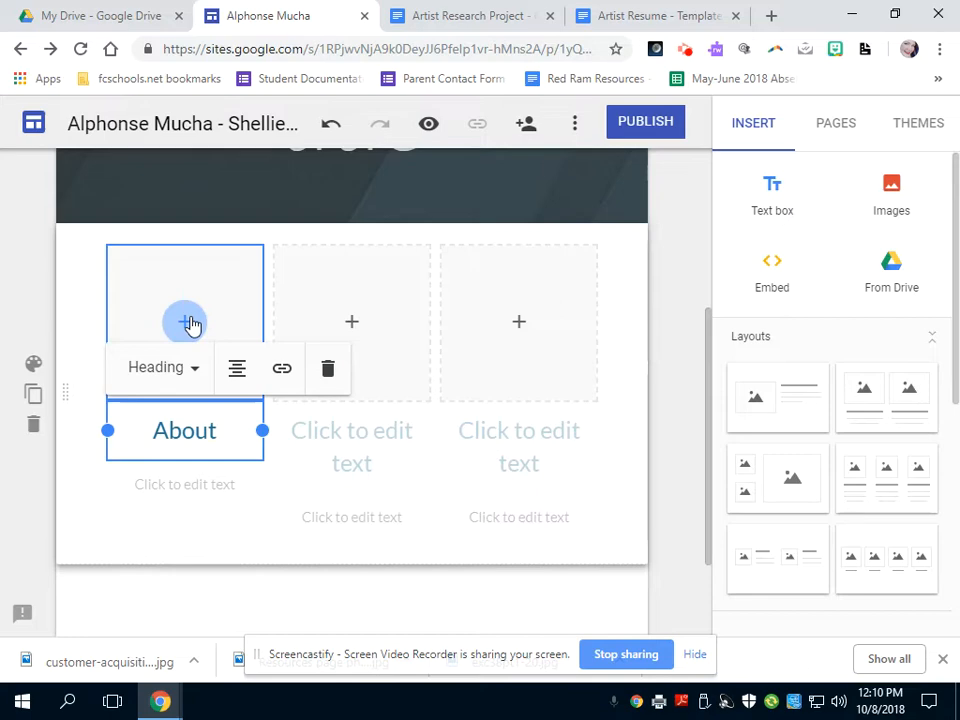
Step: Upload the Alfons Mucha portrait file as the first column's image
click(184, 320)
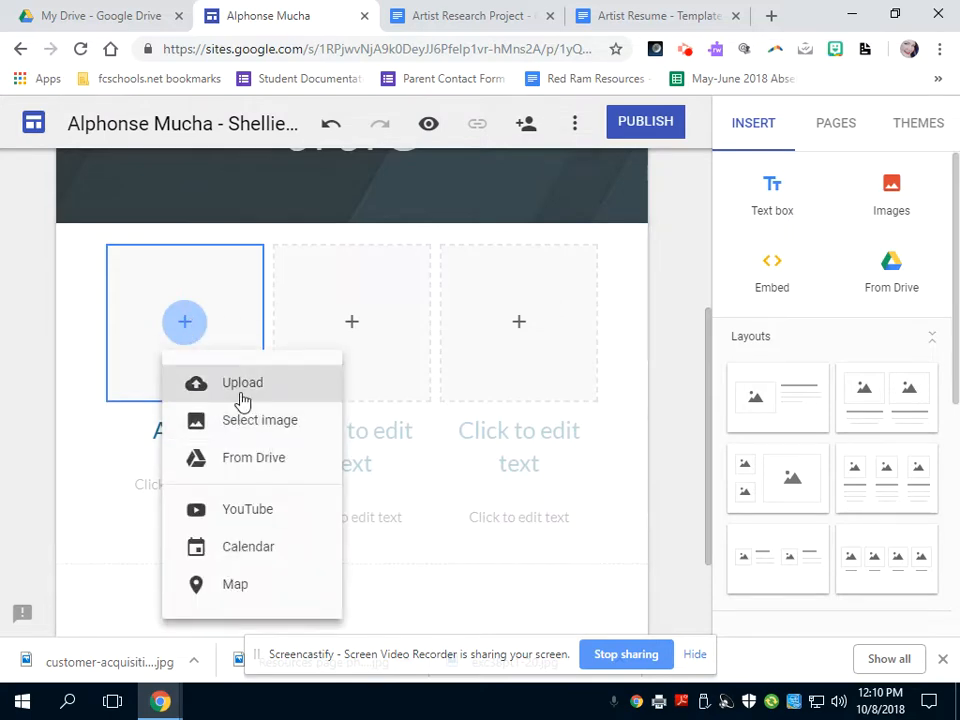
click(242, 382)
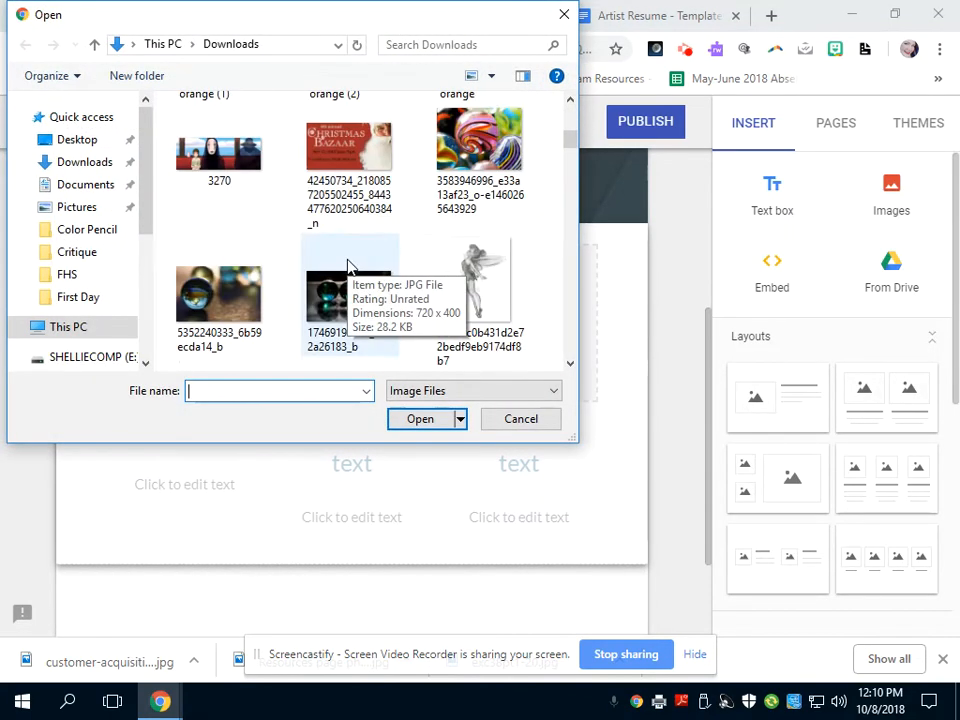
click(220, 276)
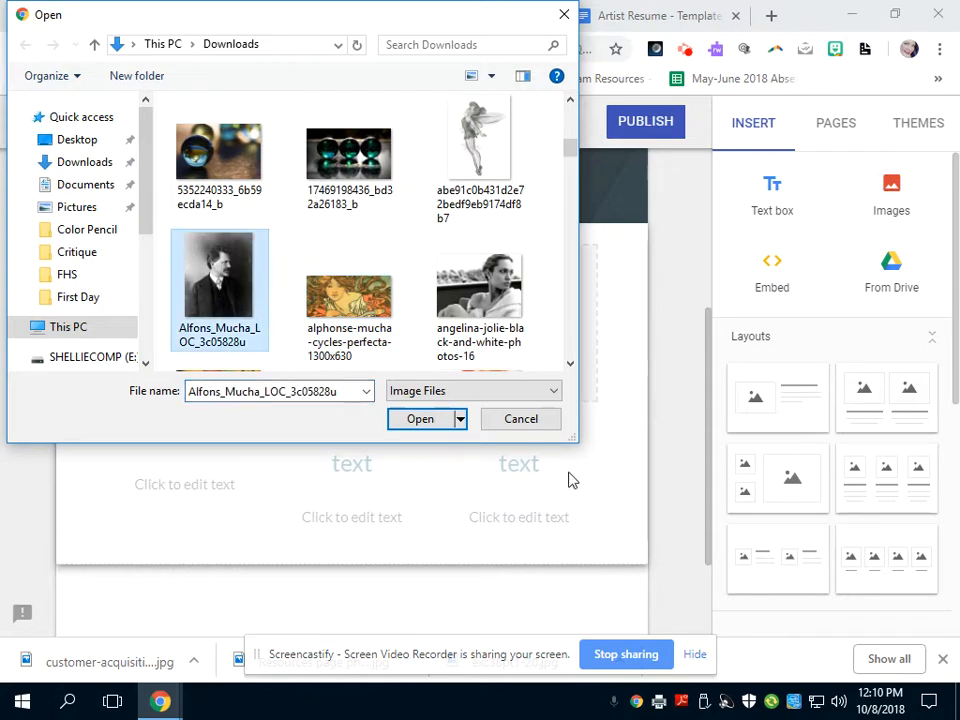
click(420, 418)
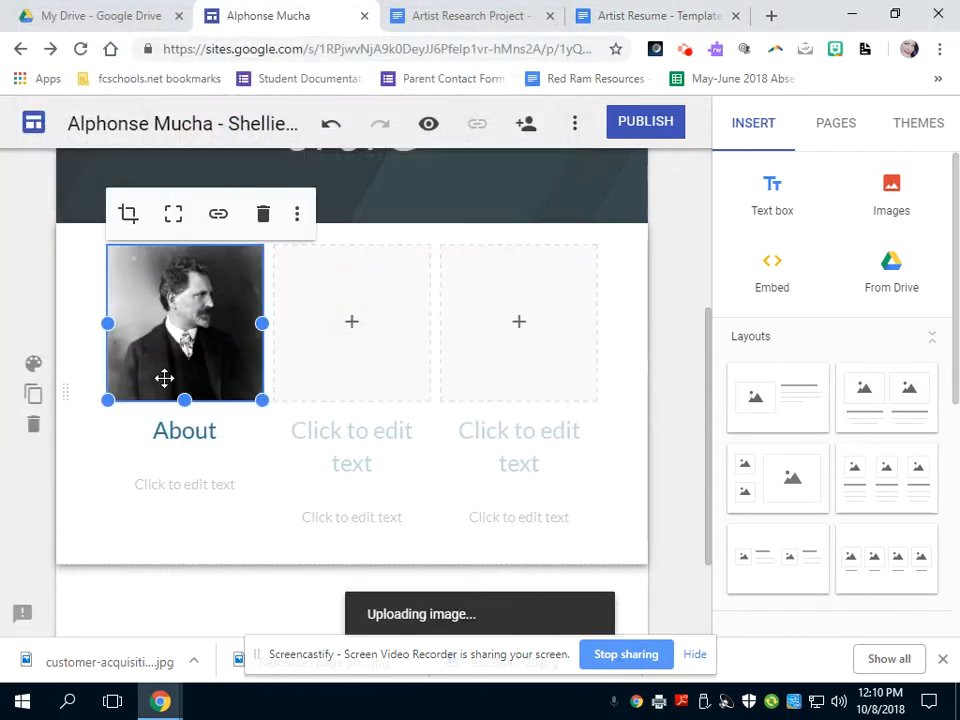
Step: Link the About heading to the site's About page
double_click(184, 430)
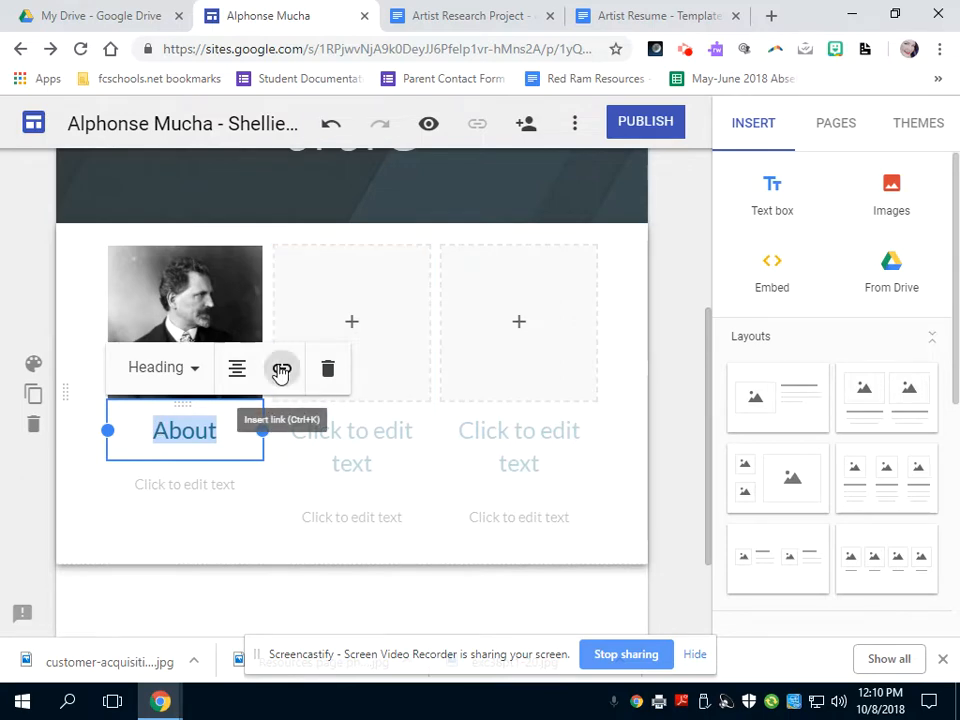
click(282, 368)
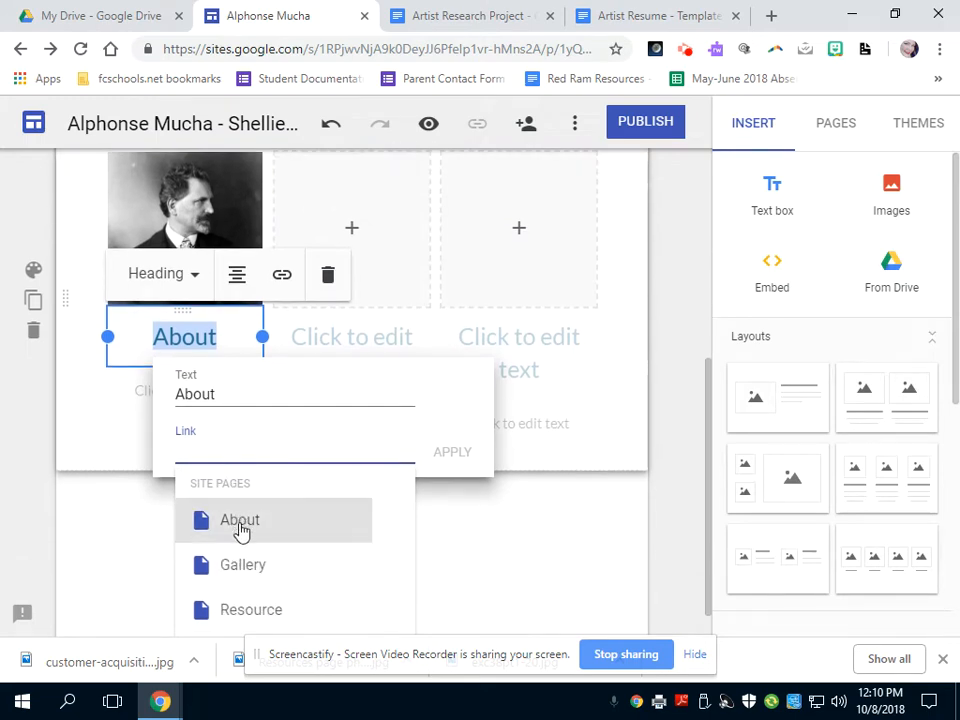
click(240, 520)
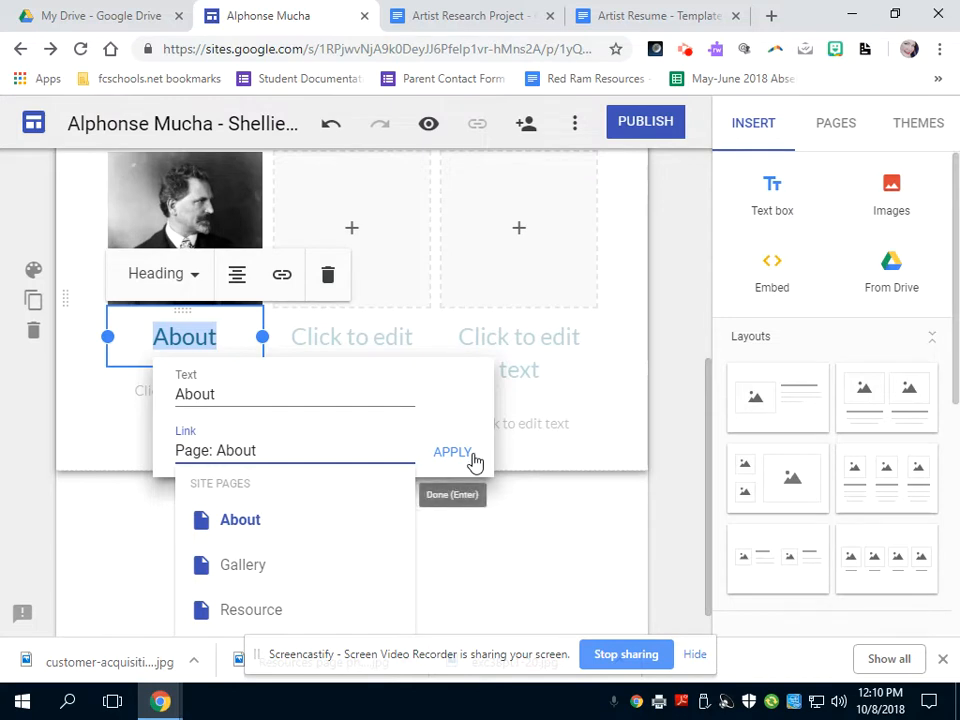
click(452, 452)
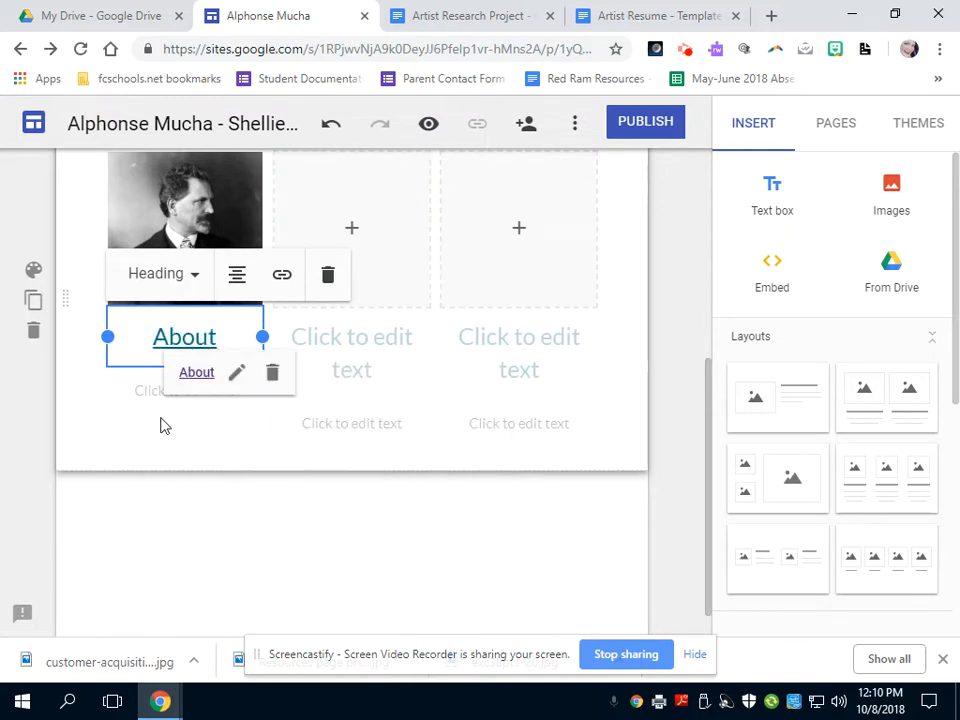
scroll(up, 3)
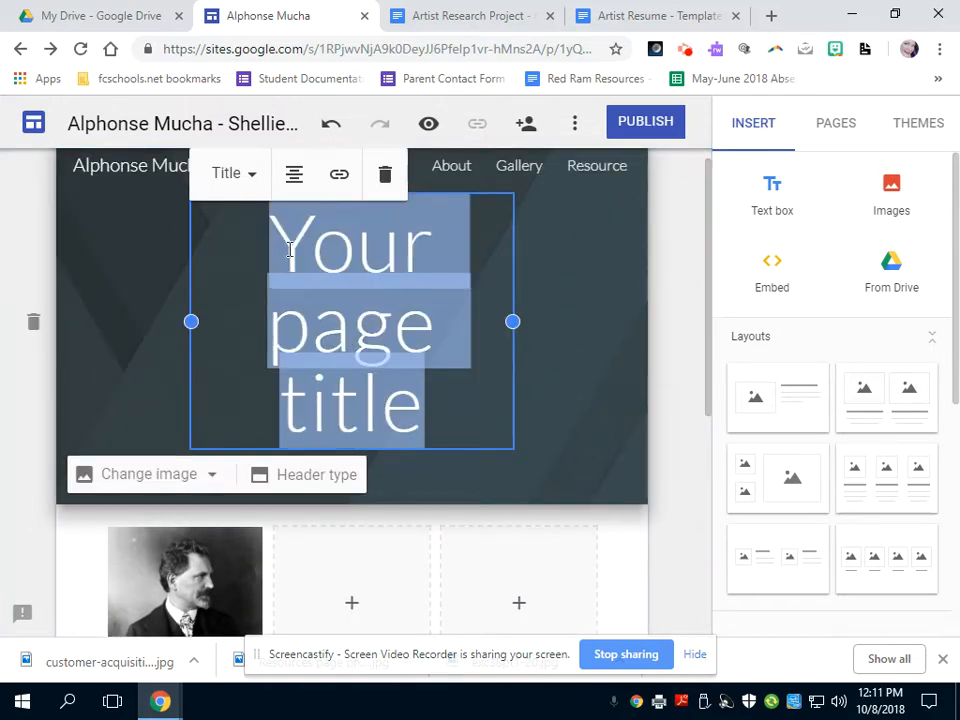
Step: Retitle the header 'quote' and upload the drawing of a woman as its background
text(quote)
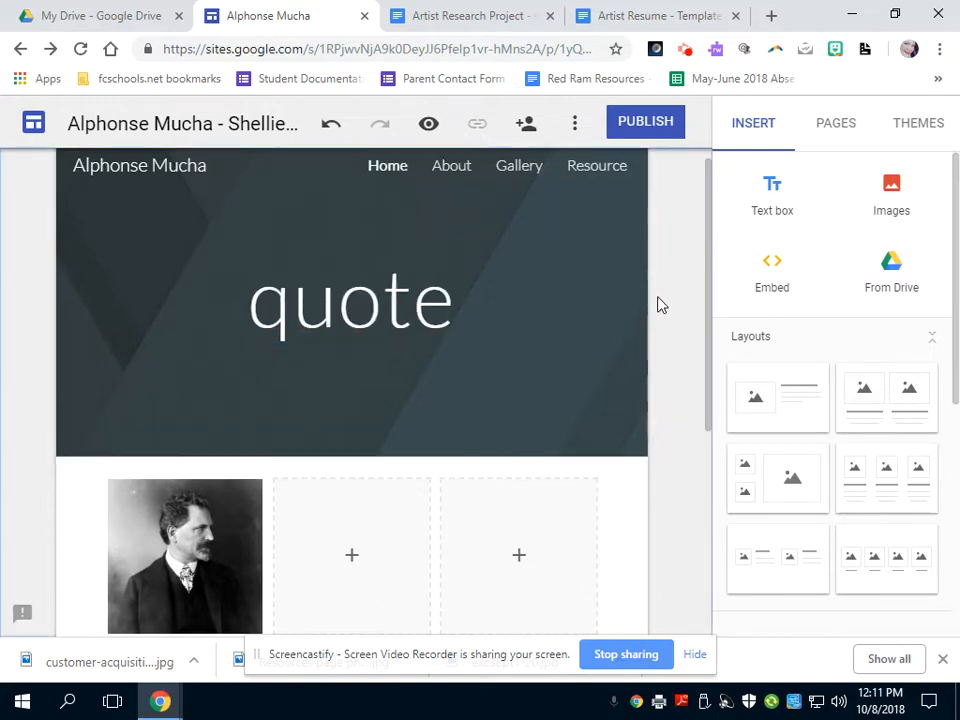
click(148, 426)
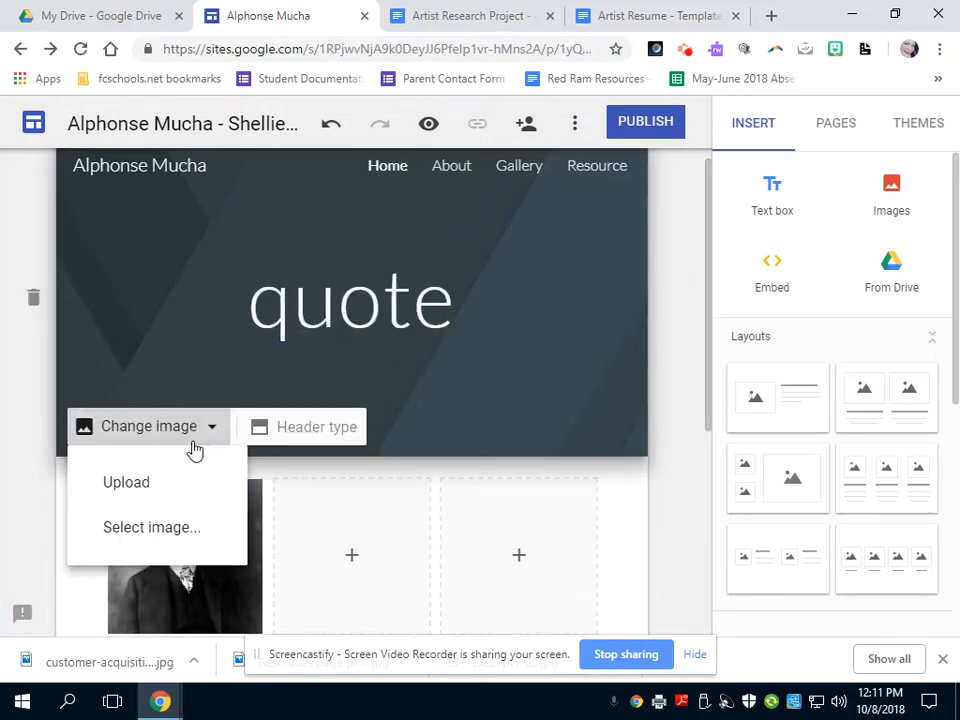
click(126, 482)
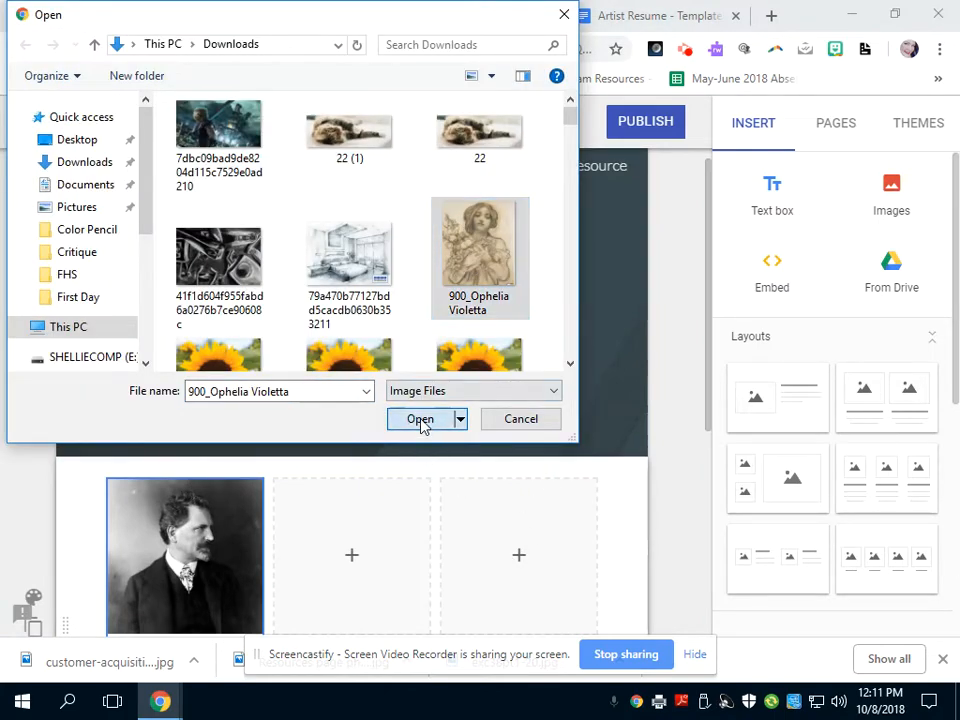
click(420, 418)
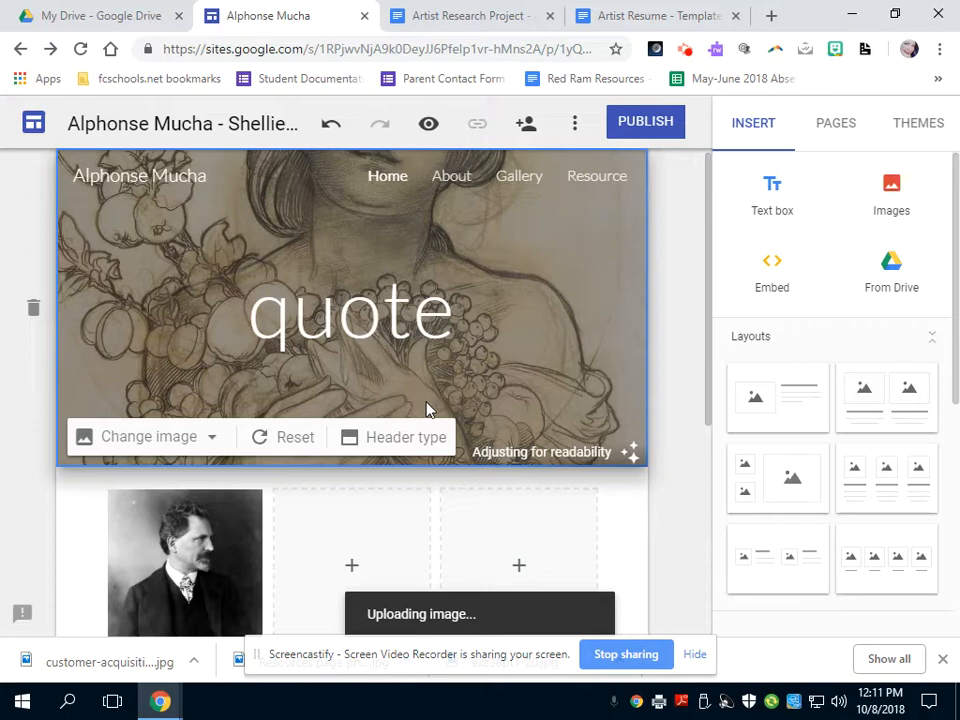
Step: Try the banner header size, then enlarge the header to fill the page
click(406, 436)
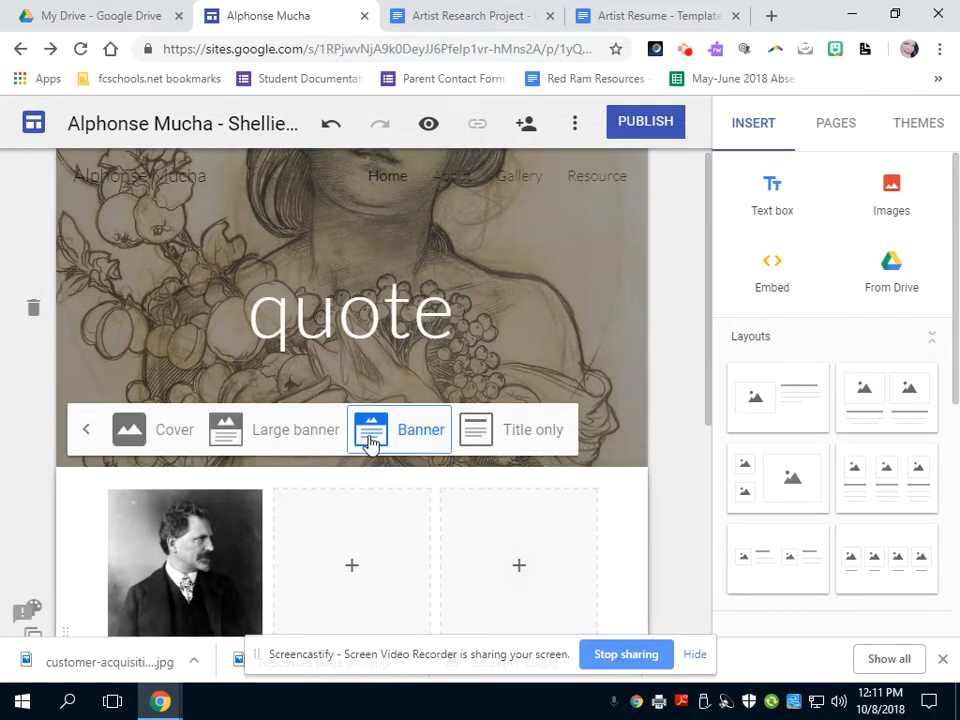
click(400, 428)
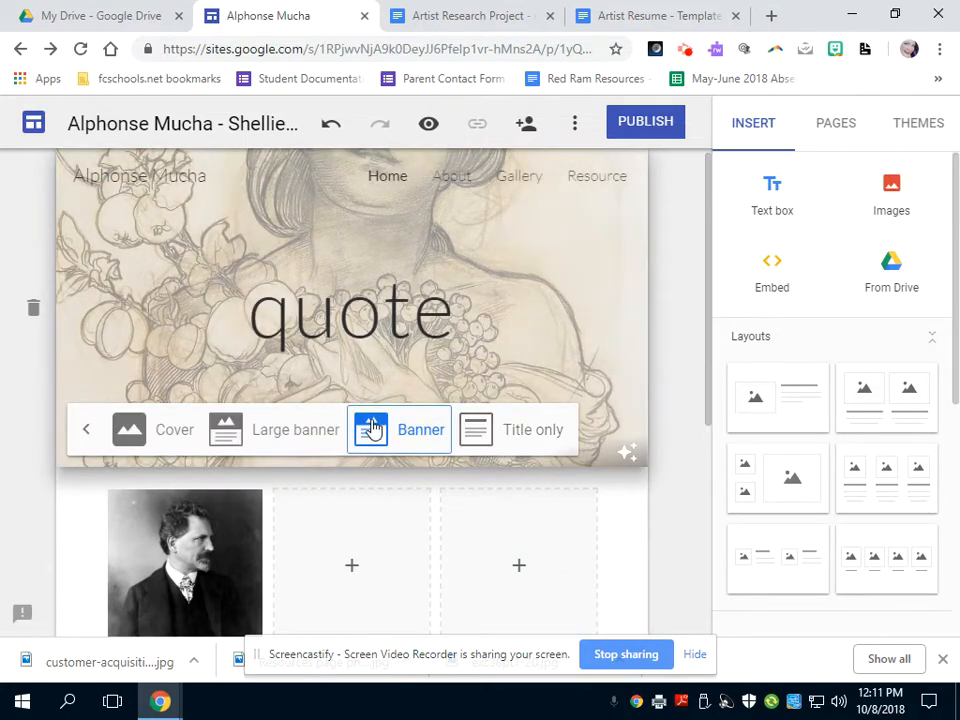
click(174, 428)
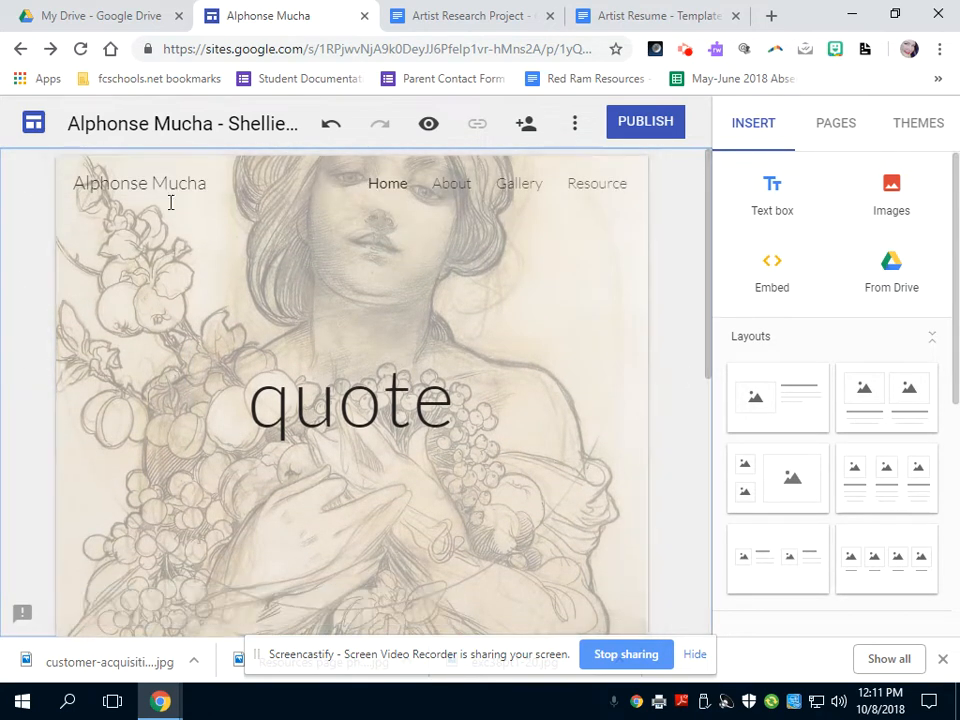
Step: Try the Emphasis 2 dark blue background on the photo section
scroll(down, 3)
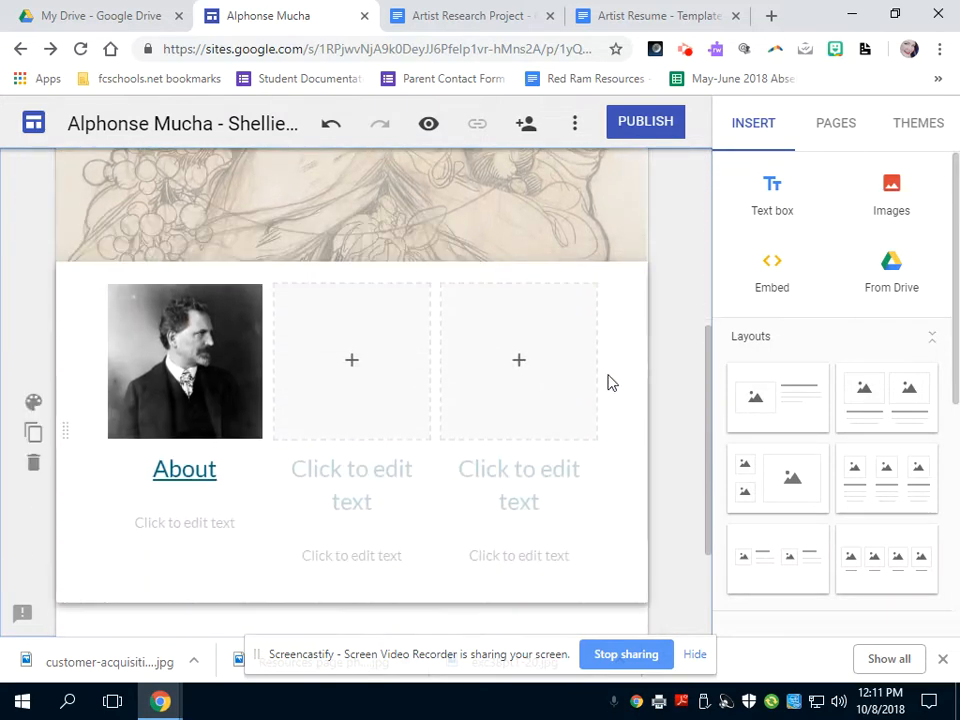
mouse_move(4, 418)
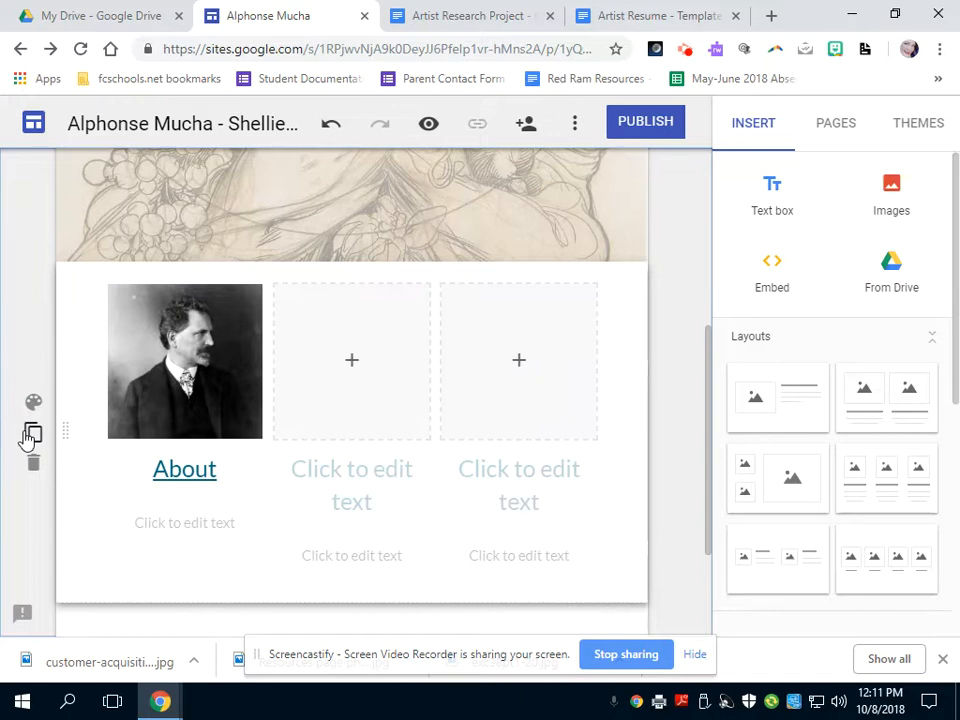
click(32, 402)
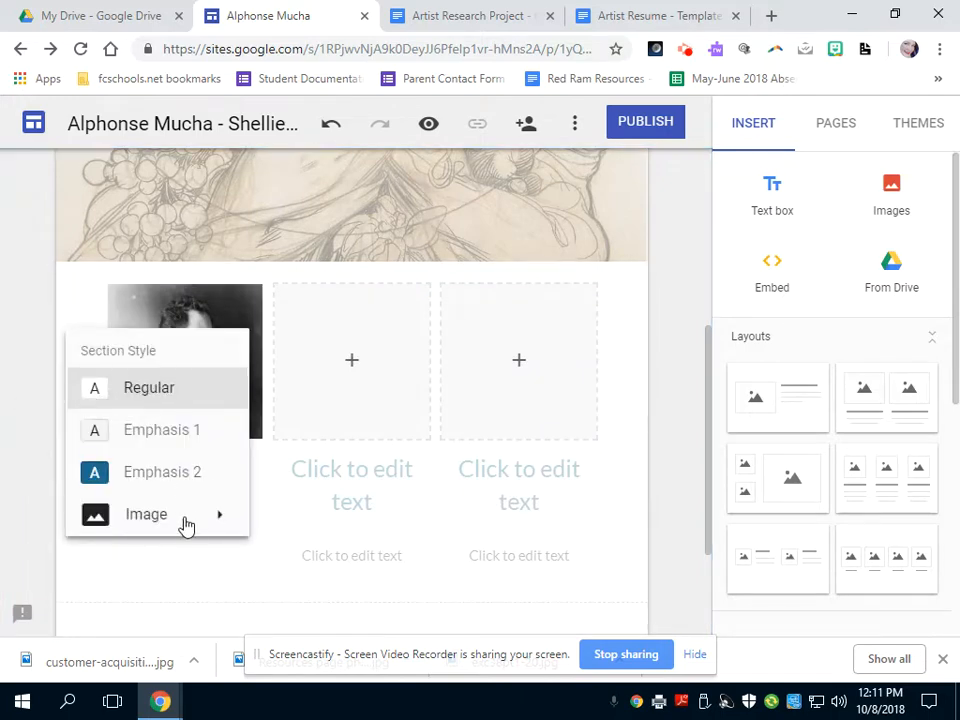
click(162, 472)
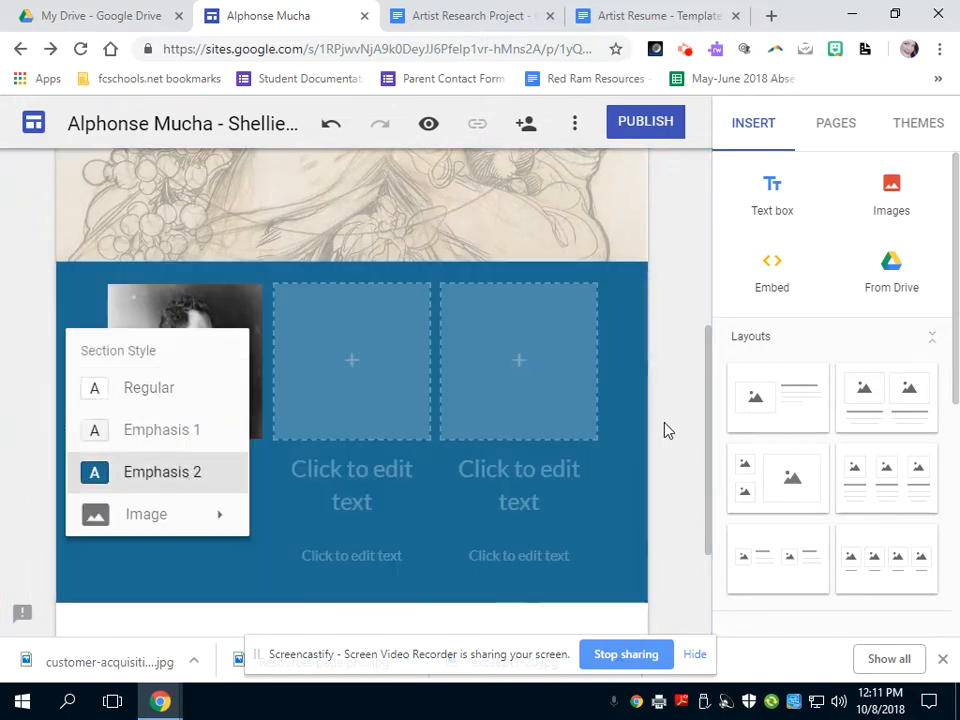
mouse_move(32, 404)
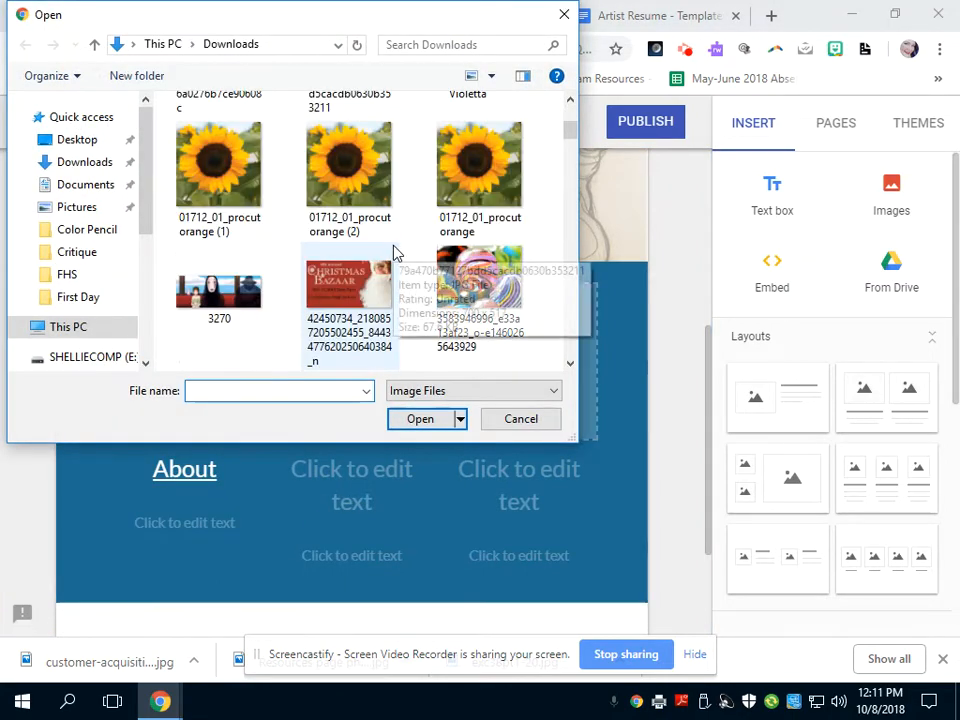
scroll(up, 3)
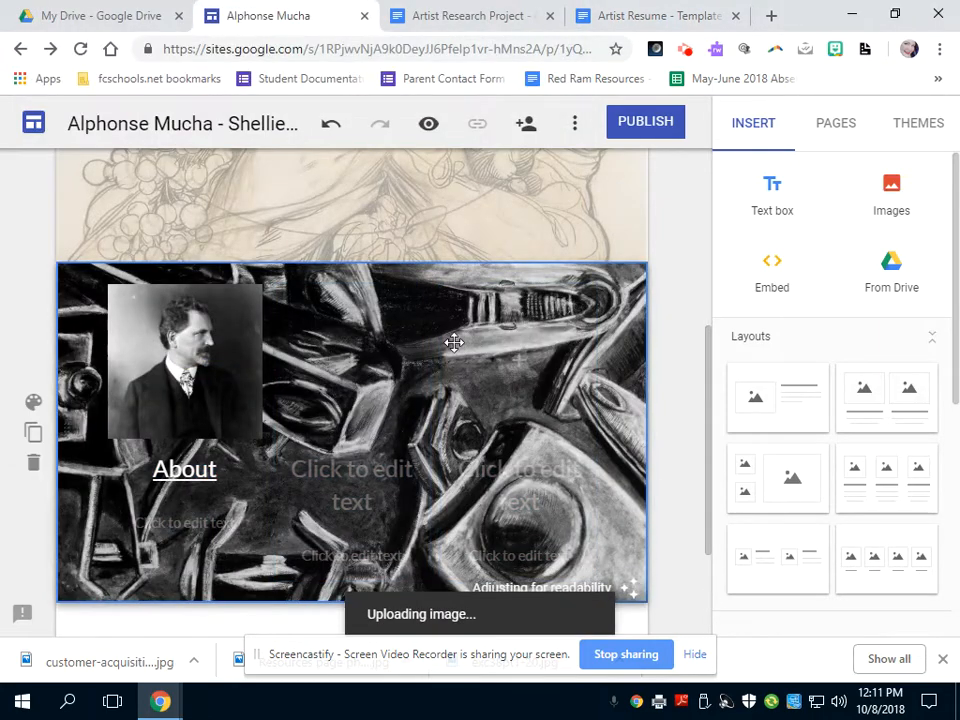
Step: Upload the cracked texture image as the photo section's background instead
click(32, 402)
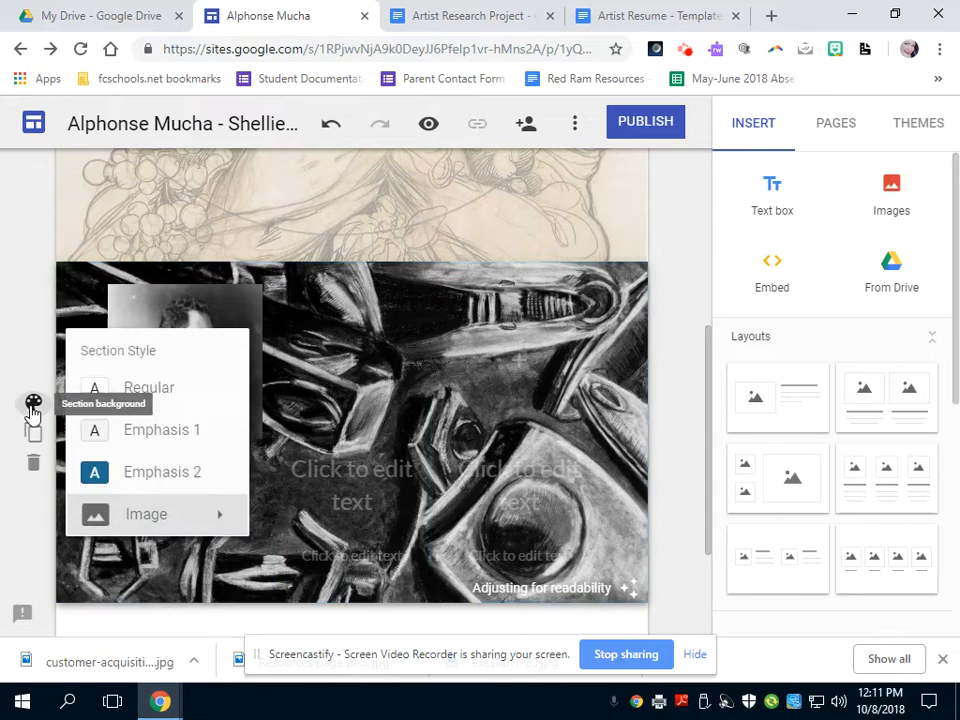
click(146, 512)
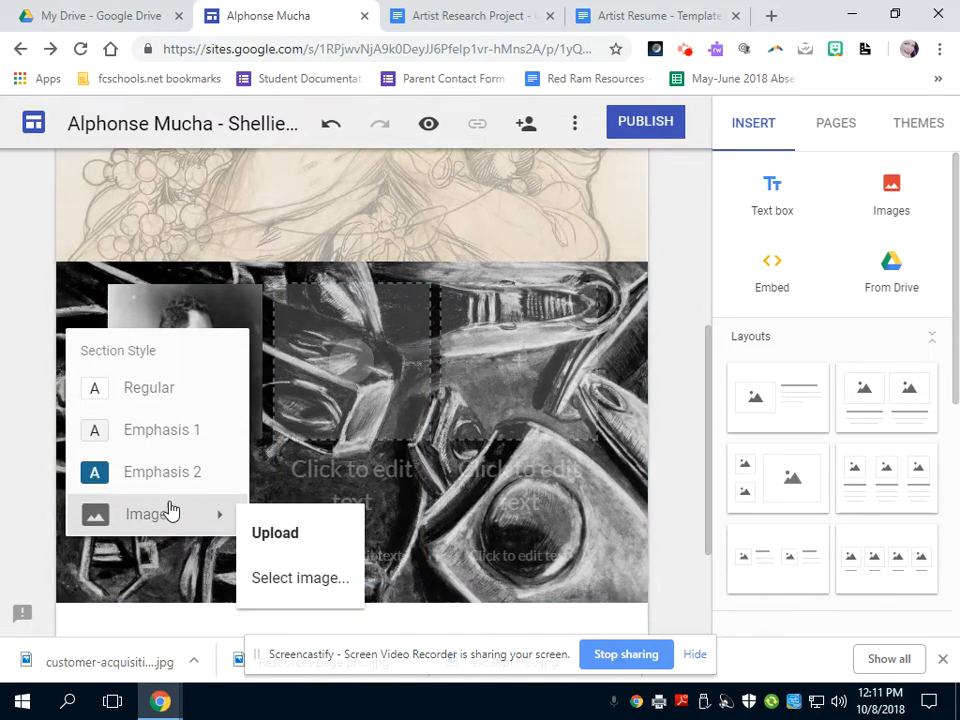
click(276, 532)
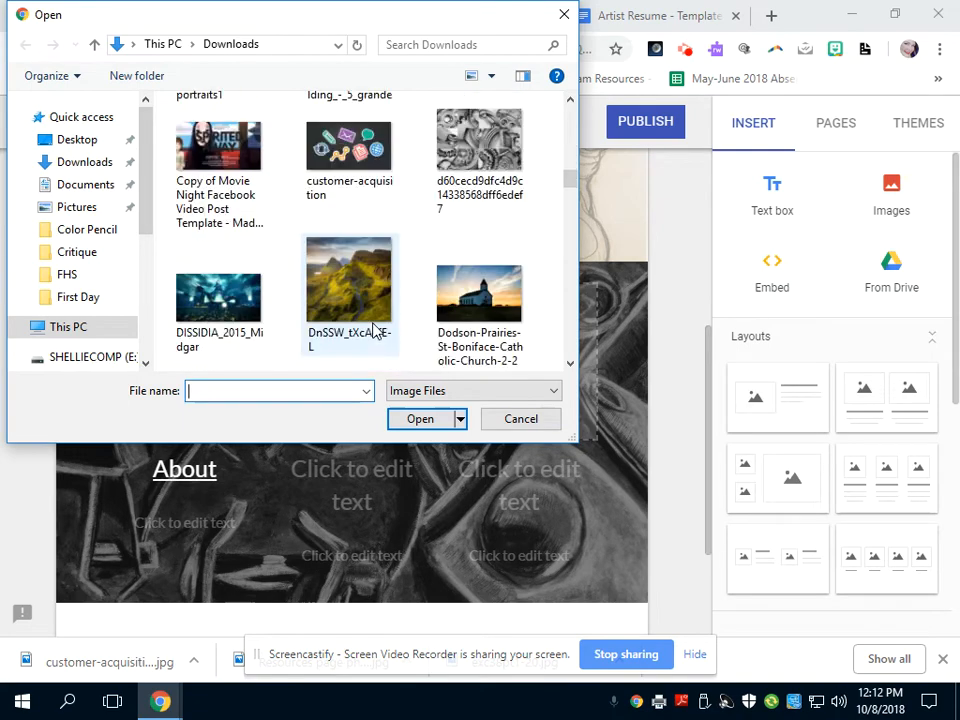
click(220, 272)
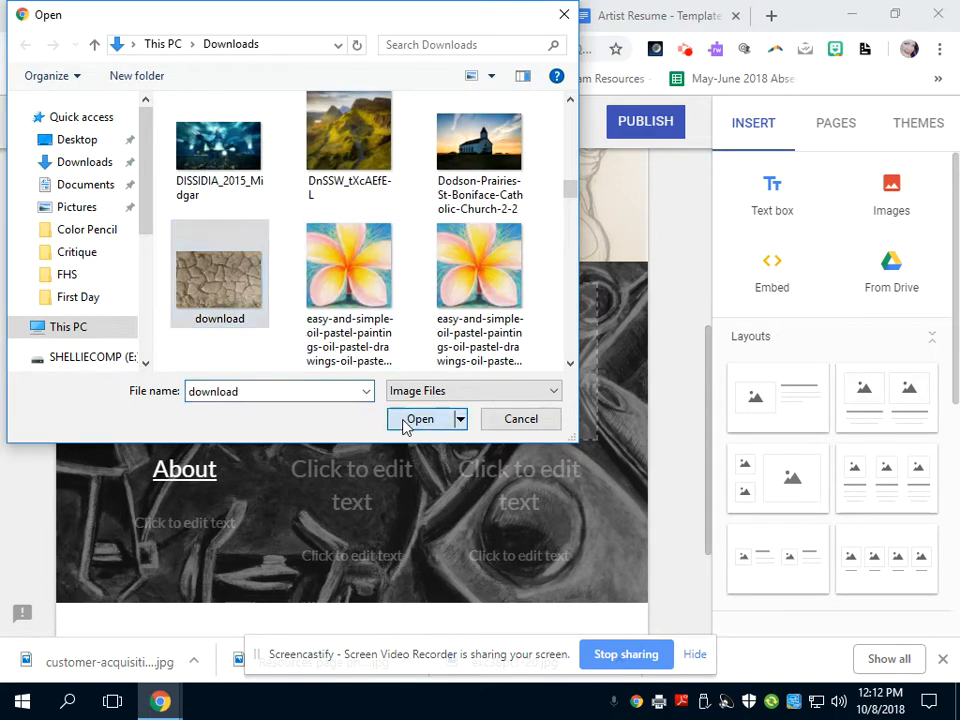
click(420, 418)
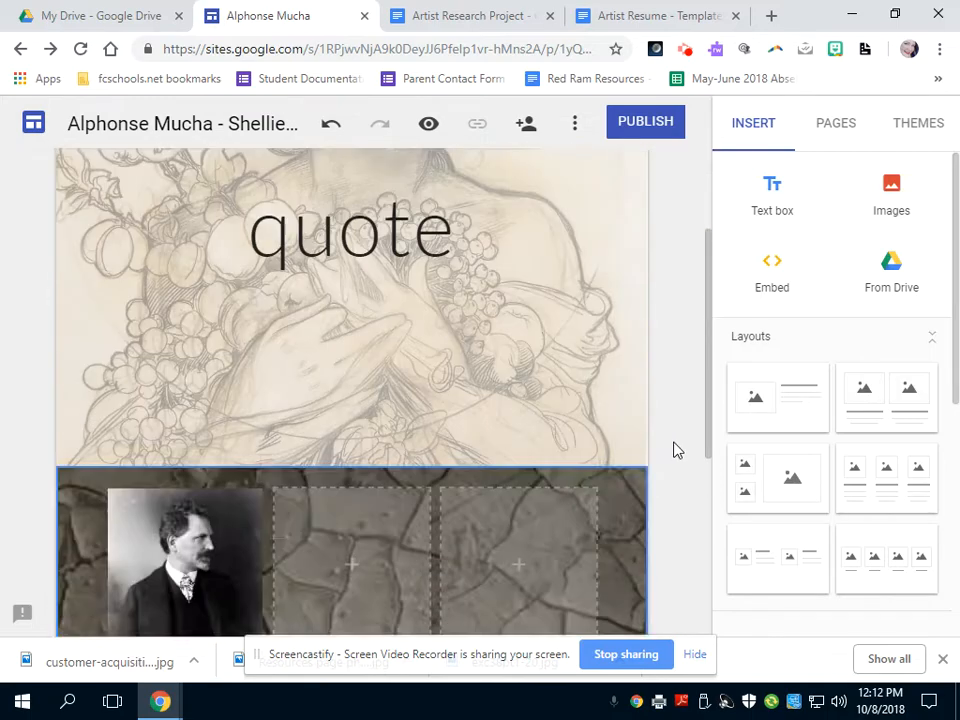
scroll(down, 3)
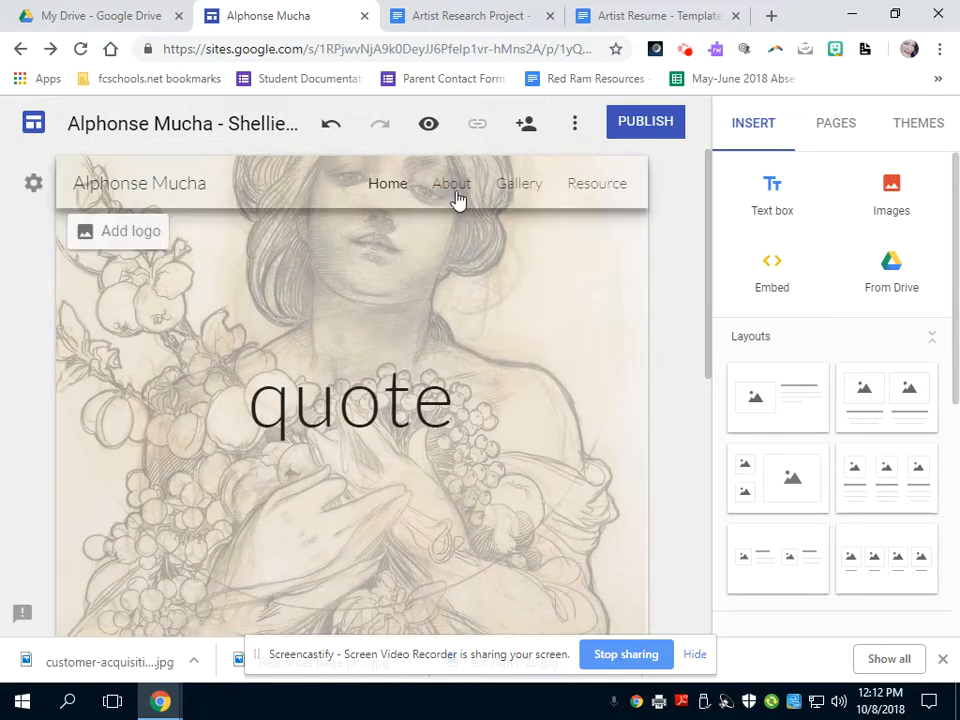
Step: Upload Mucha's portrait photo as the About page header image
click(452, 184)
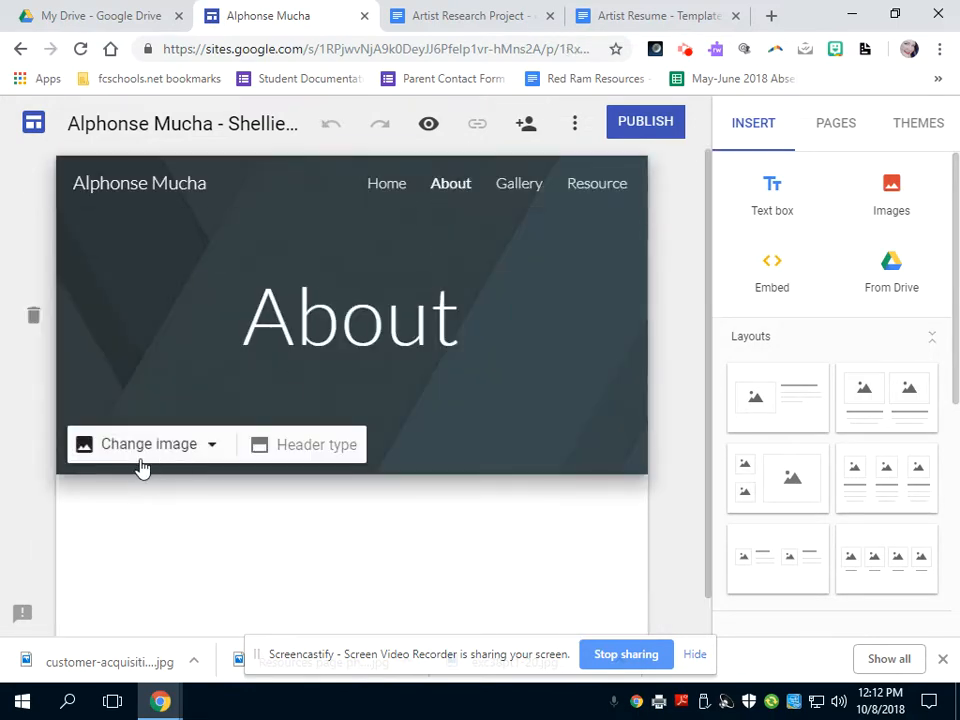
click(148, 444)
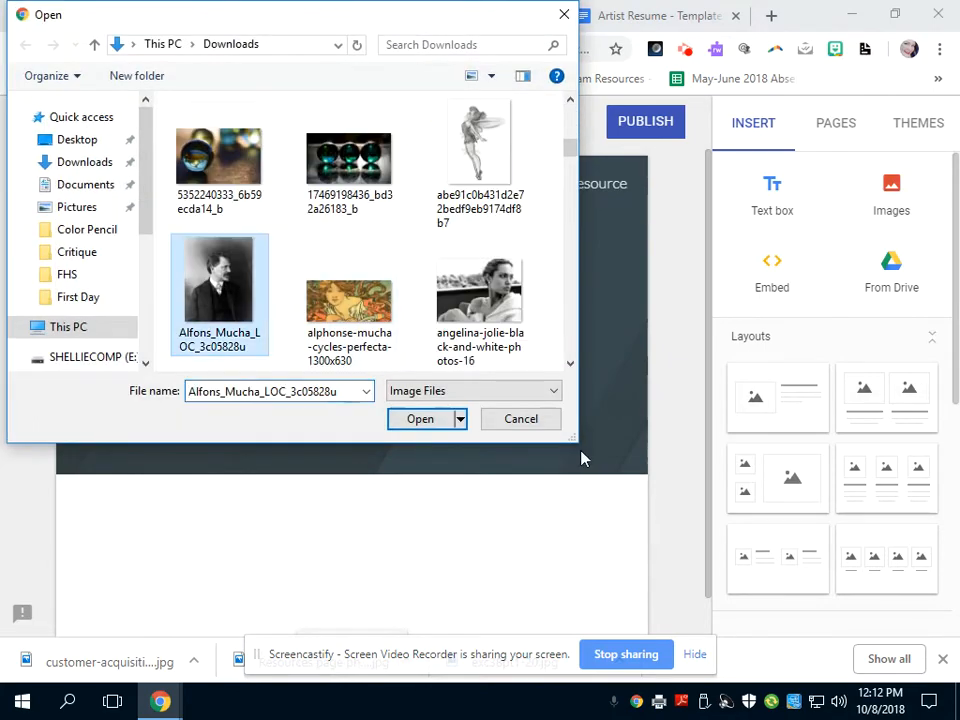
click(420, 420)
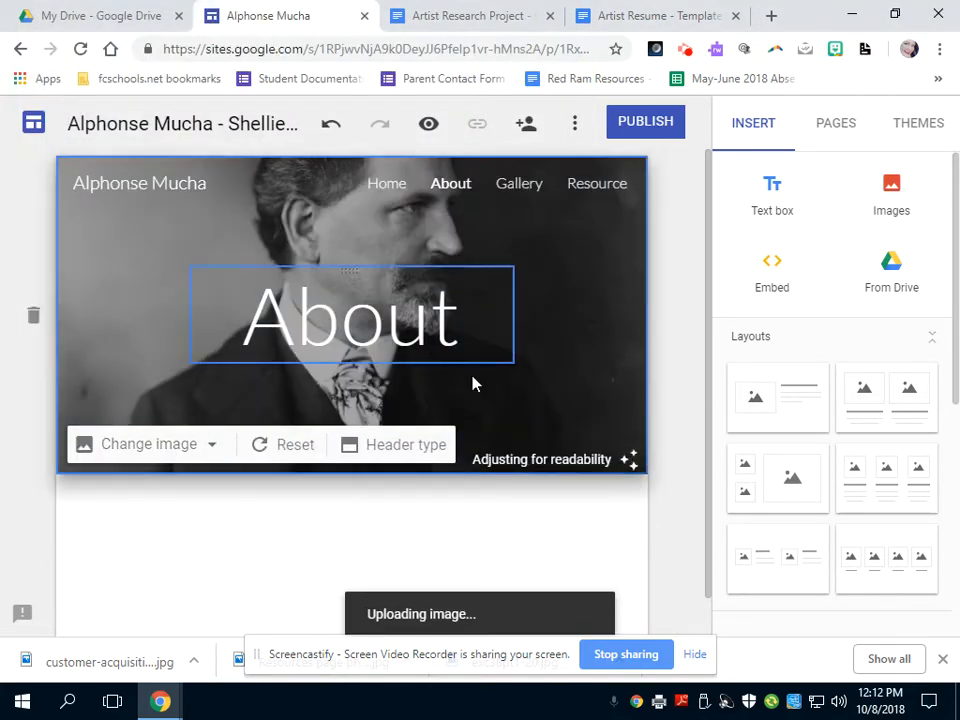
click(404, 444)
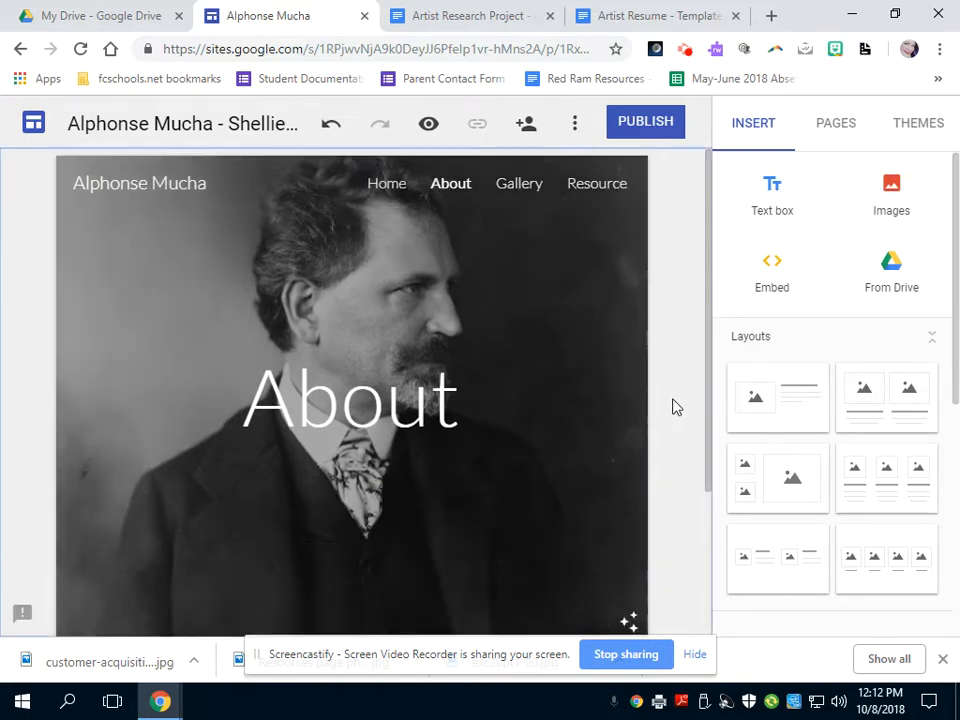
Step: Browse Google Drive from the Insert panel for a file to add
scroll(down, 3)
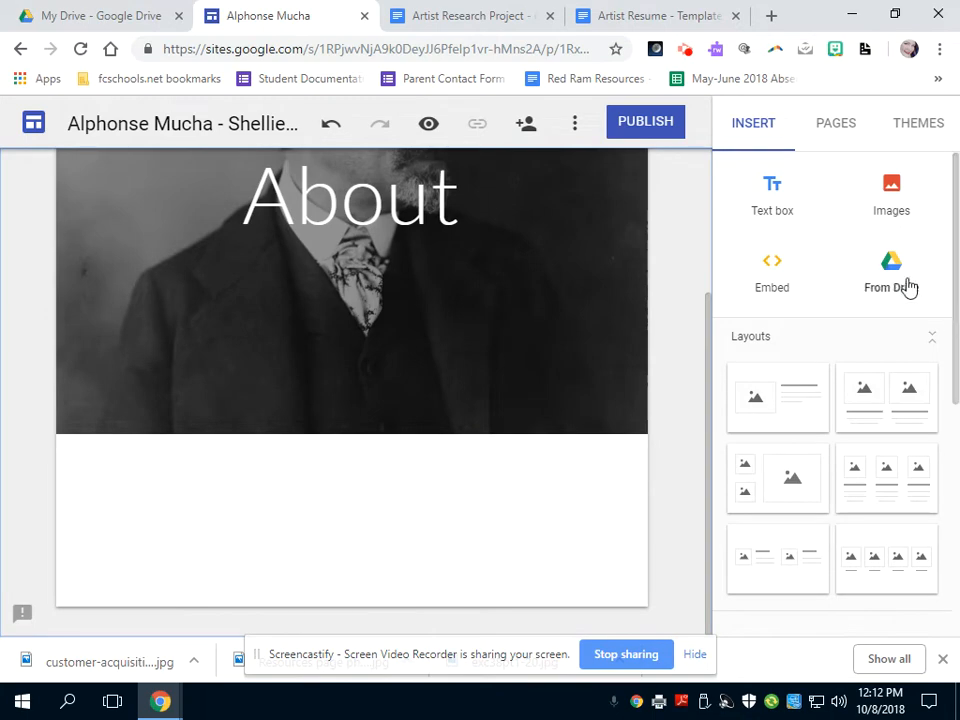
click(890, 270)
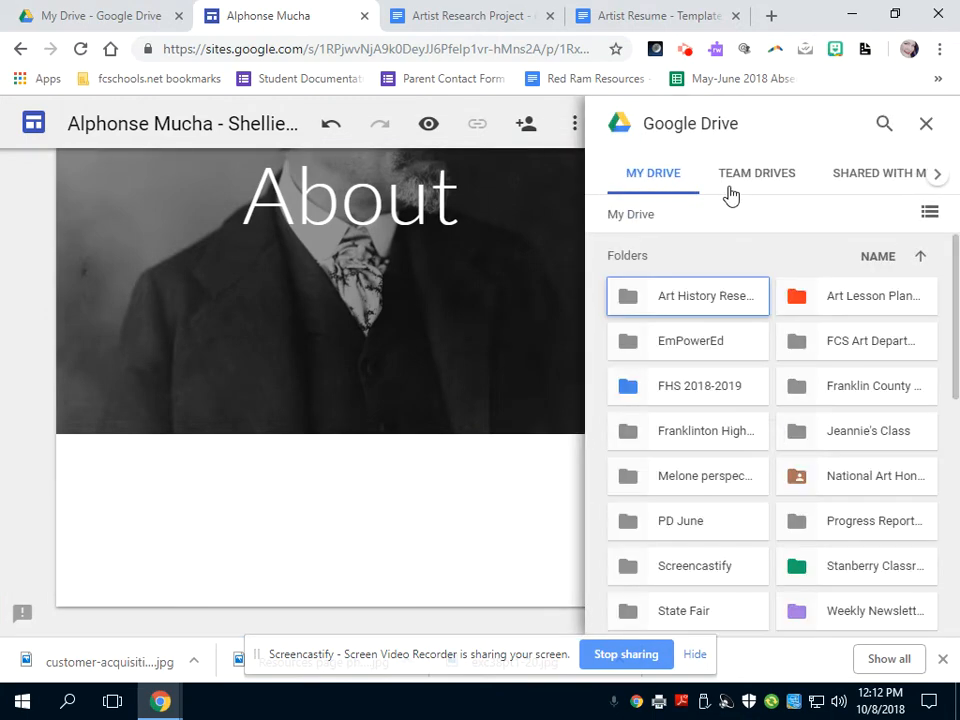
mouse_move(746, 296)
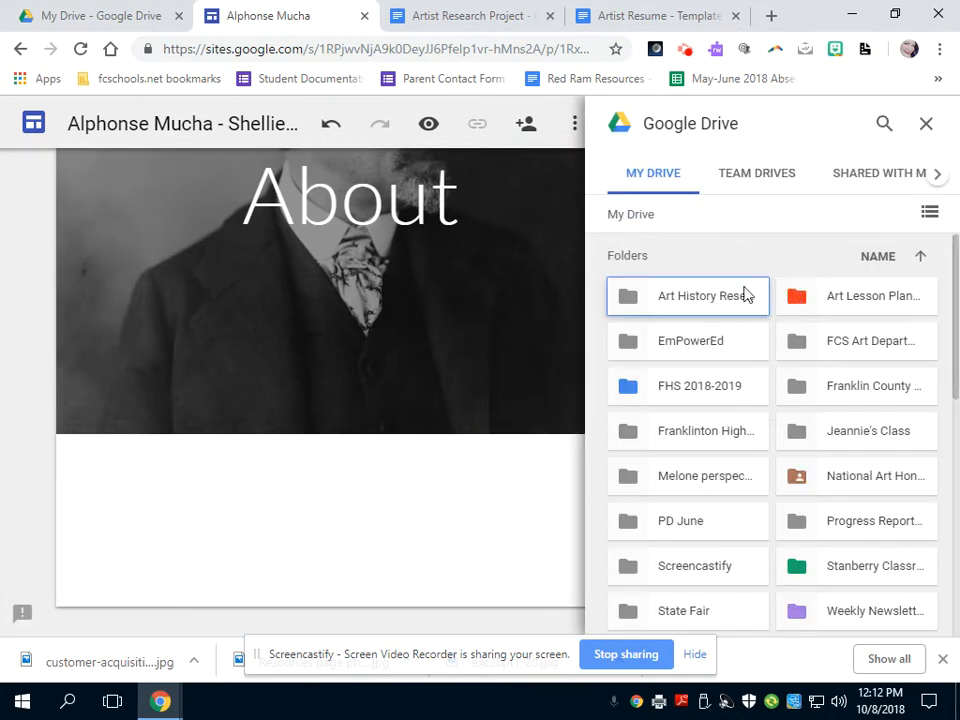
mouse_move(844, 304)
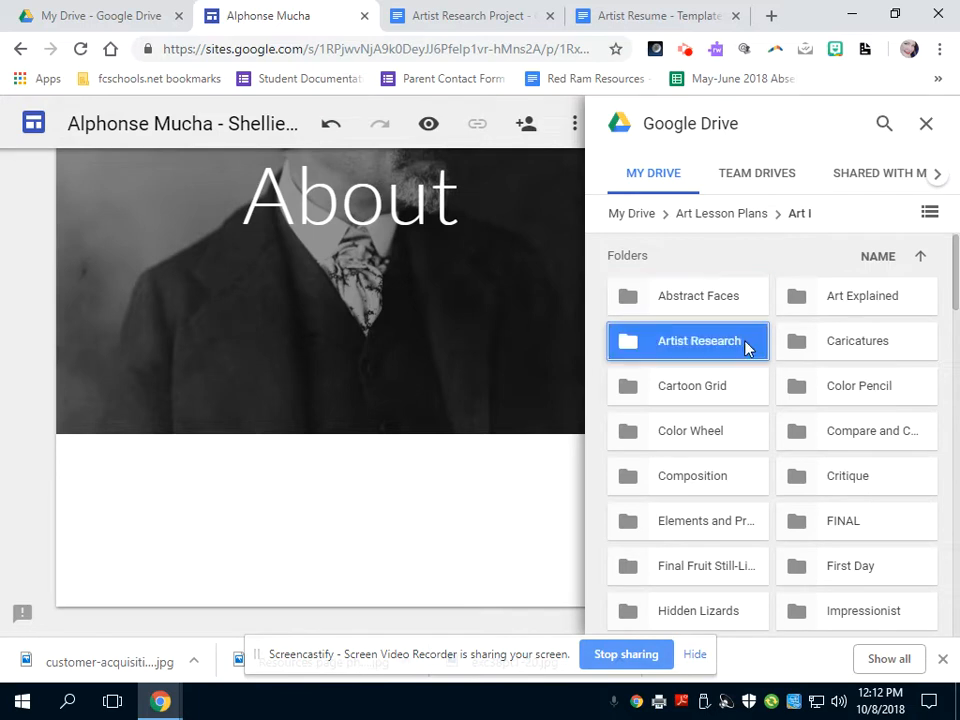
Step: Embed the Alphonse Mucha document from the Artist Research folder on the About page
double_click(700, 340)
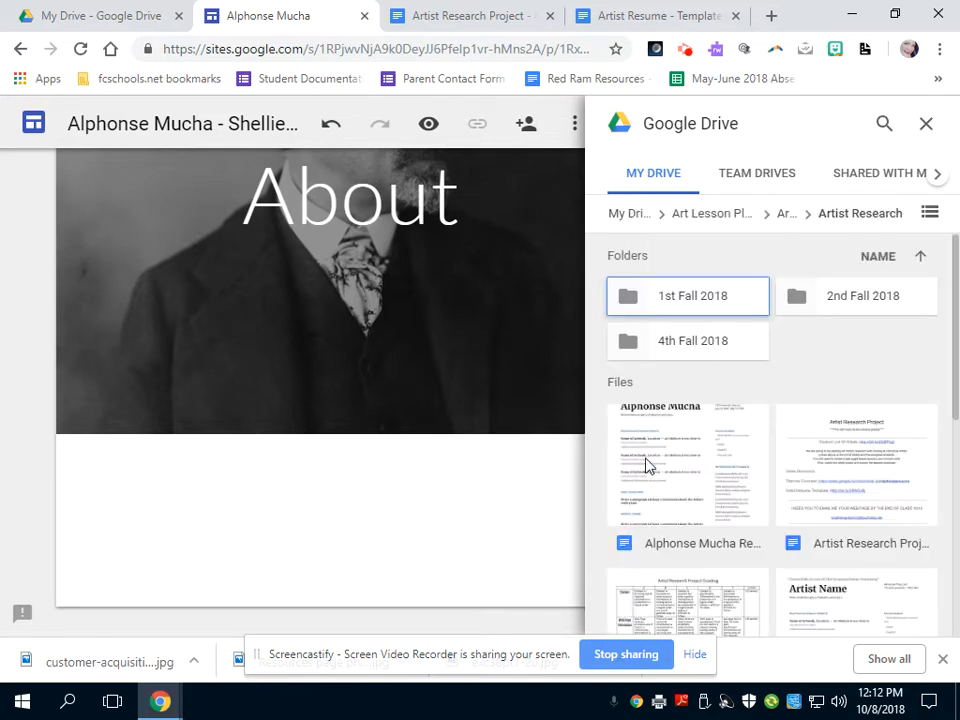
click(688, 464)
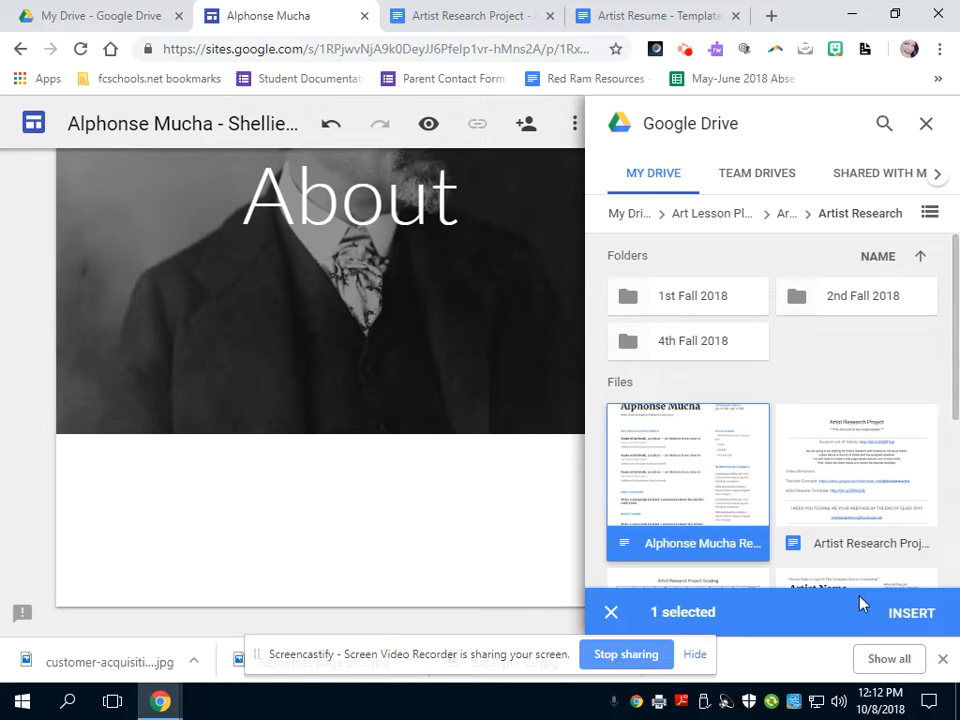
click(912, 612)
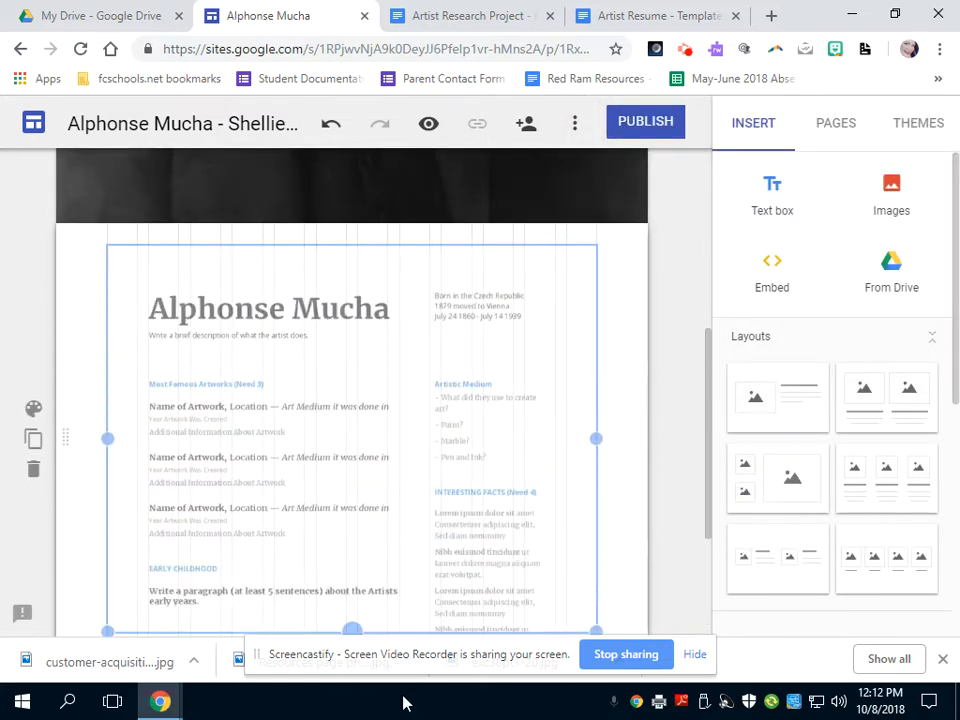
scroll(down, 3)
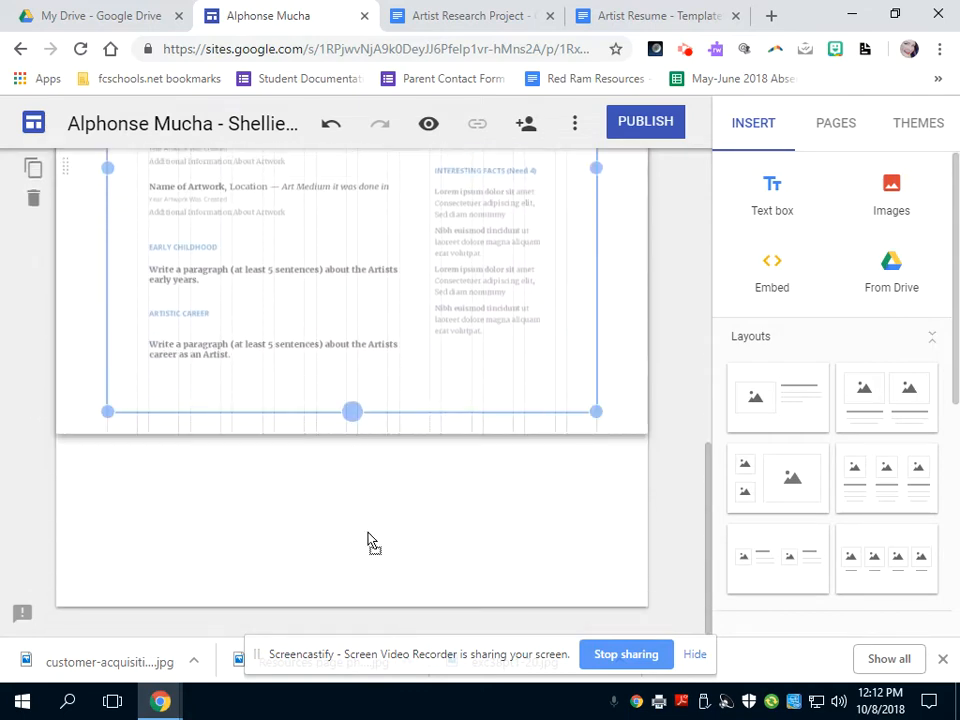
scroll(up, 3)
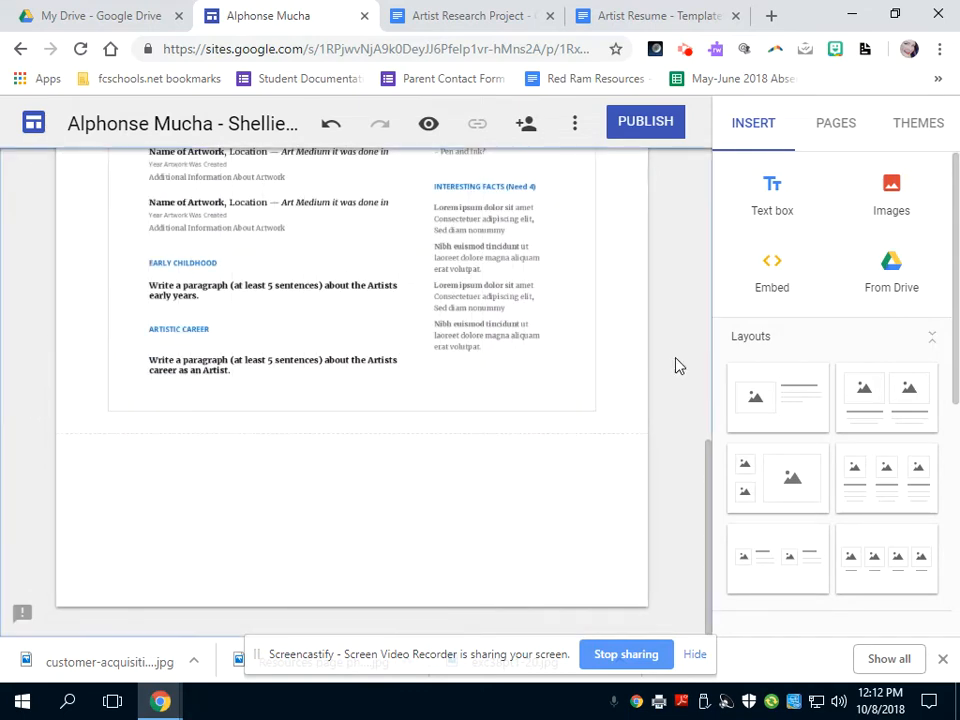
Step: From the Artist Research Project doc, follow the Artist Resume Template link into its own tab
click(464, 16)
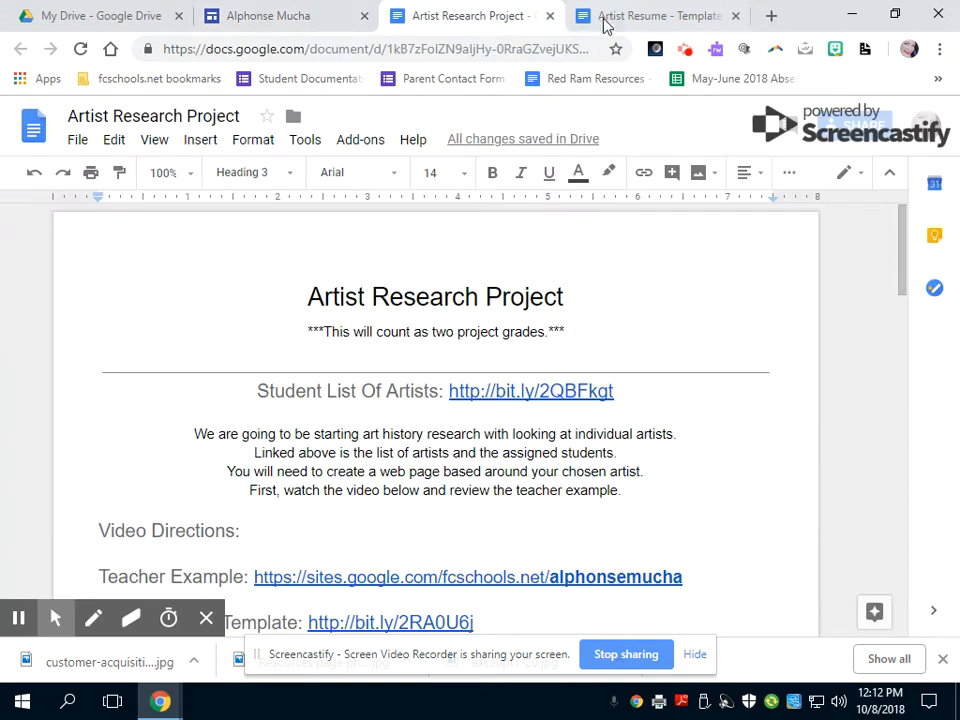
scroll(down, 3)
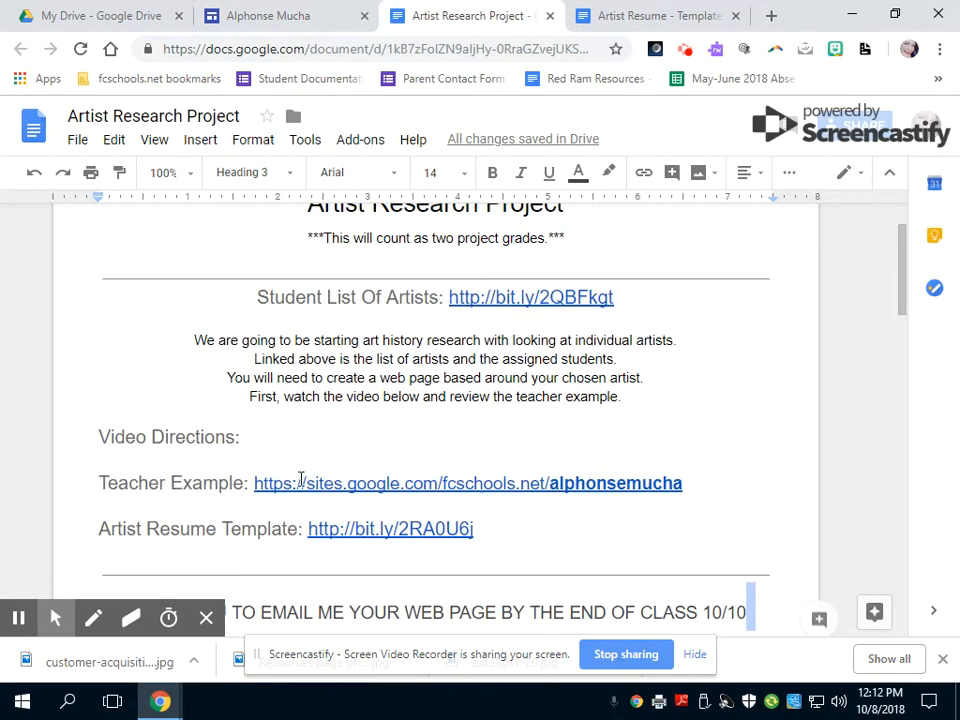
right_click(324, 560)
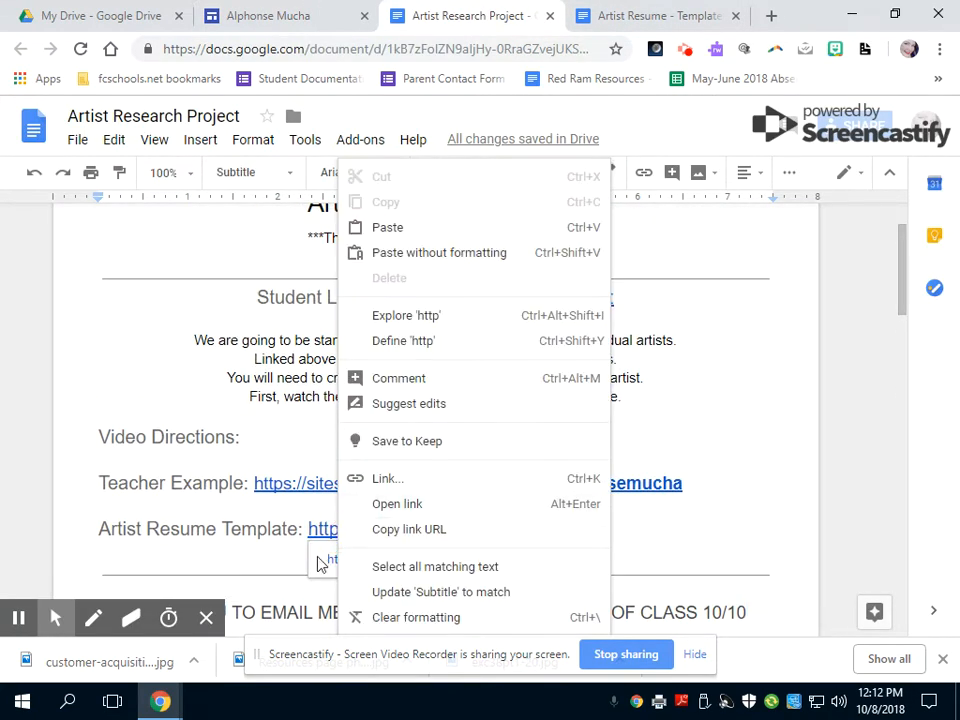
click(396, 504)
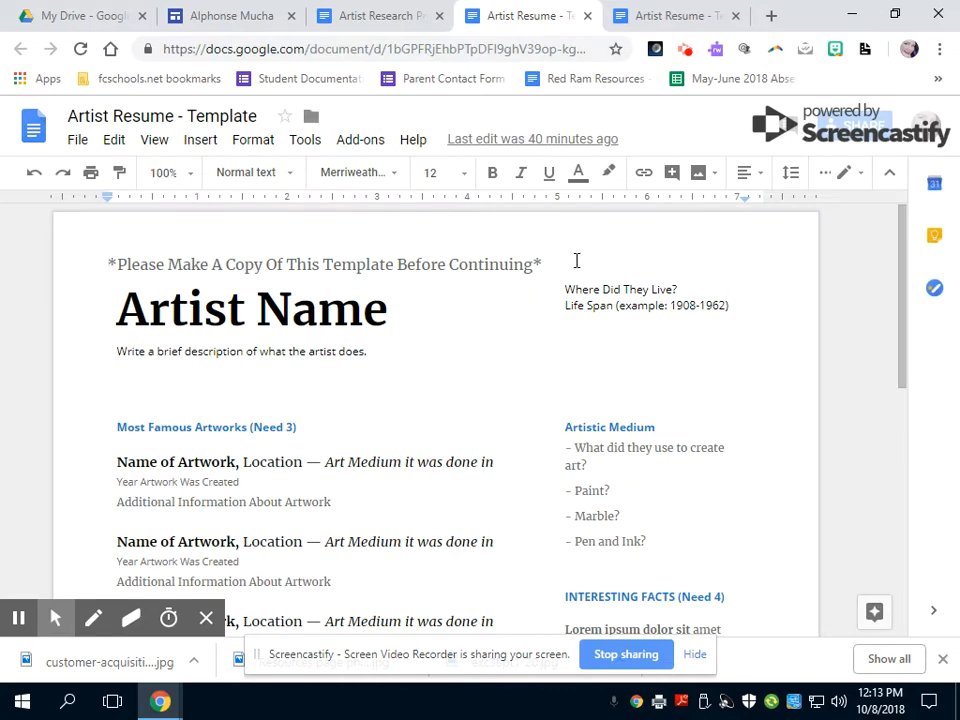
Step: Make a personal copy of the template, creating Copy of Artist Resume - Template
click(76, 140)
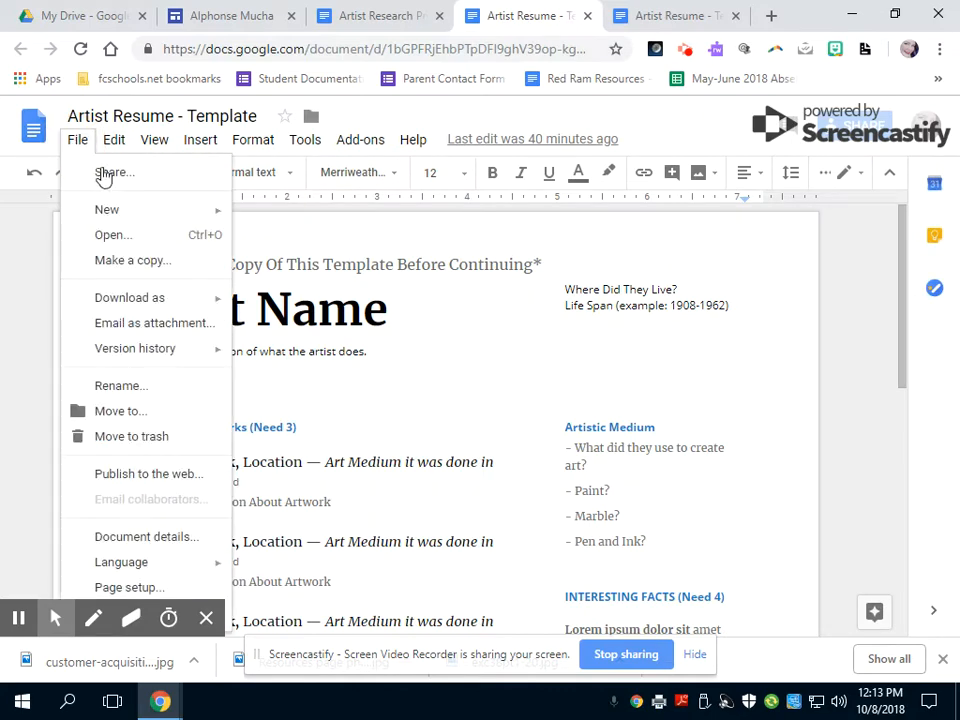
mouse_move(132, 260)
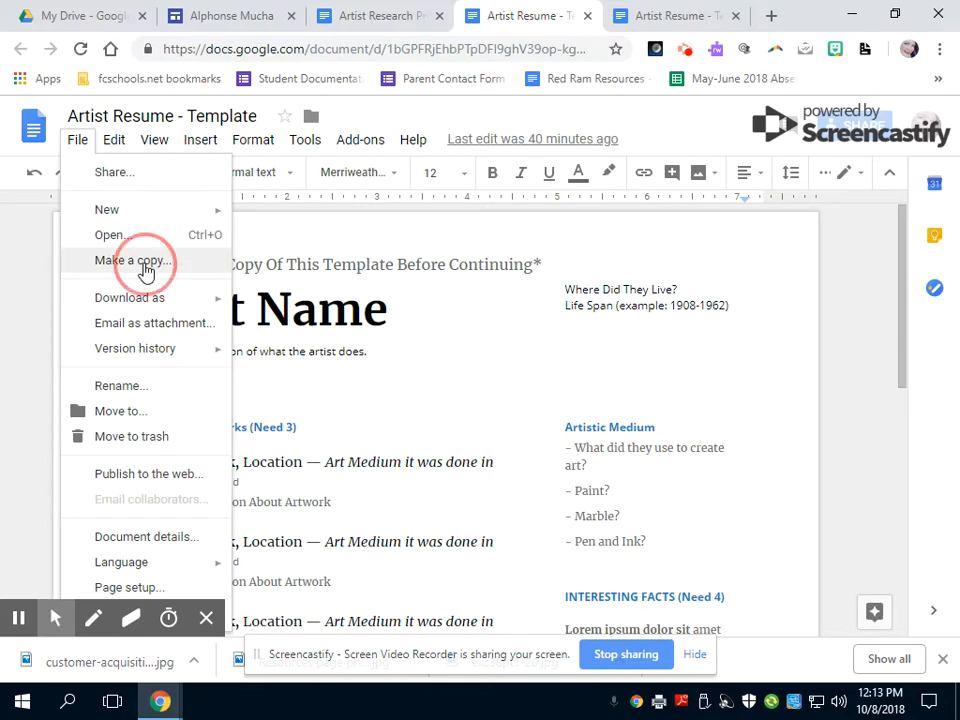
click(132, 260)
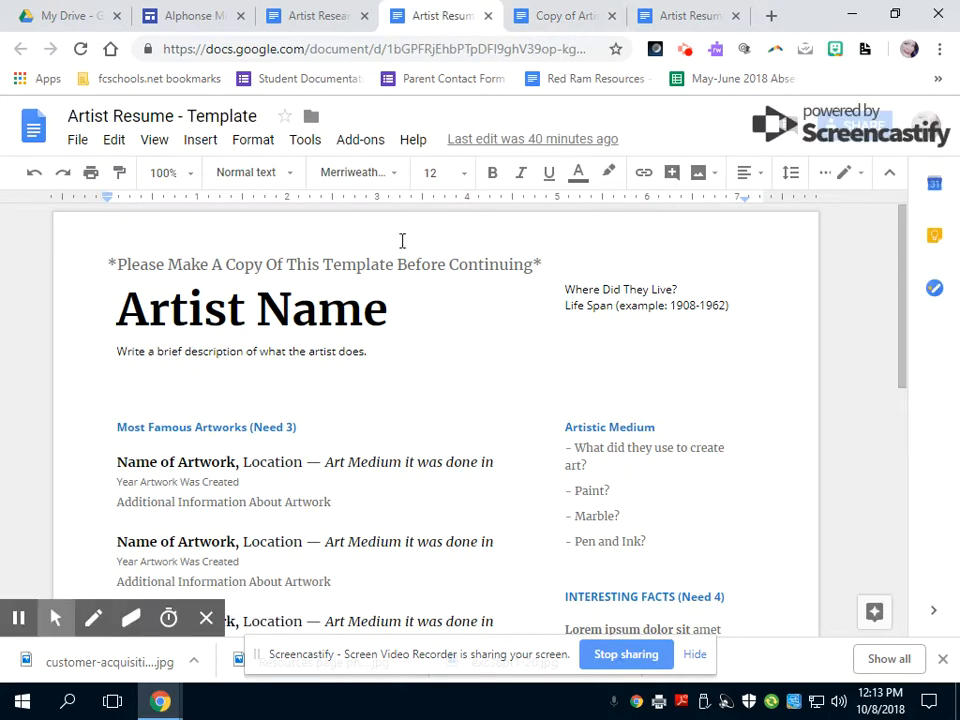
mouse_move(282, 288)
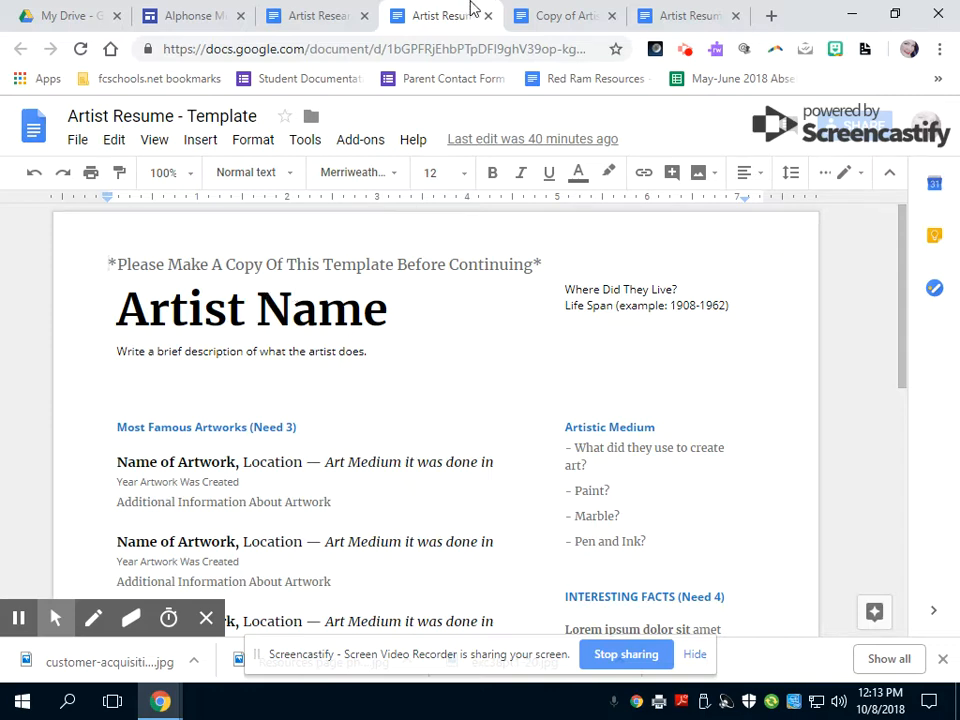
click(564, 16)
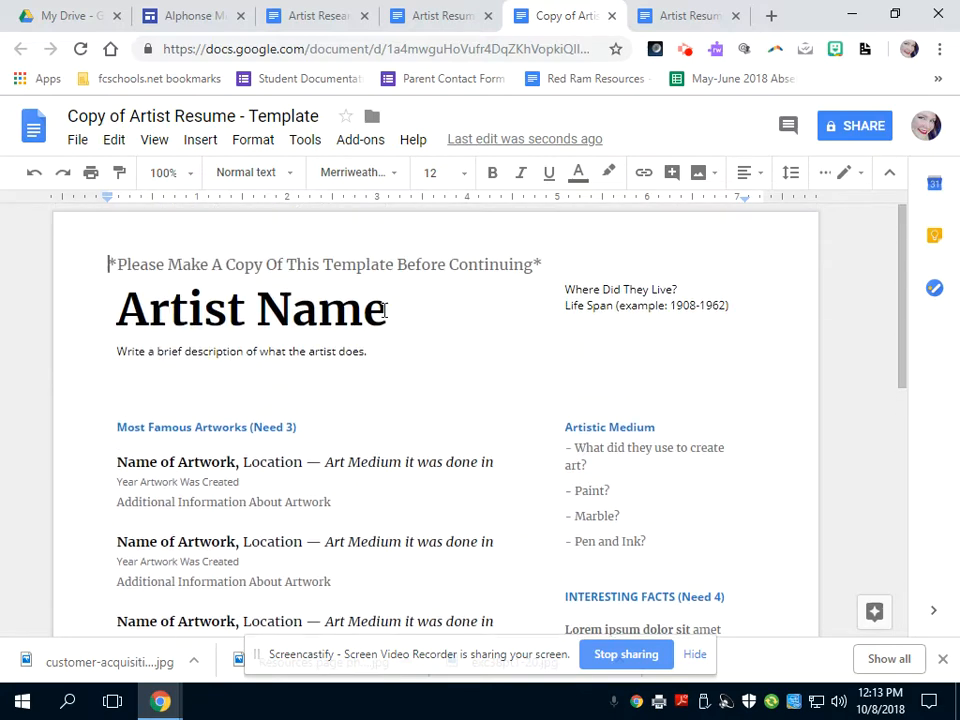
Step: Scroll through the copy to review all of its resume sections
scroll(down, 3)
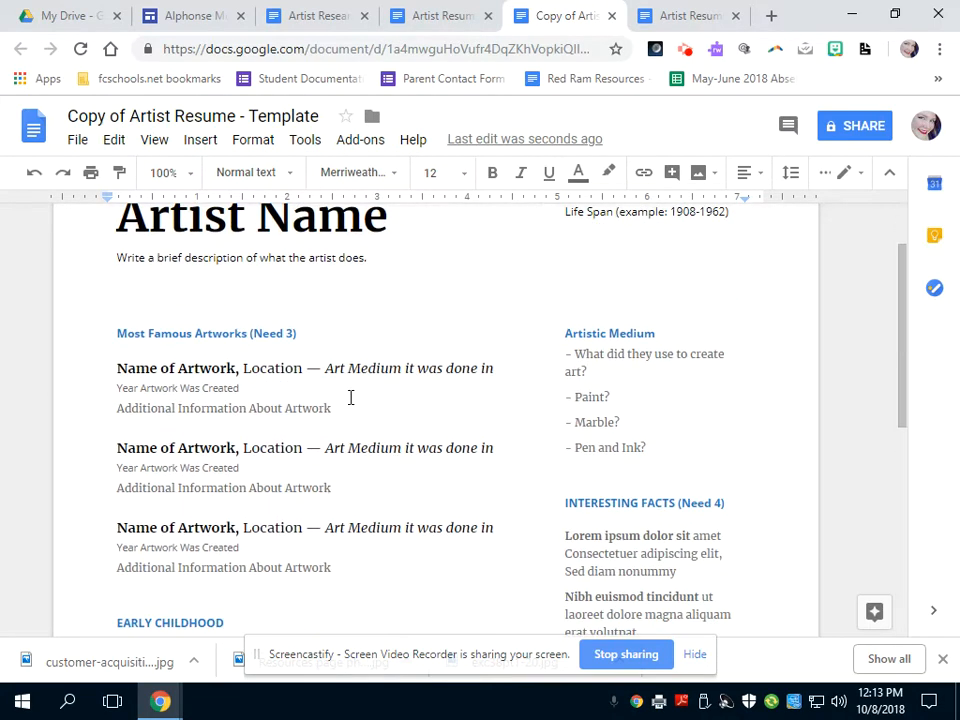
scroll(down, 3)
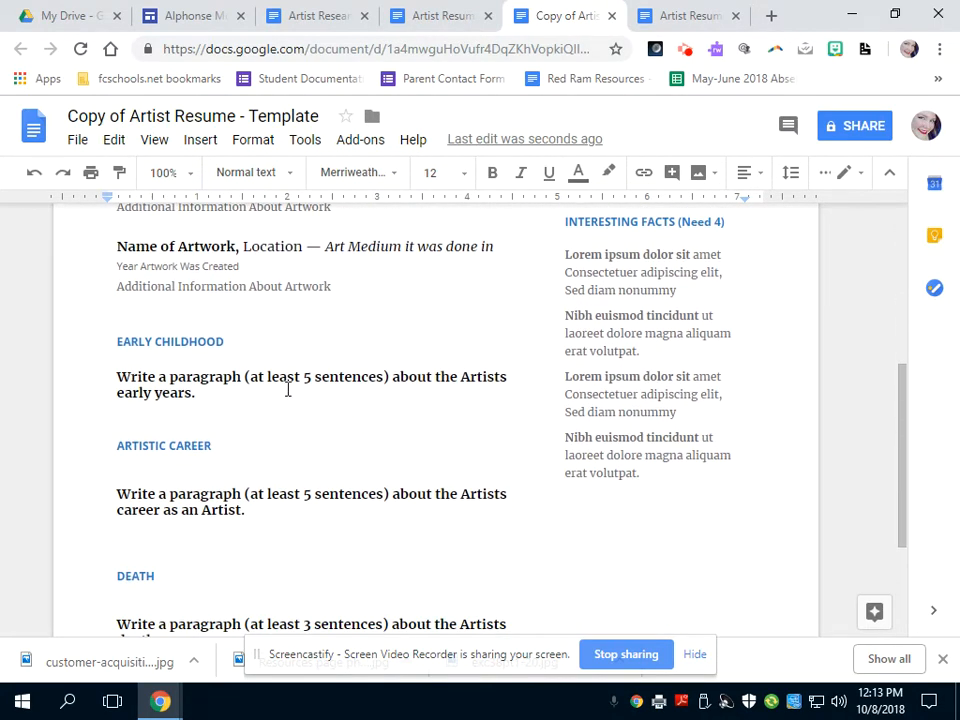
scroll(down, 3)
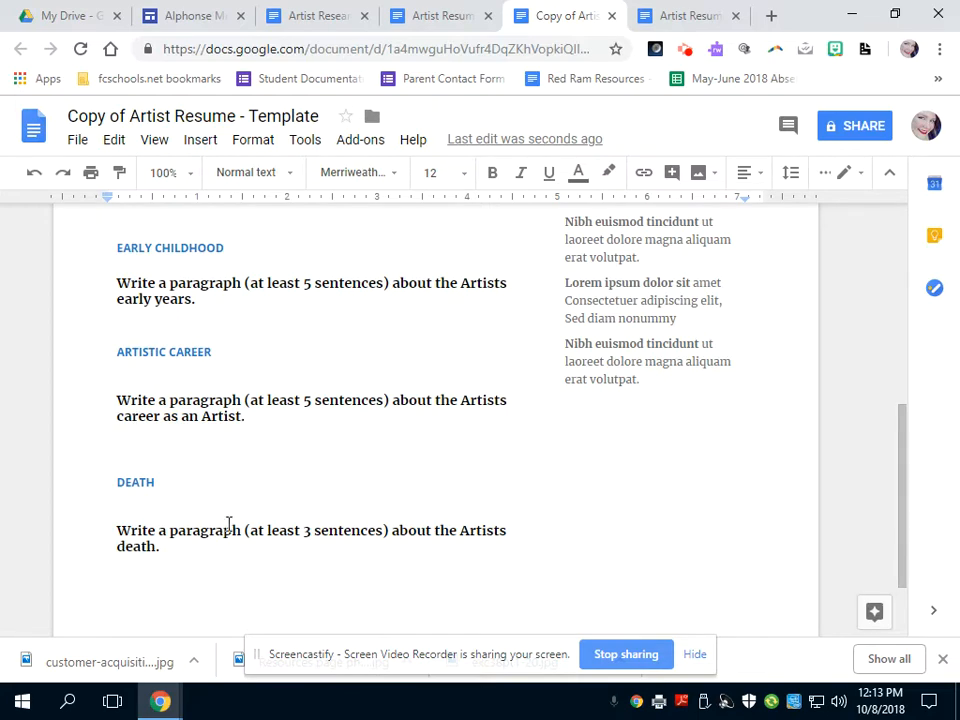
scroll(up, 3)
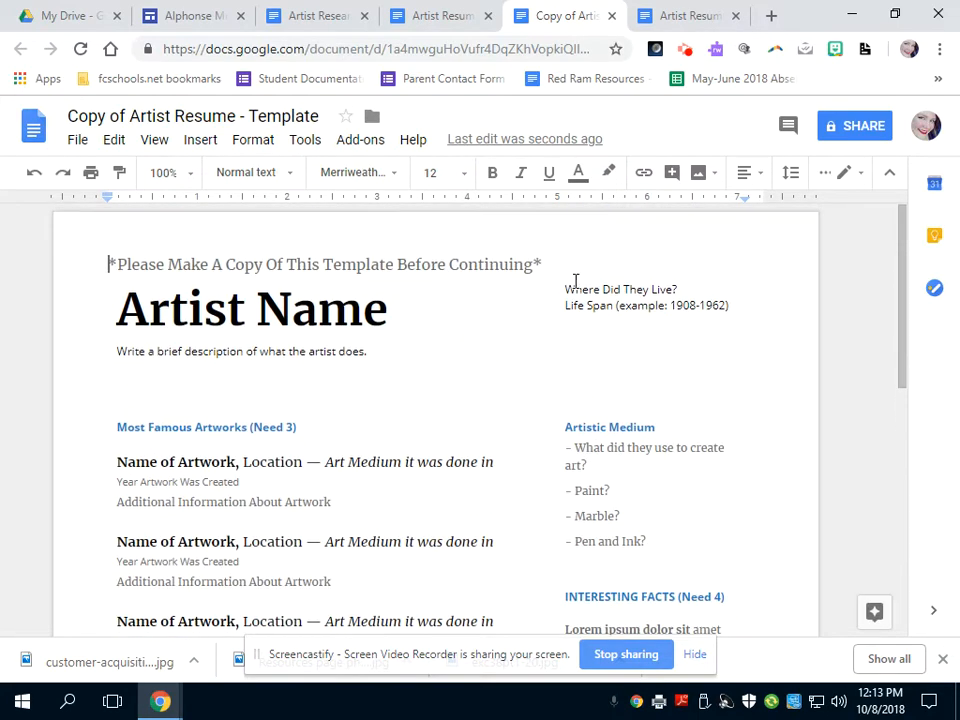
scroll(down, 3)
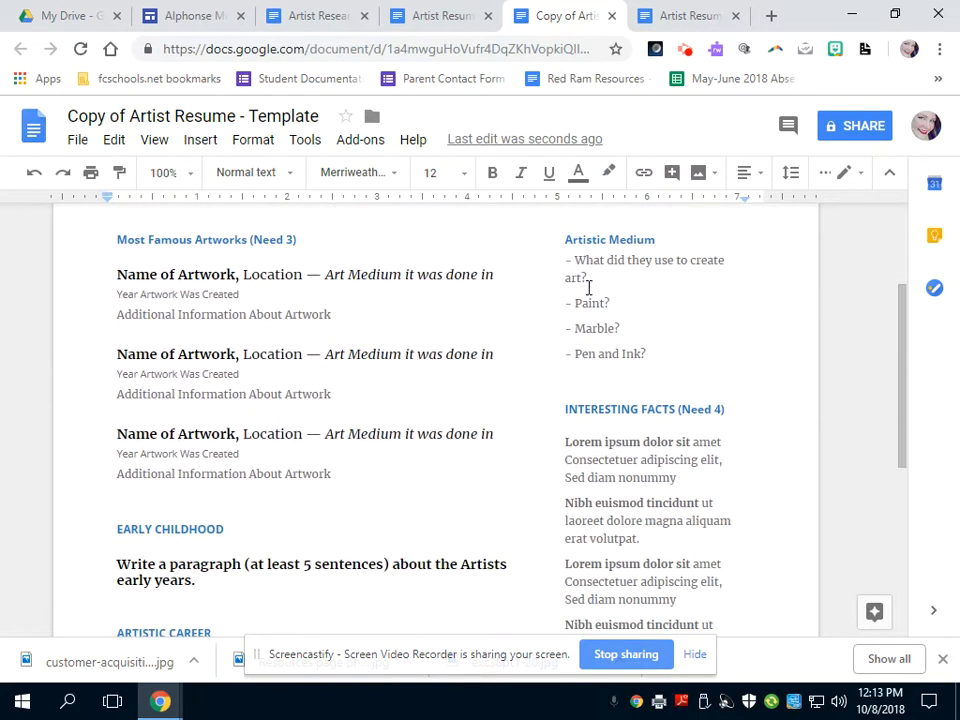
scroll(down, 3)
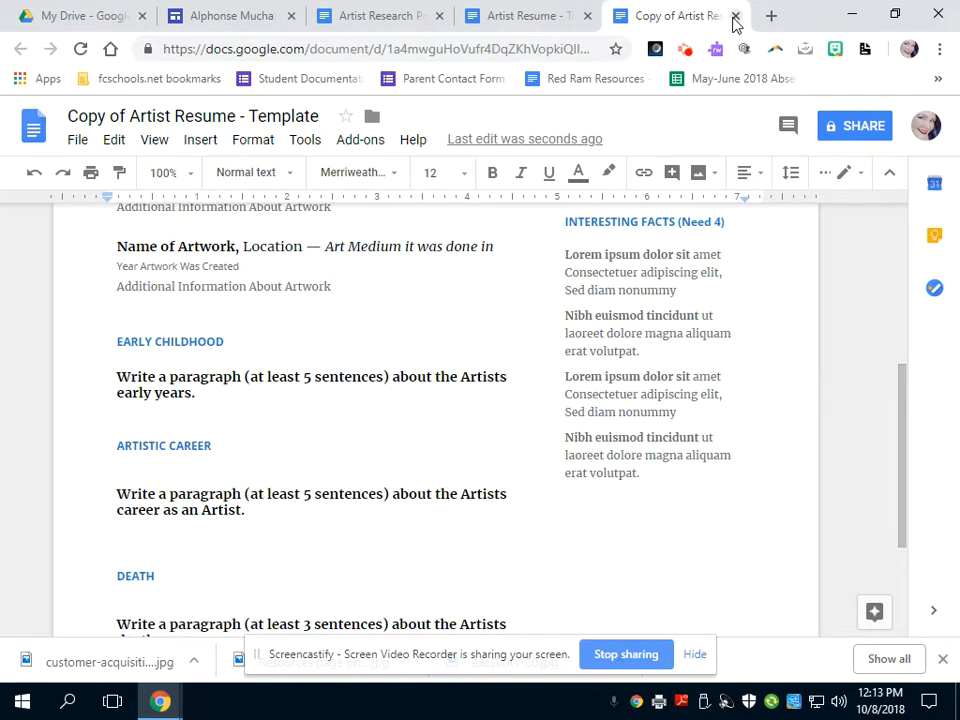
Step: Close the copy's tab and follow the Teacher Example link from the project doc
click(736, 16)
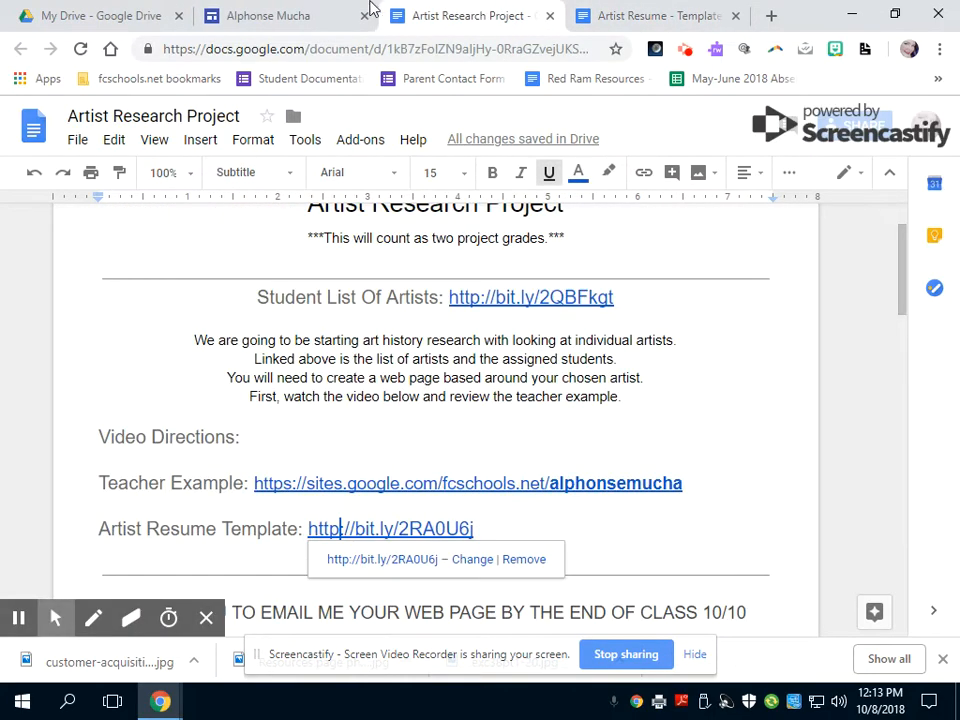
mouse_move(704, 376)
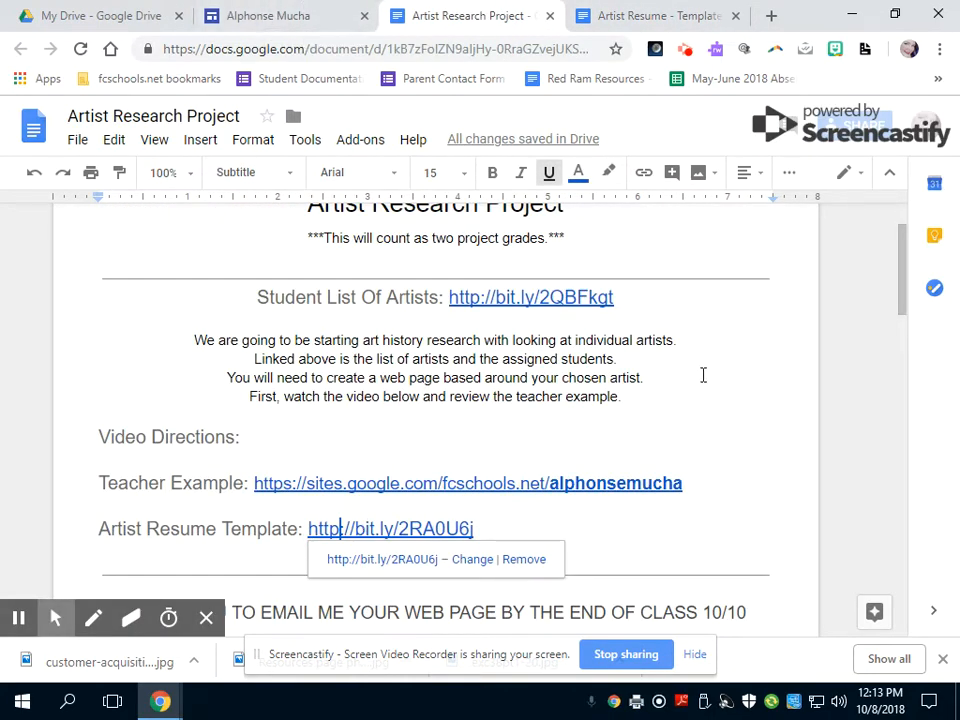
scroll(down, 3)
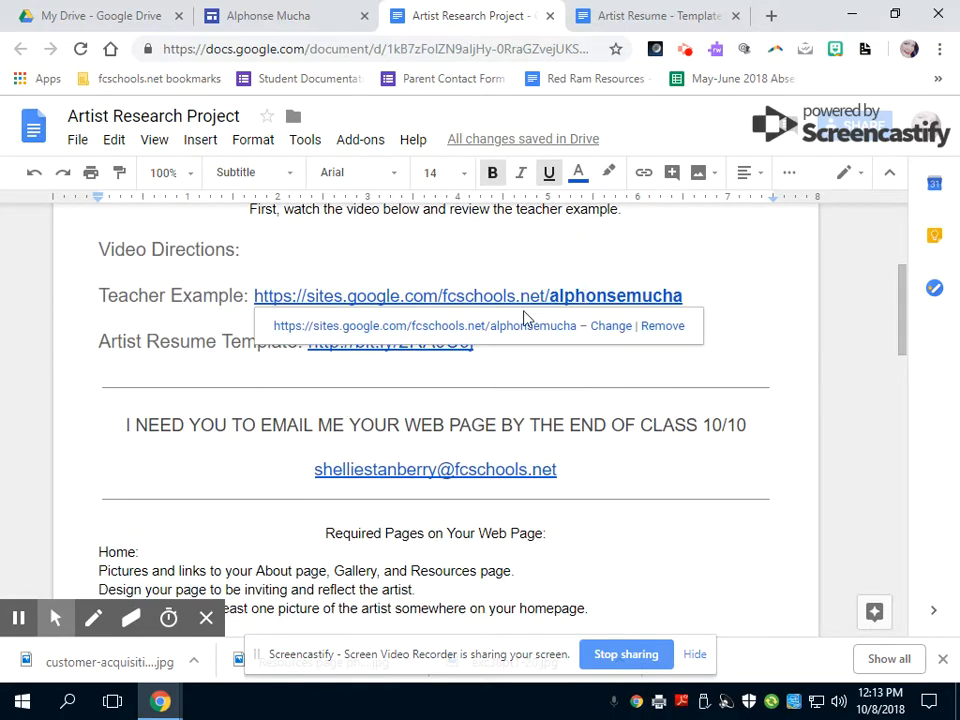
click(464, 296)
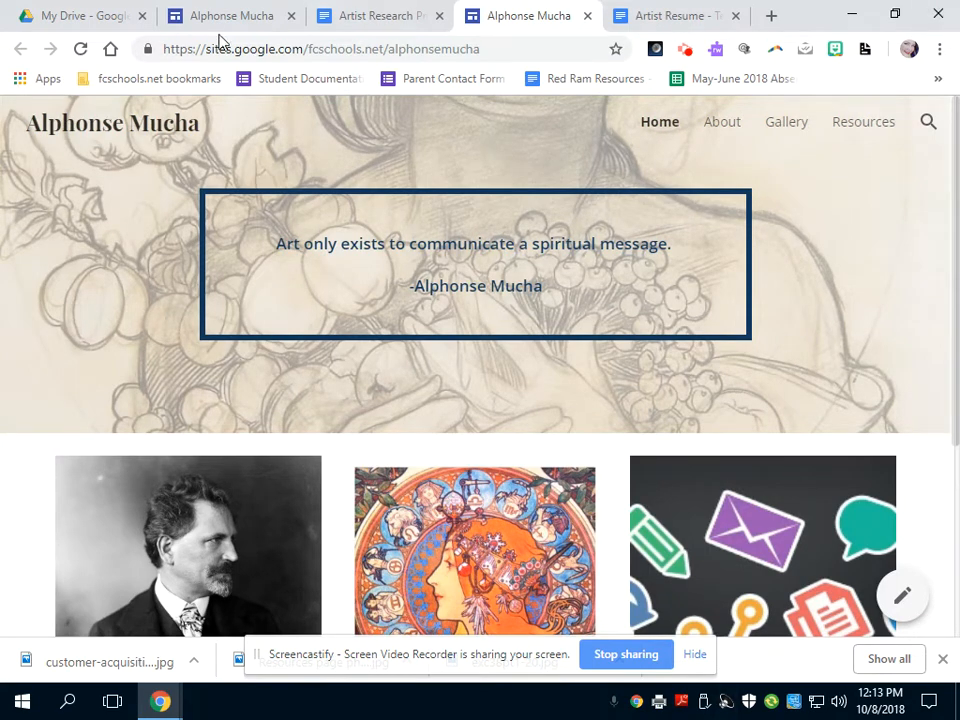
Step: Browse the example site's Gallery page, then its About page
scroll(down, 3)
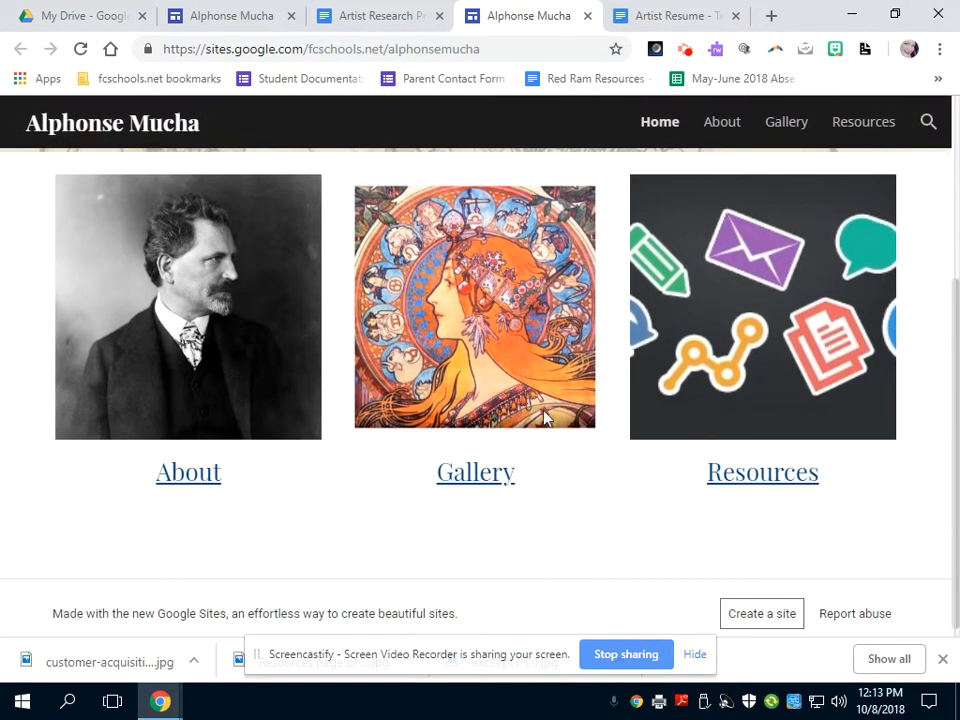
click(476, 472)
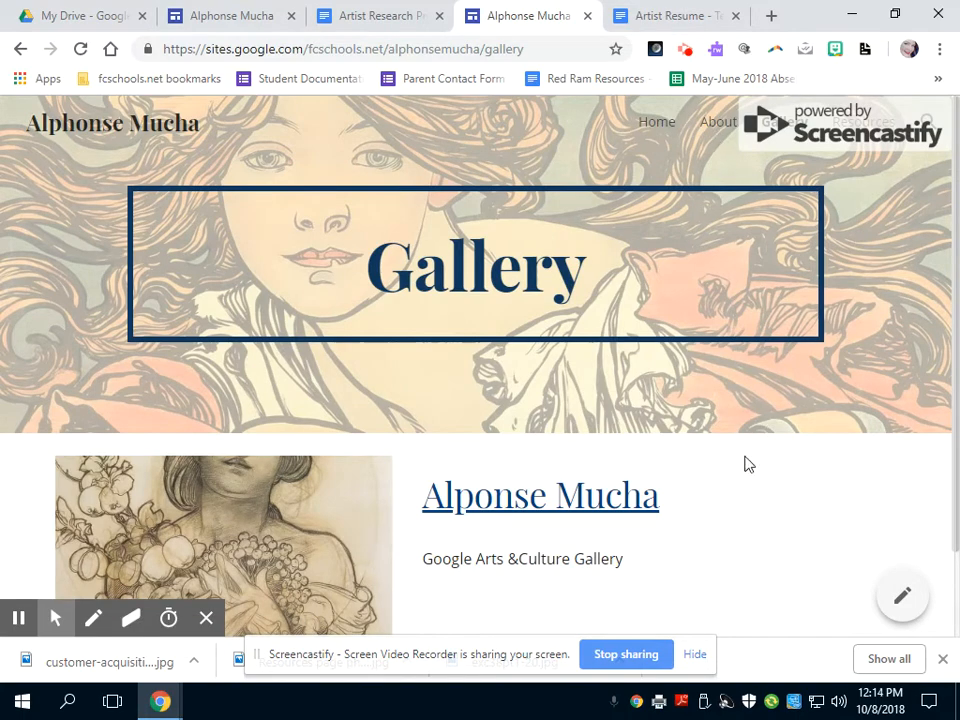
scroll(down, 3)
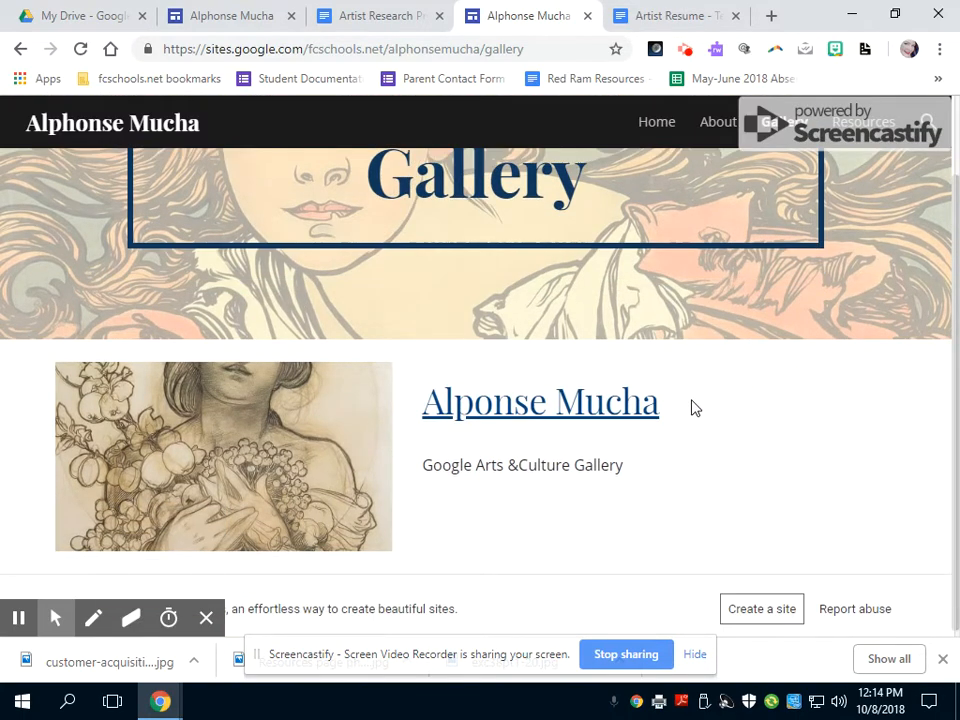
click(716, 122)
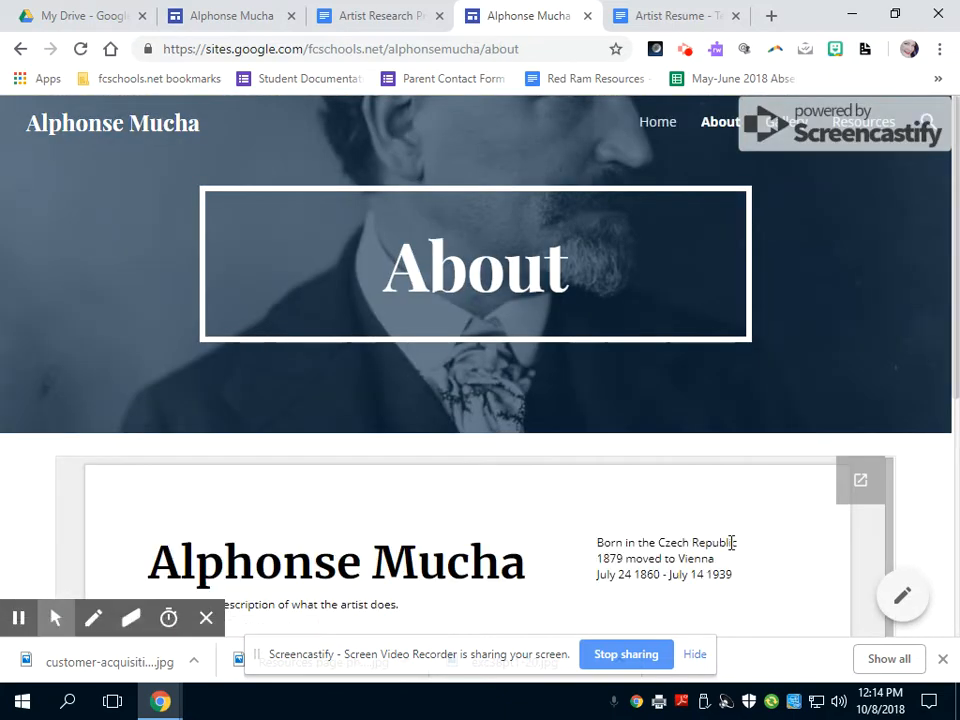
mouse_move(724, 136)
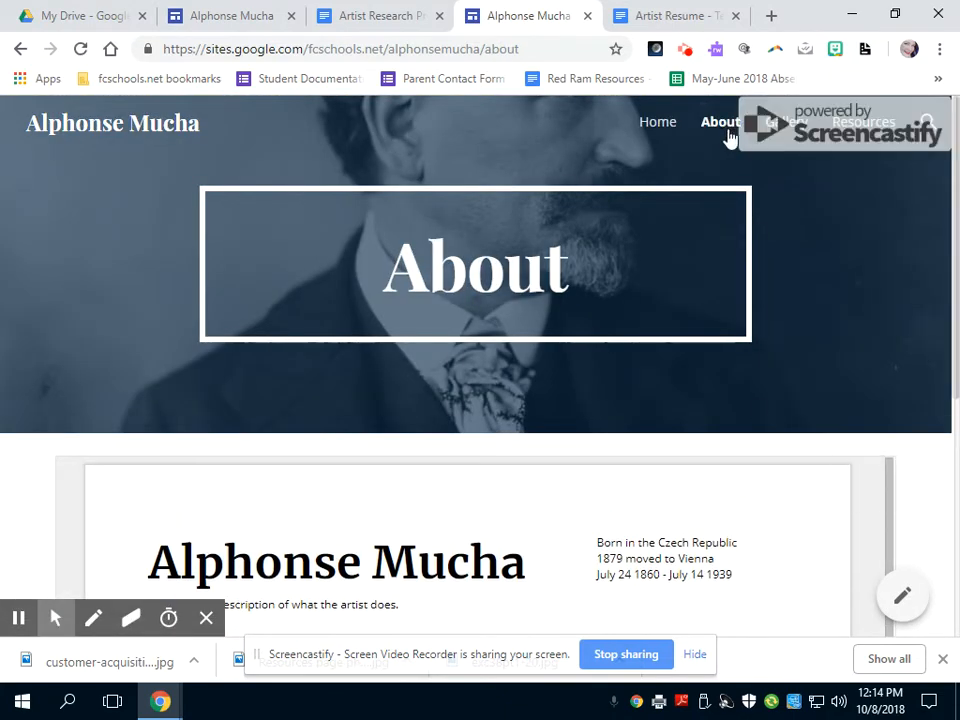
Step: Back on the example Gallery page, follow the Alphonse Mucha link to Arts & Culture
click(784, 122)
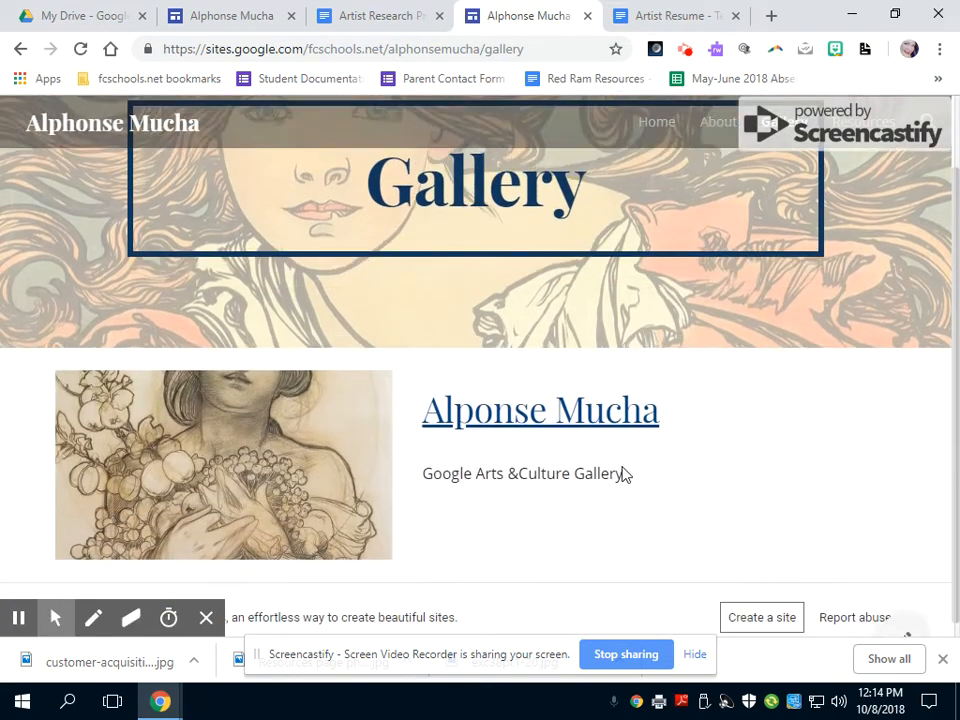
scroll(down, 3)
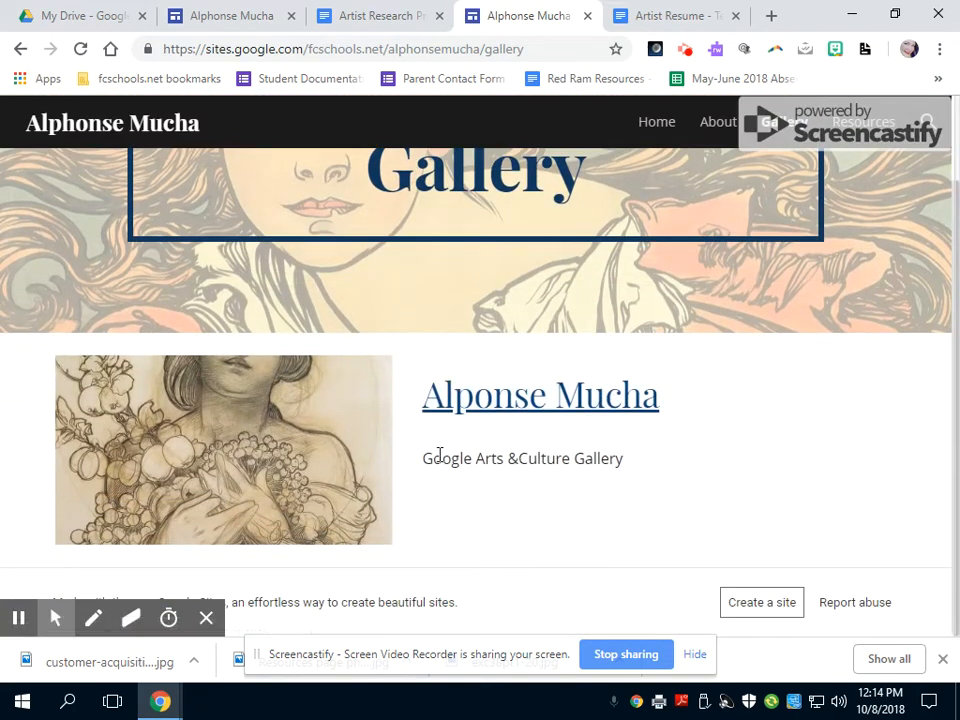
click(540, 392)
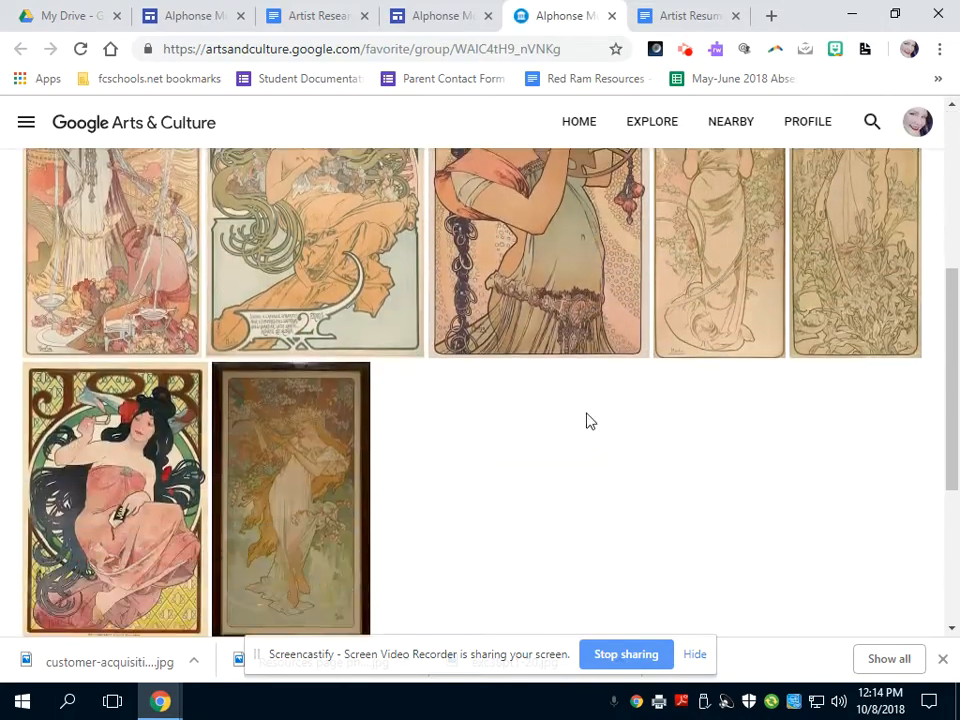
Step: From the Arts & Culture home page, search for Alphonse Mucha
scroll(up, 3)
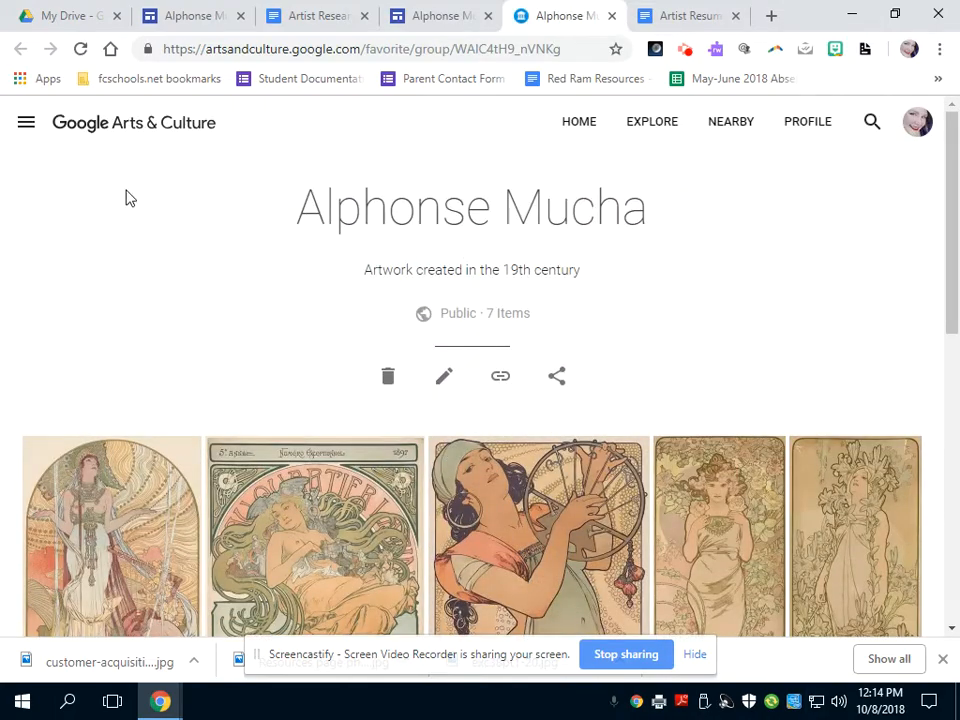
mouse_move(170, 122)
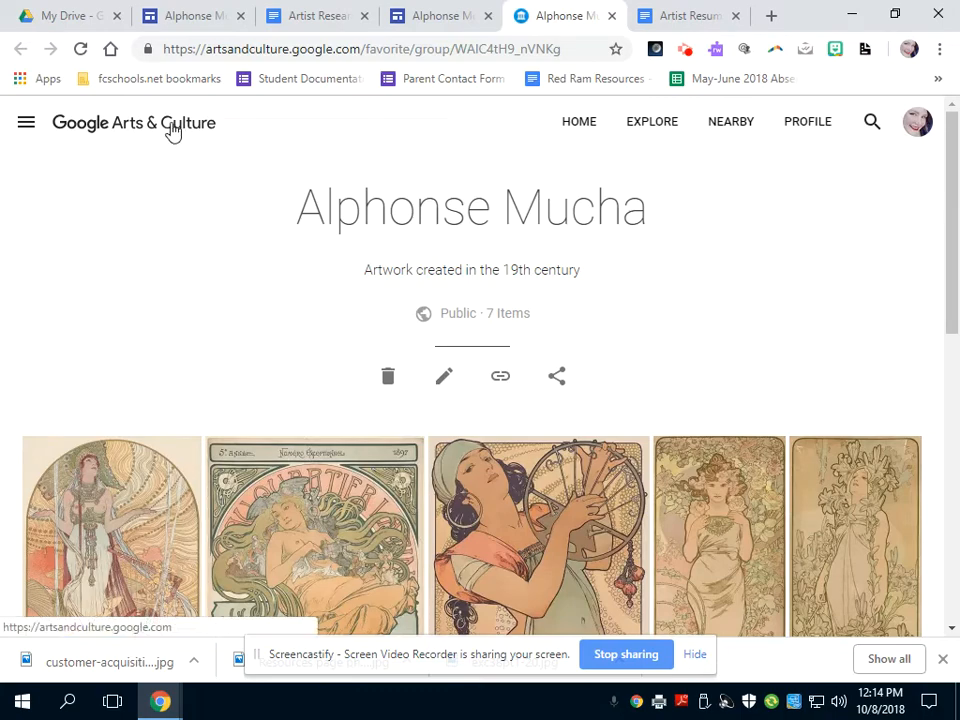
click(578, 122)
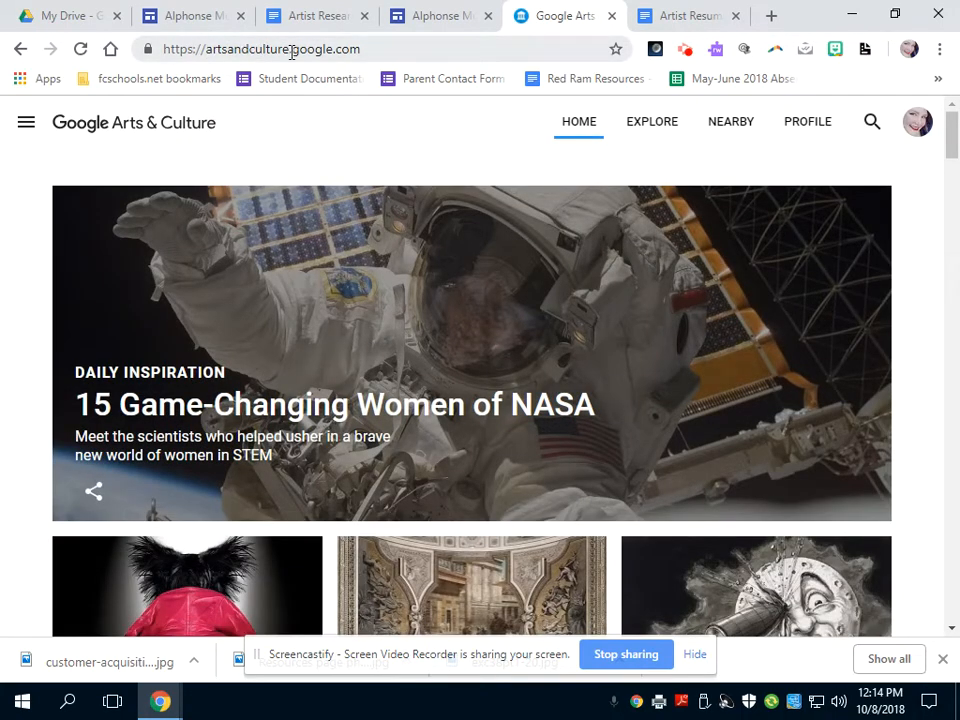
mouse_move(662, 150)
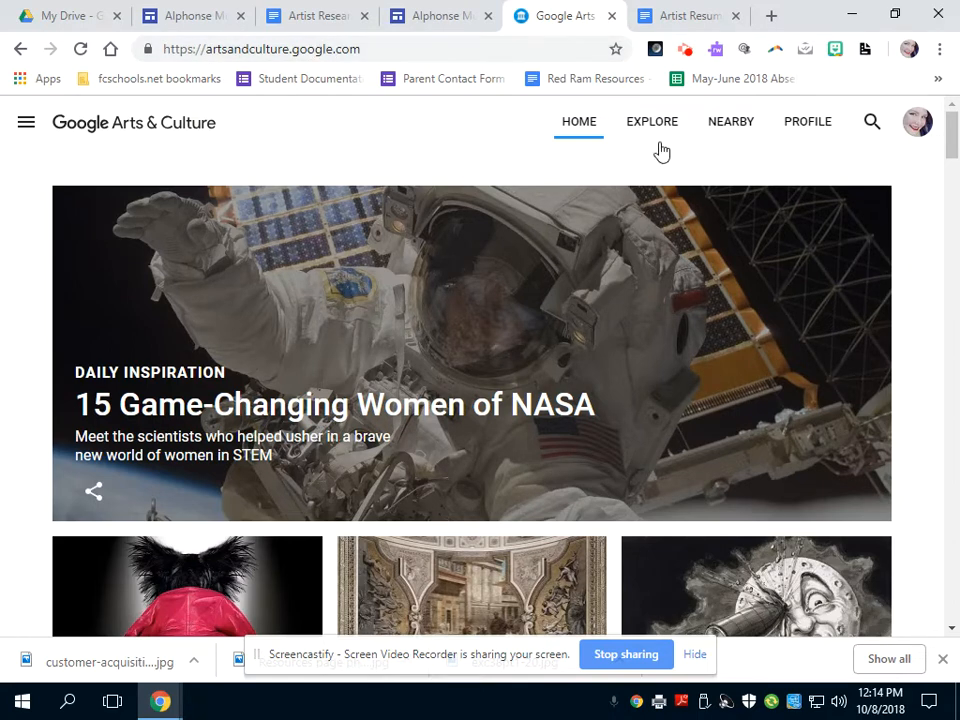
click(26, 122)
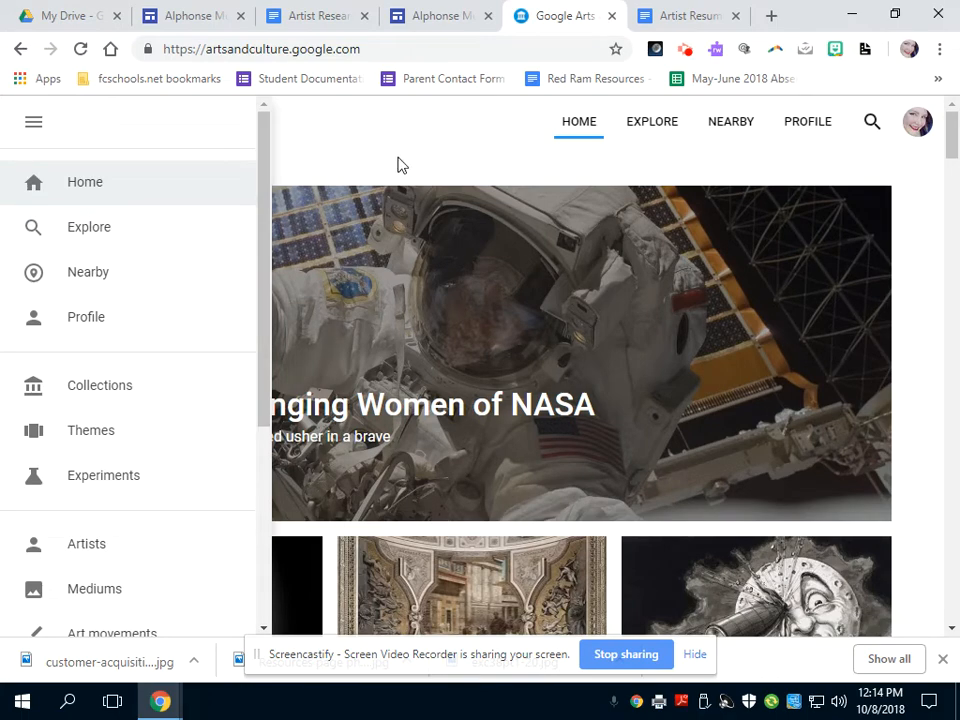
click(872, 122)
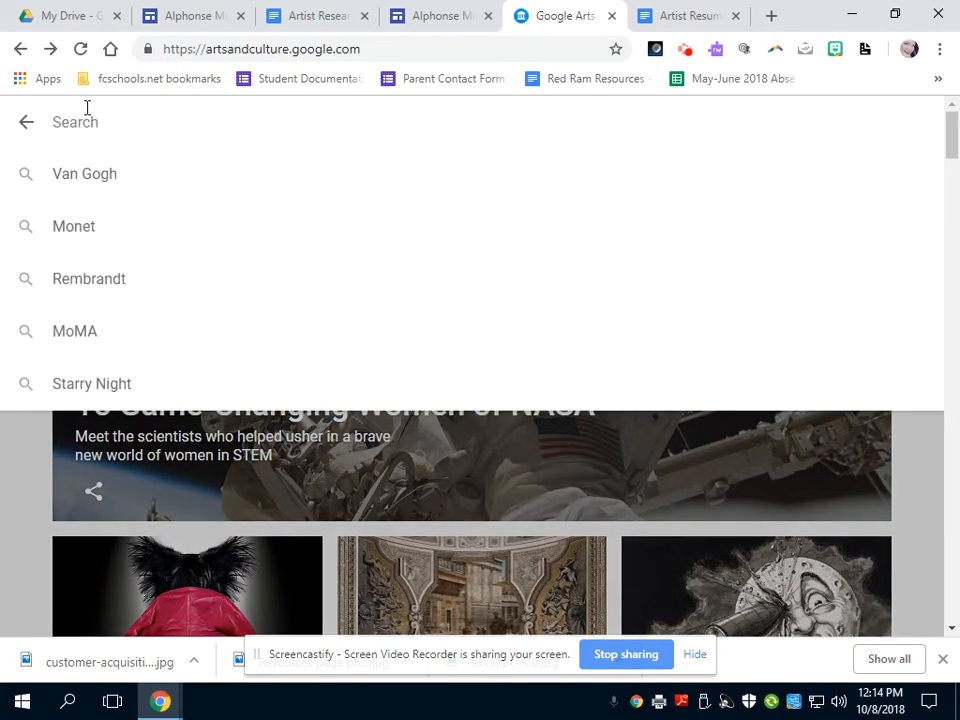
mouse_move(400, 332)
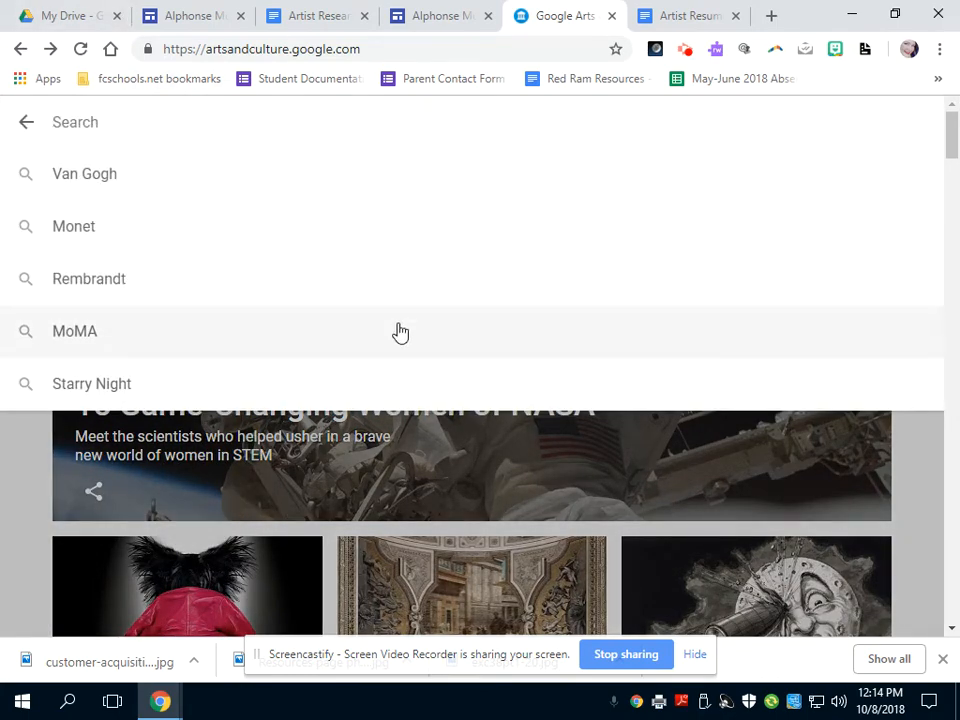
text(A)
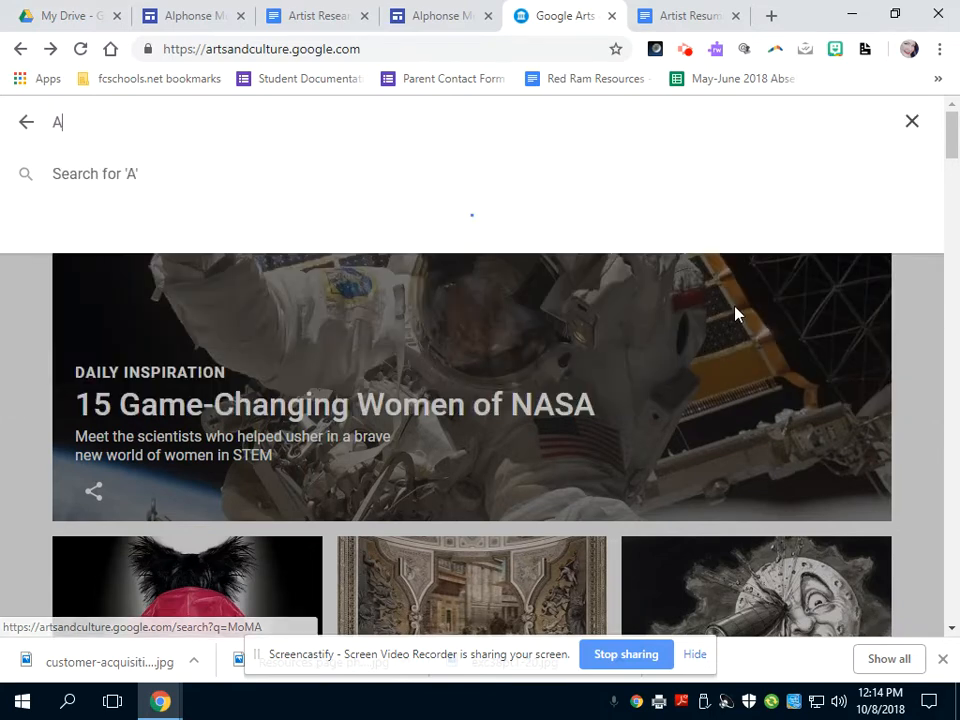
text(lphonse)
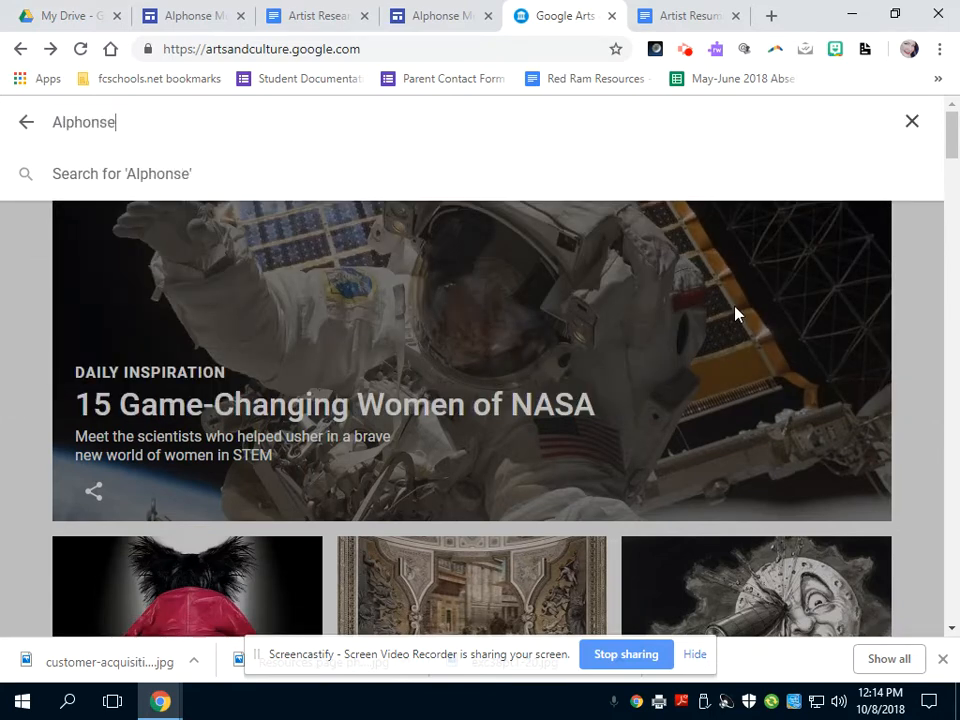
text(Mucha)
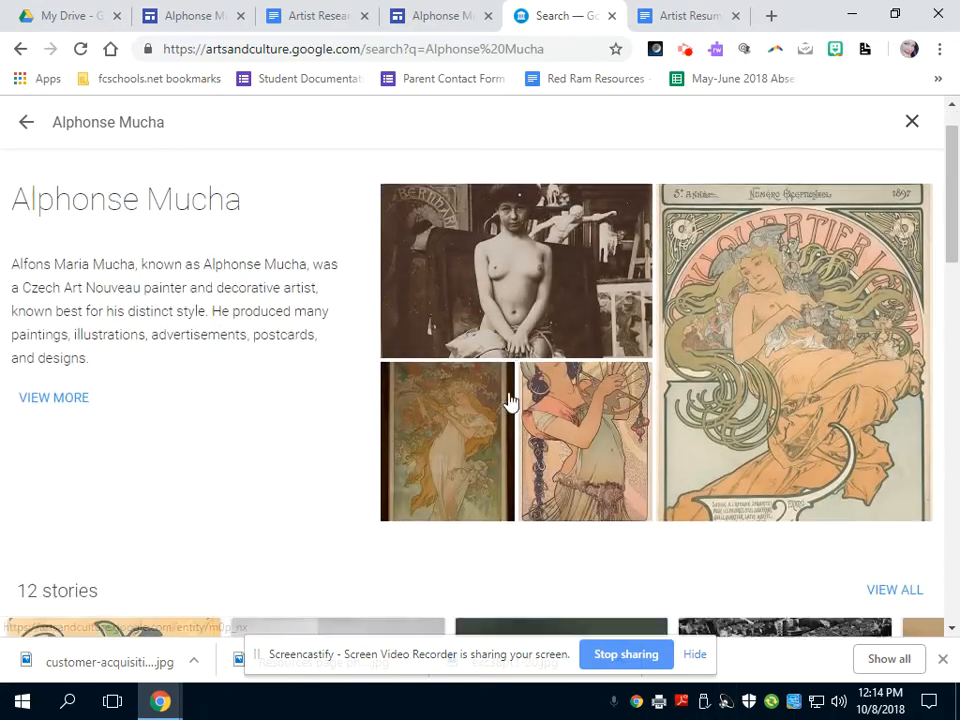
Step: View the Incantation (Salammbo) artwork and scroll through its details
scroll(down, 3)
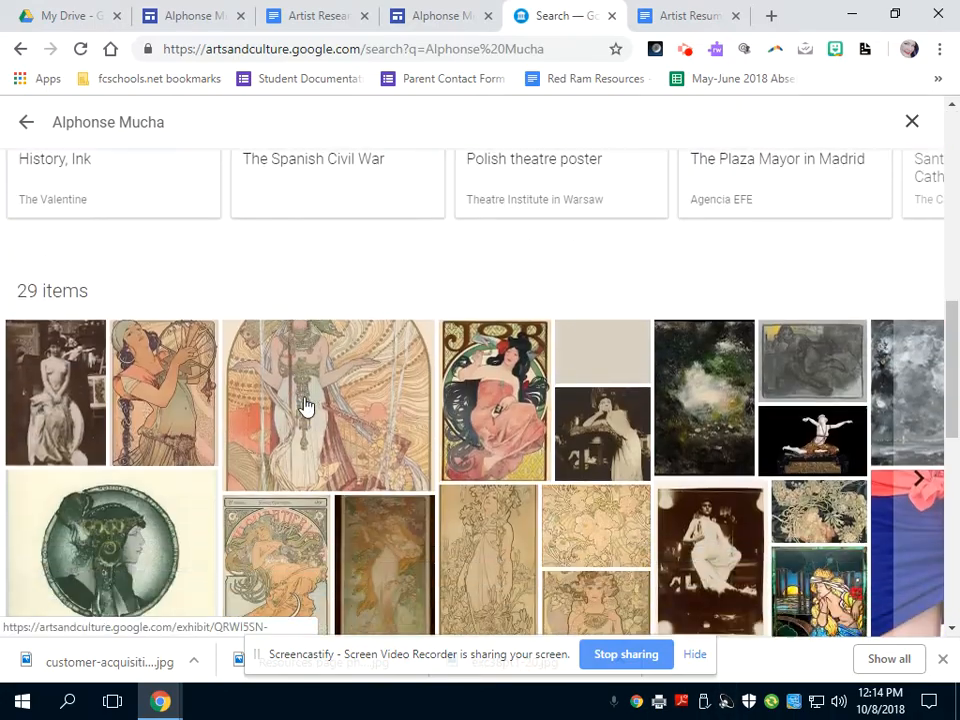
click(308, 404)
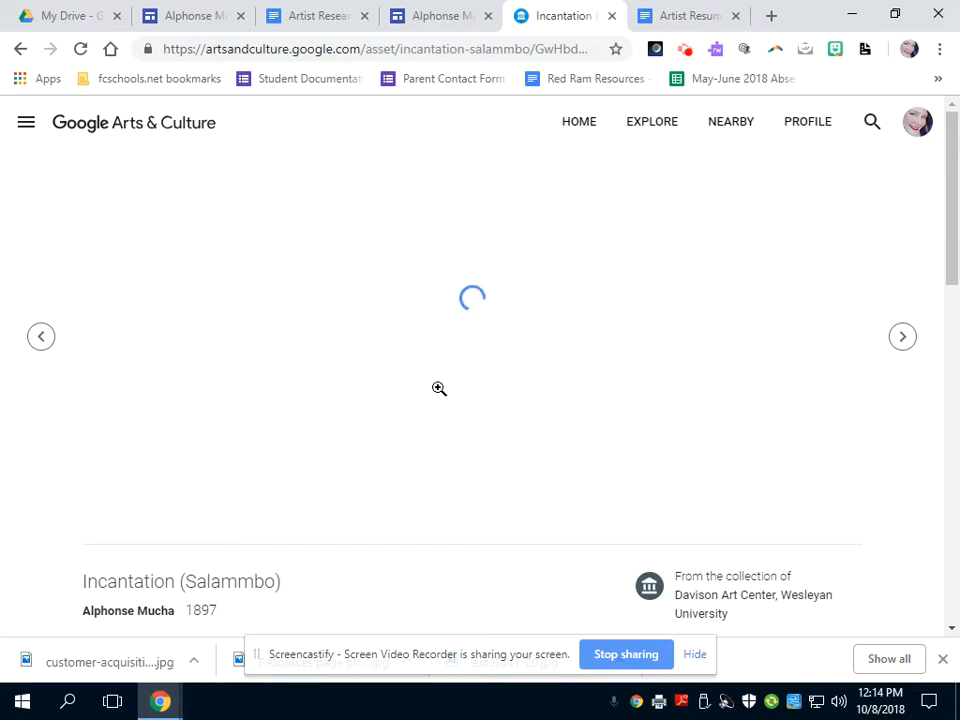
scroll(down, 3)
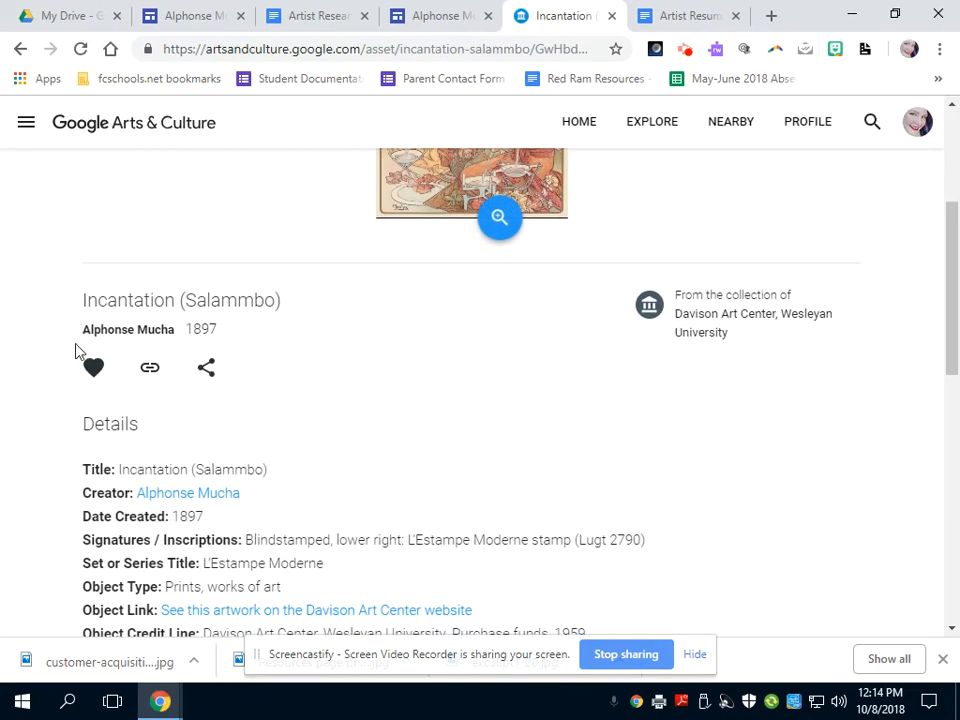
scroll(down, 3)
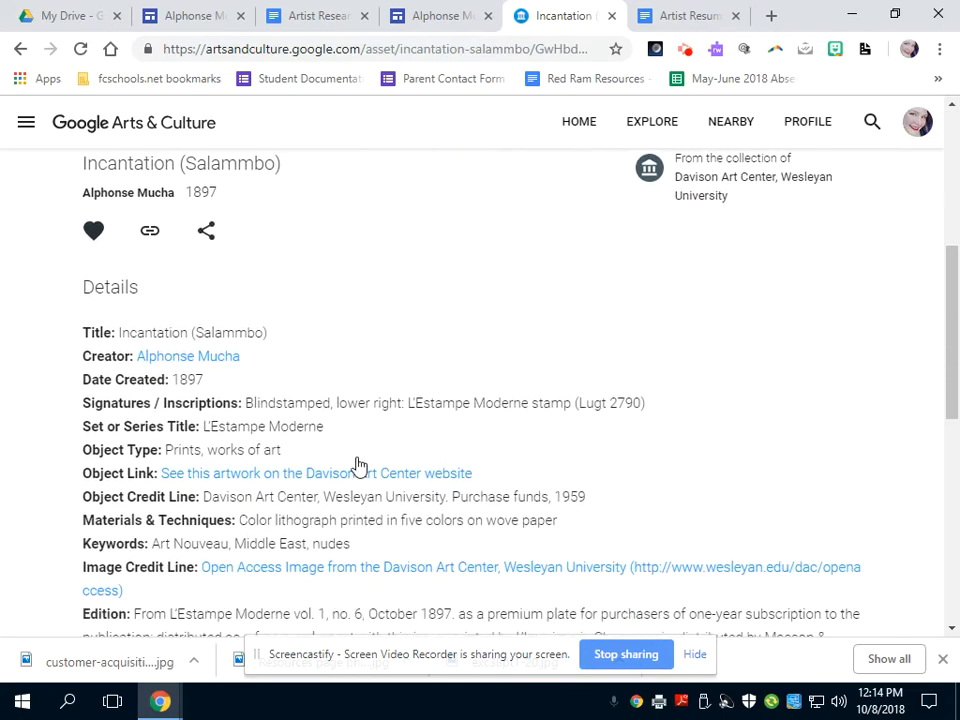
scroll(down, 3)
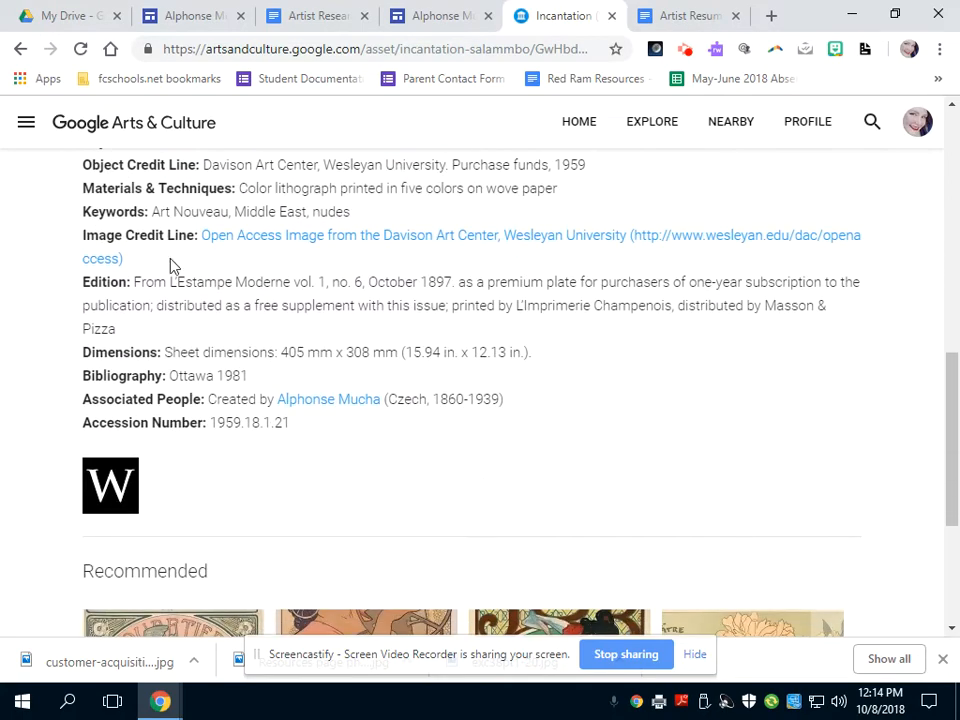
scroll(down, 3)
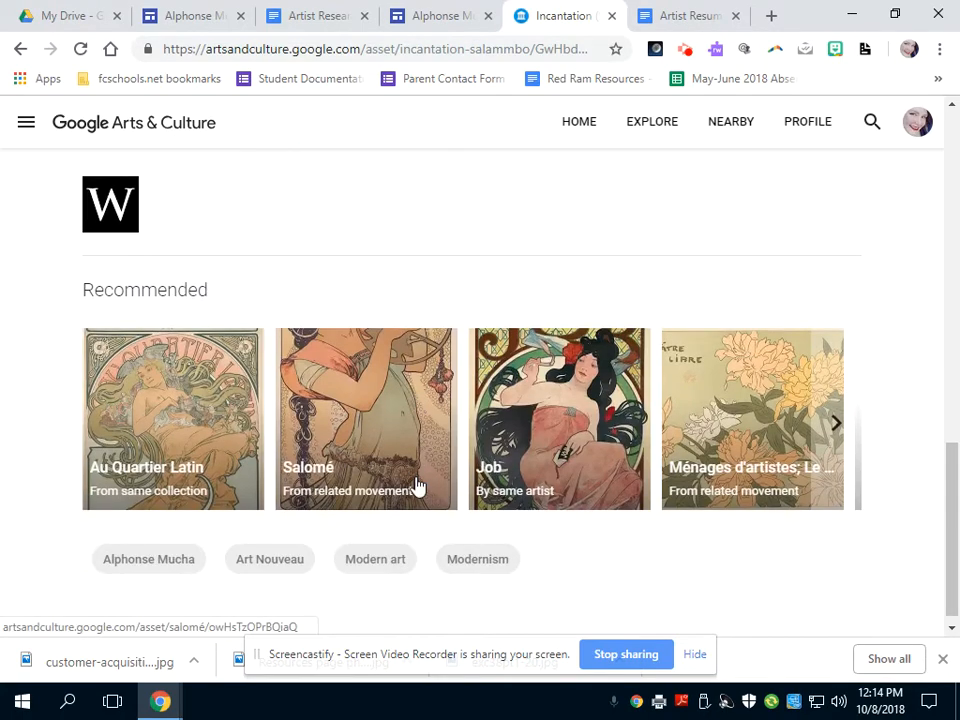
scroll(up, 3)
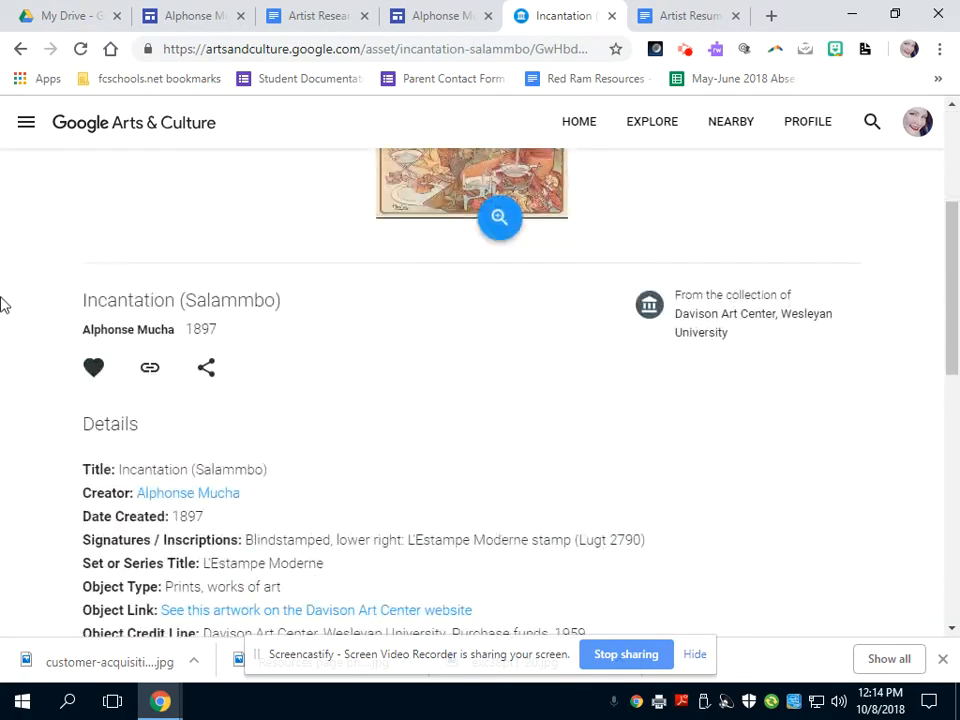
Step: Toggle the artwork's favorite heart off and on, leaving it saved to favorites
click(92, 368)
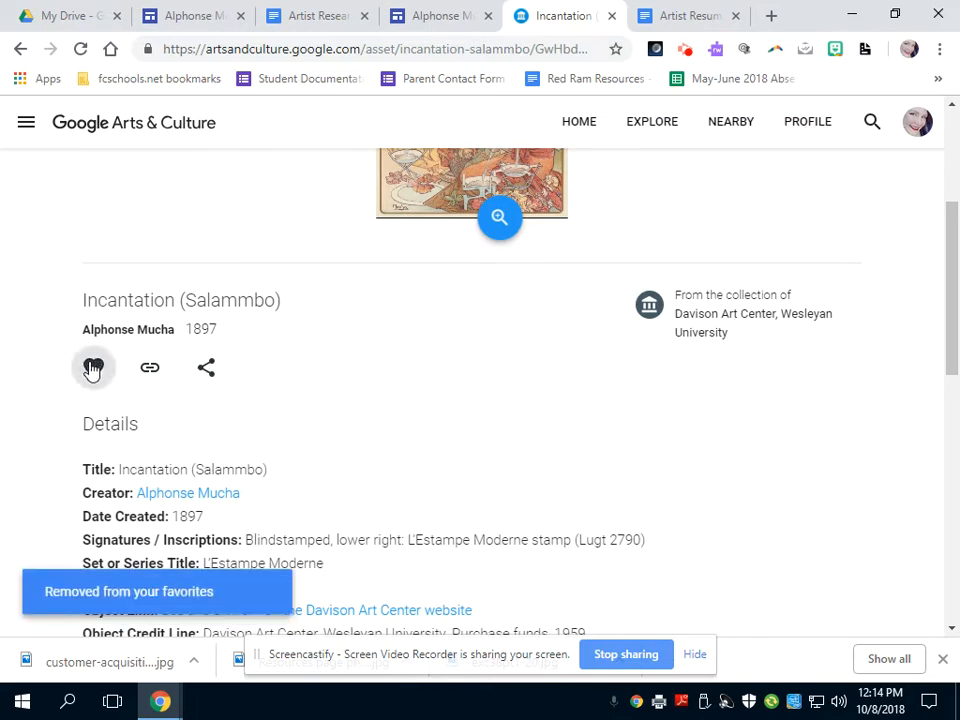
click(92, 368)
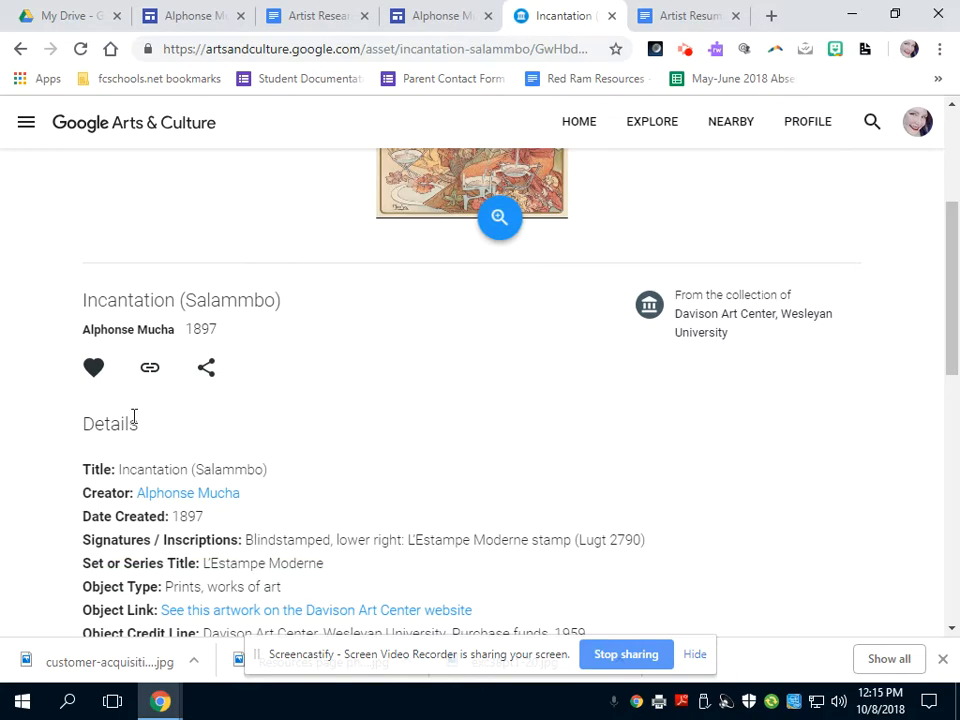
click(92, 368)
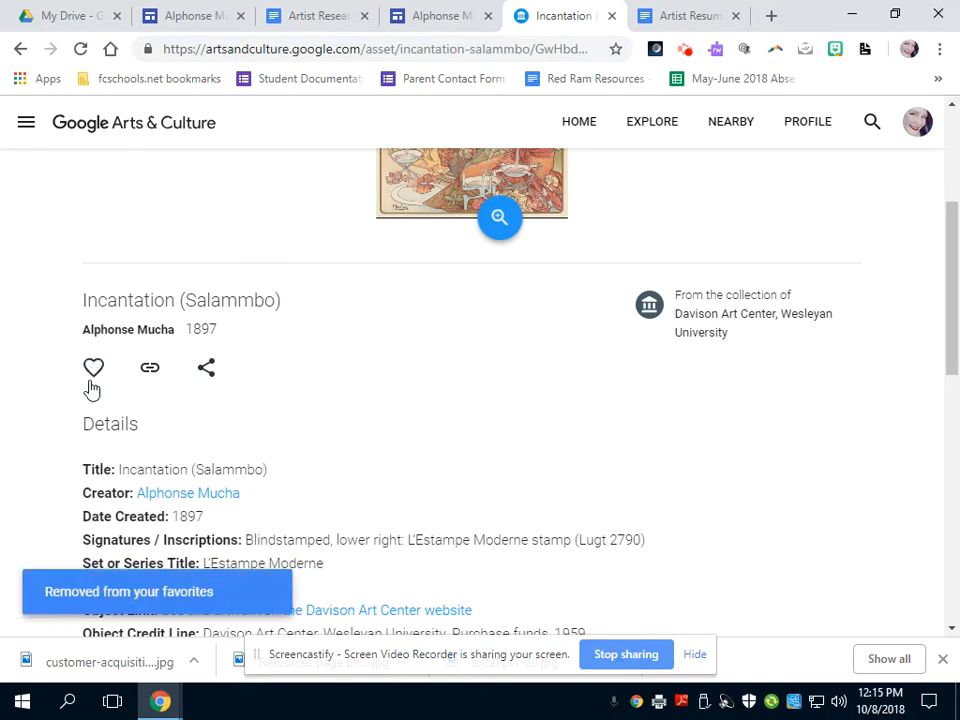
click(808, 122)
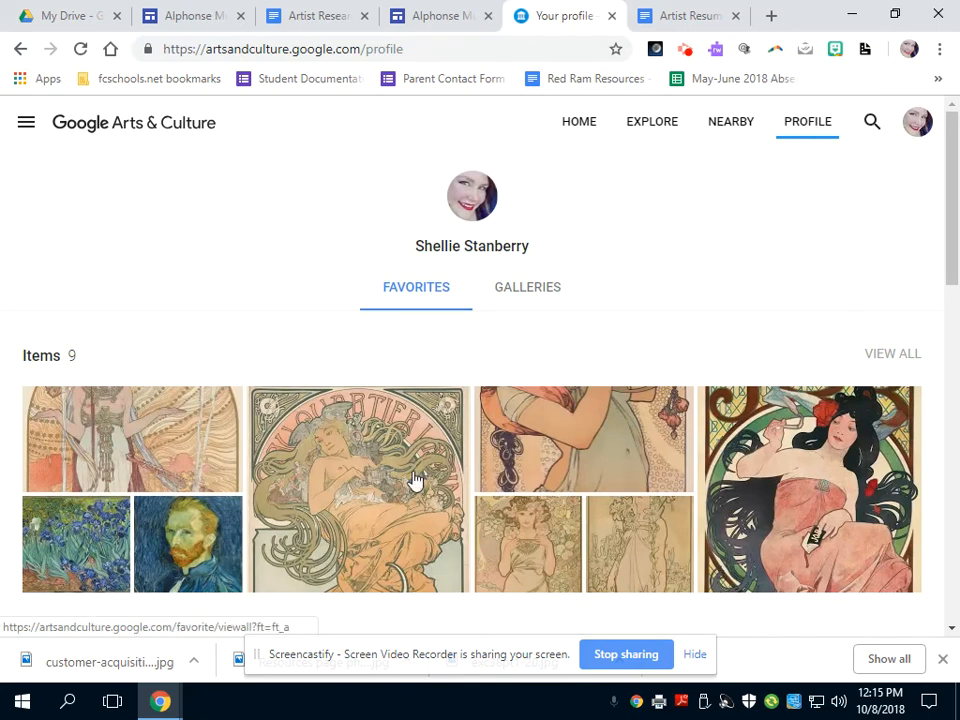
mouse_move(528, 288)
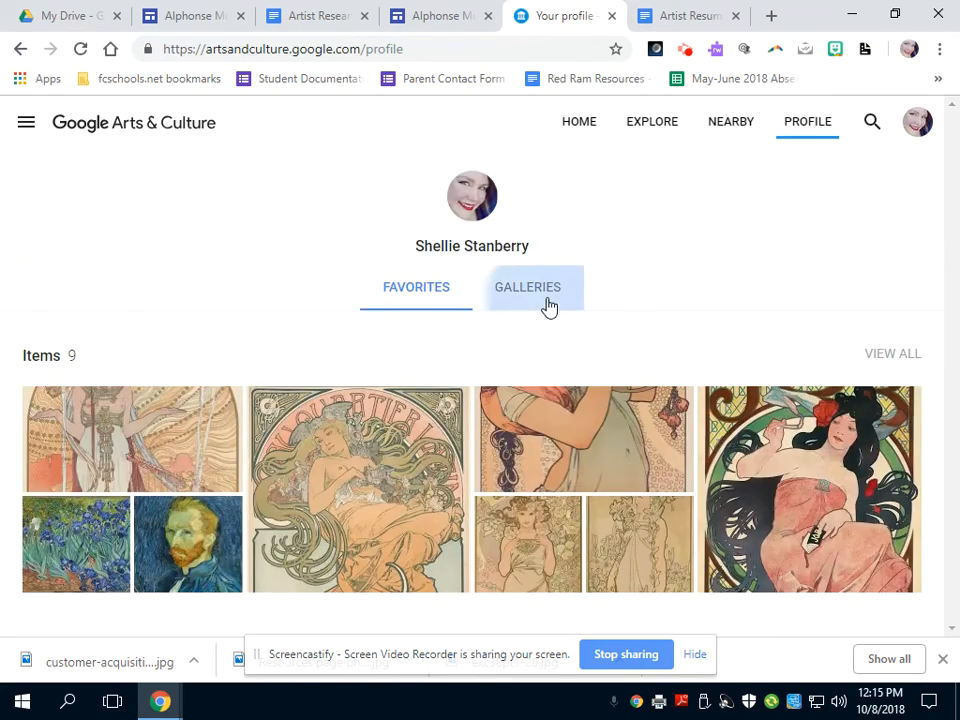
Step: From the profile's galleries, get the shareable link to the Alphonse Mucha gallery
click(528, 288)
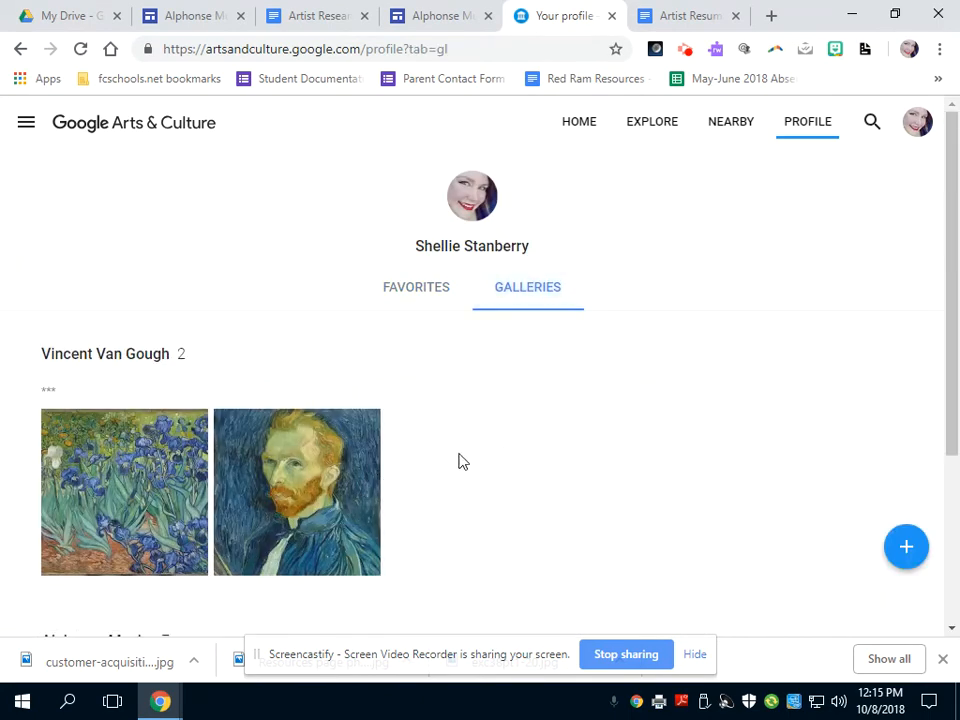
scroll(down, 3)
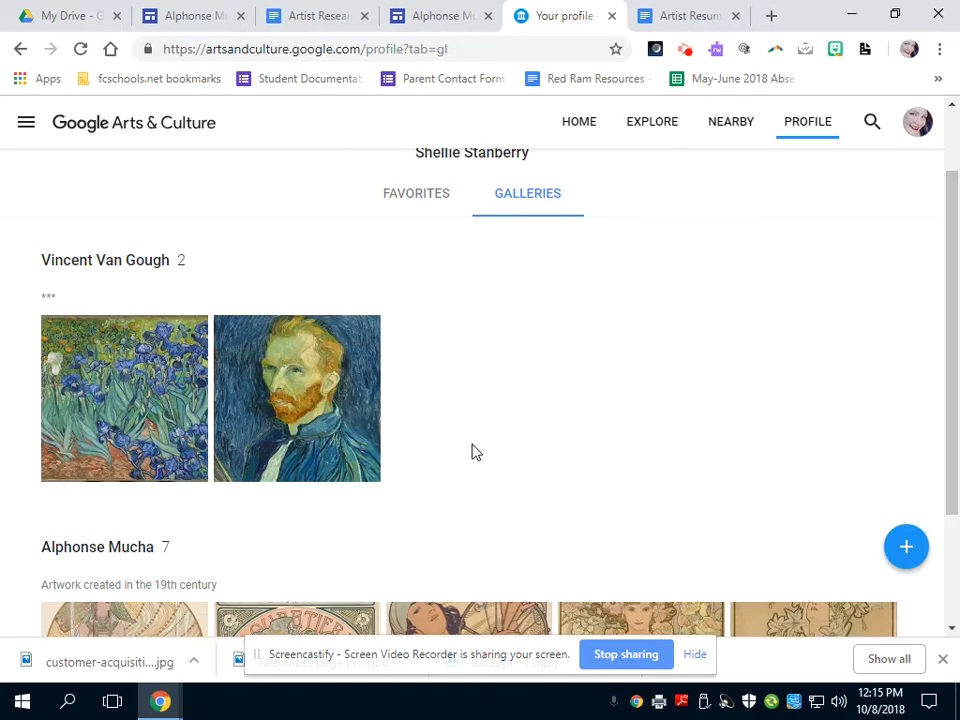
scroll(down, 3)
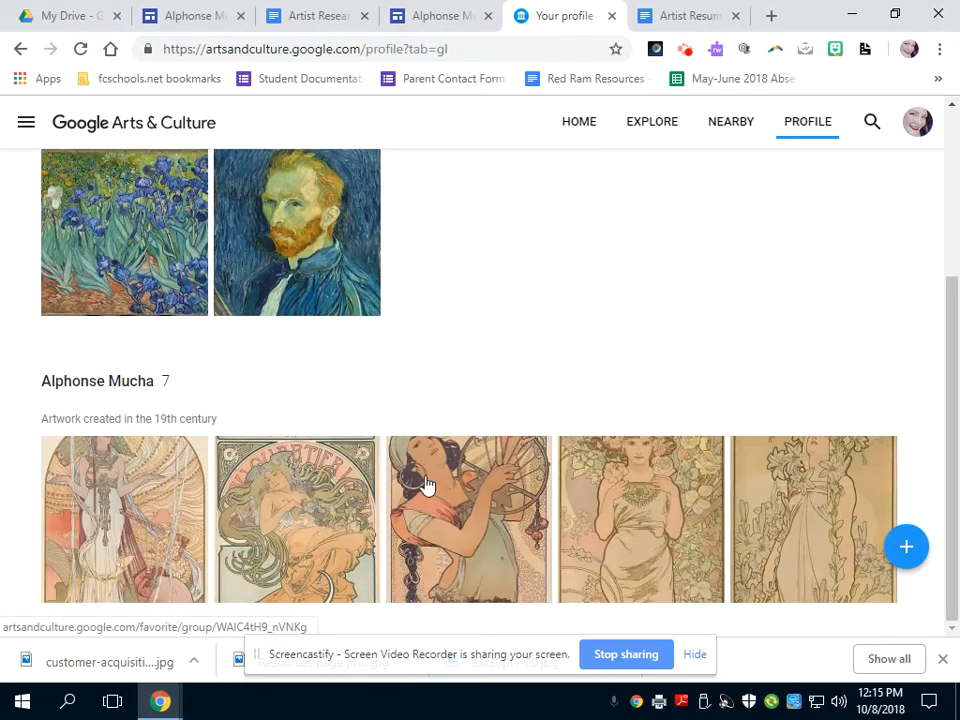
mouse_move(100, 390)
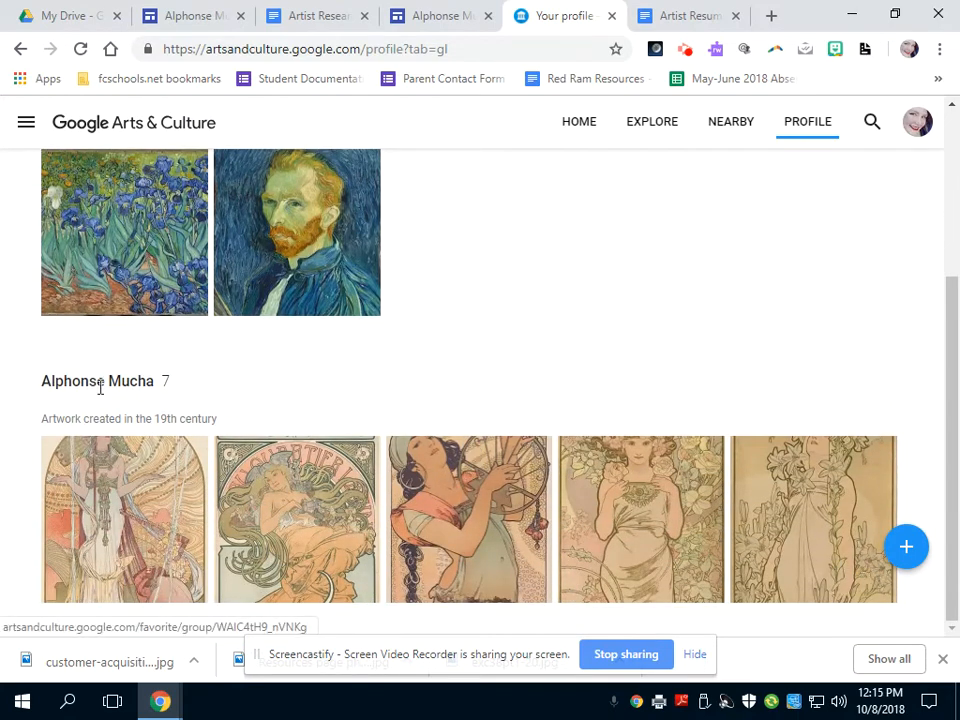
click(96, 380)
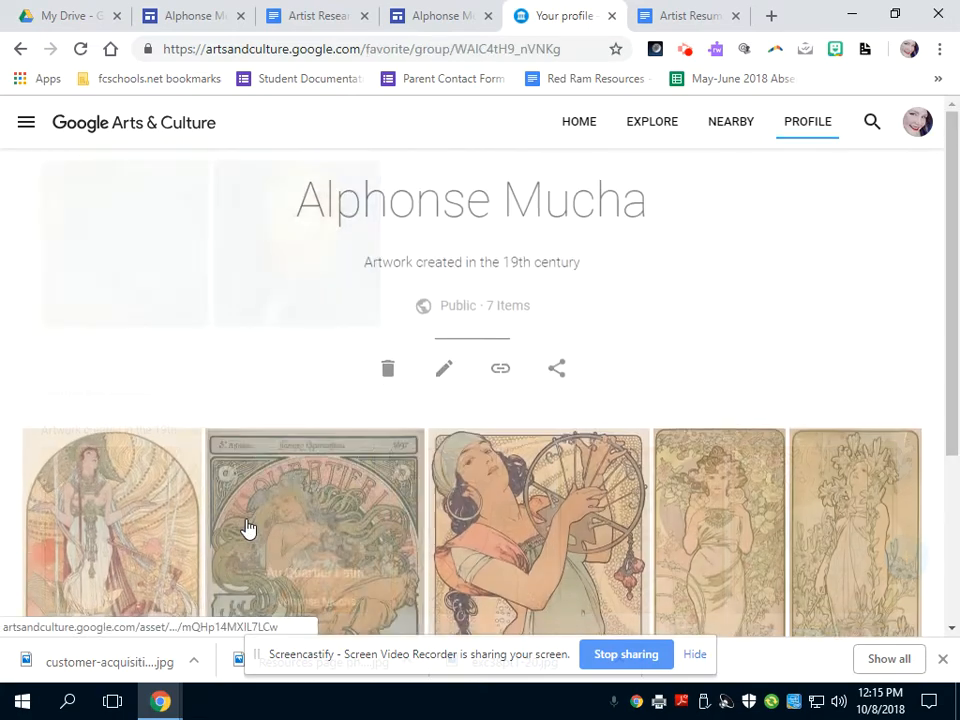
scroll(up, 3)
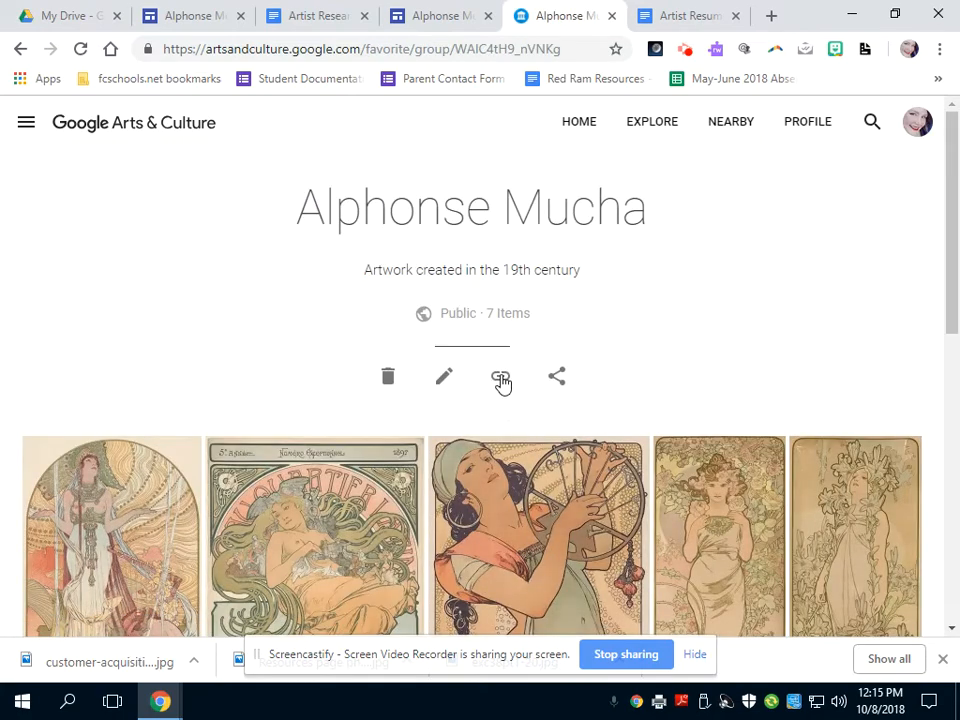
click(500, 376)
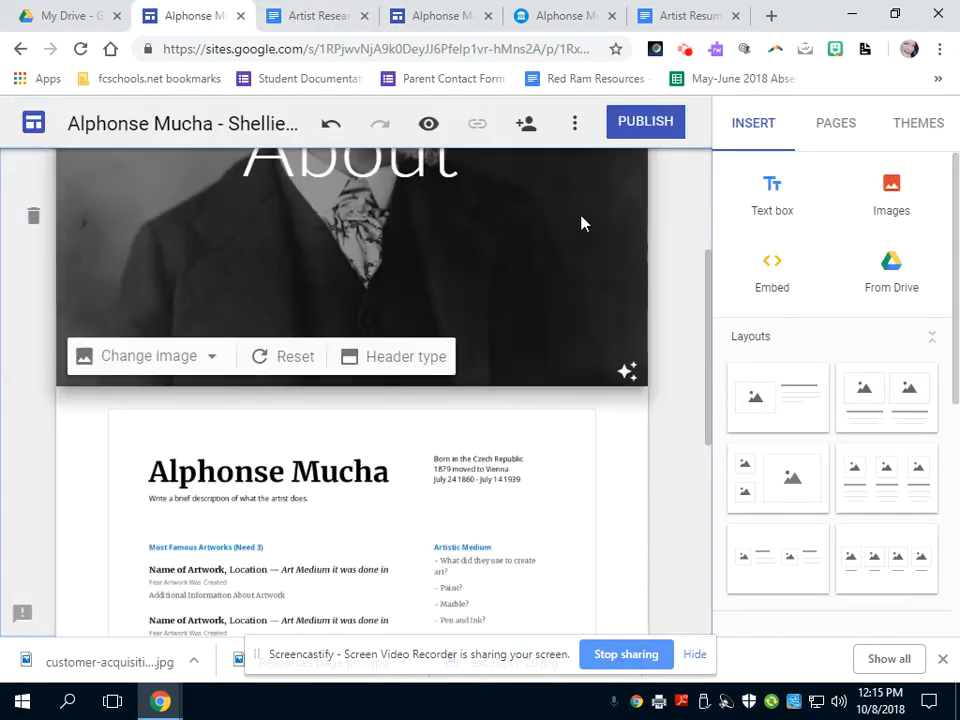
Step: Paste the Arts & Culture gallery URL into the Sites embed-from-web dialog
click(518, 184)
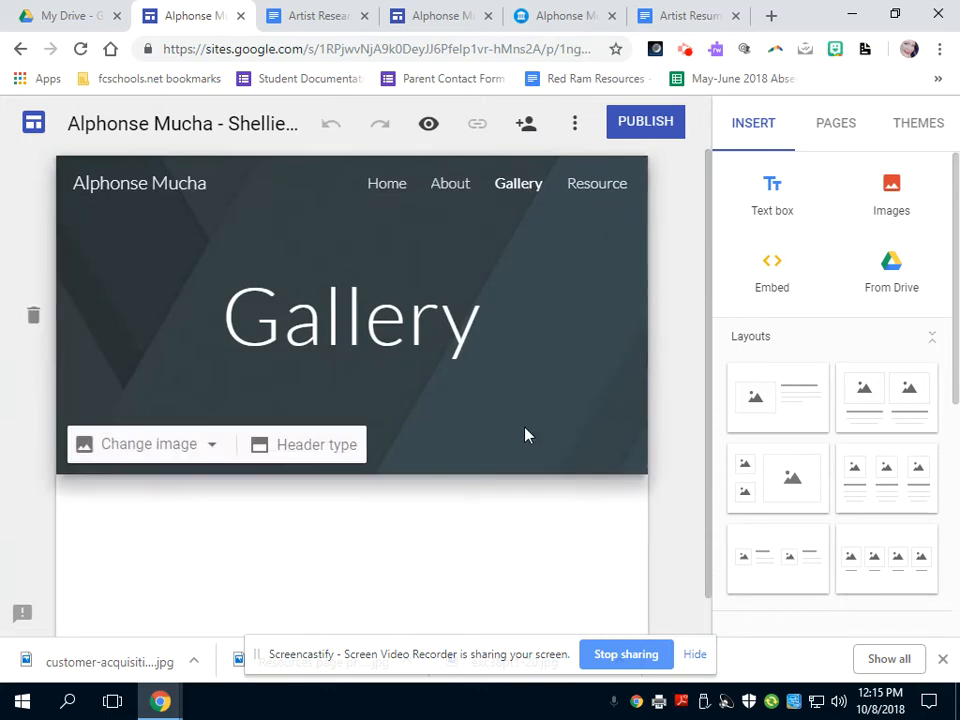
click(772, 270)
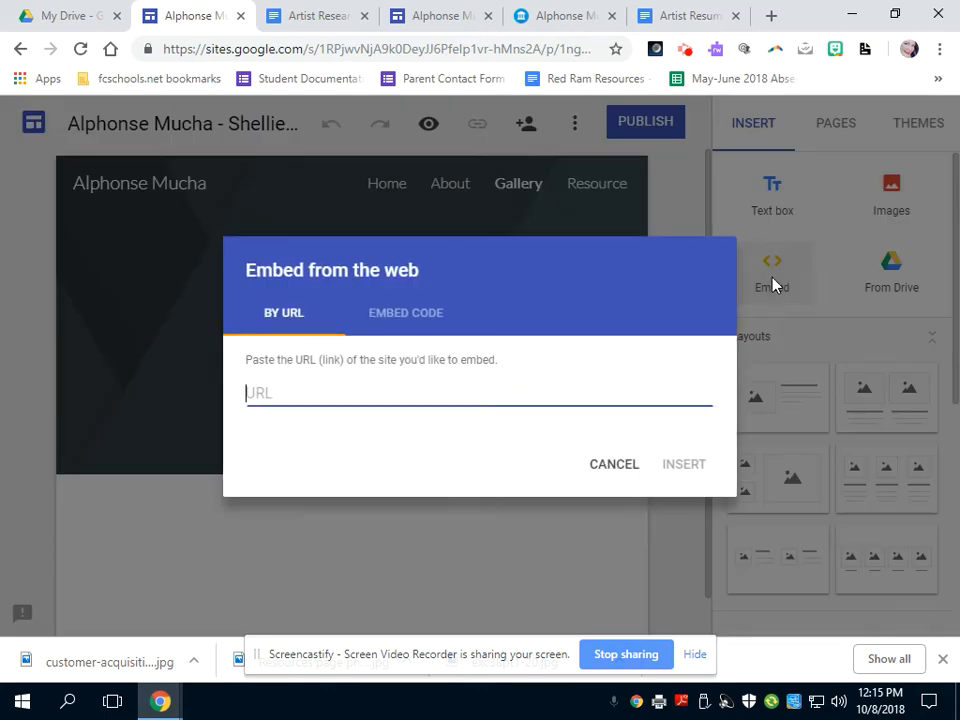
text(https://artsandculture.google.com/favorite/group/WAlC4tH9_nVNKg)
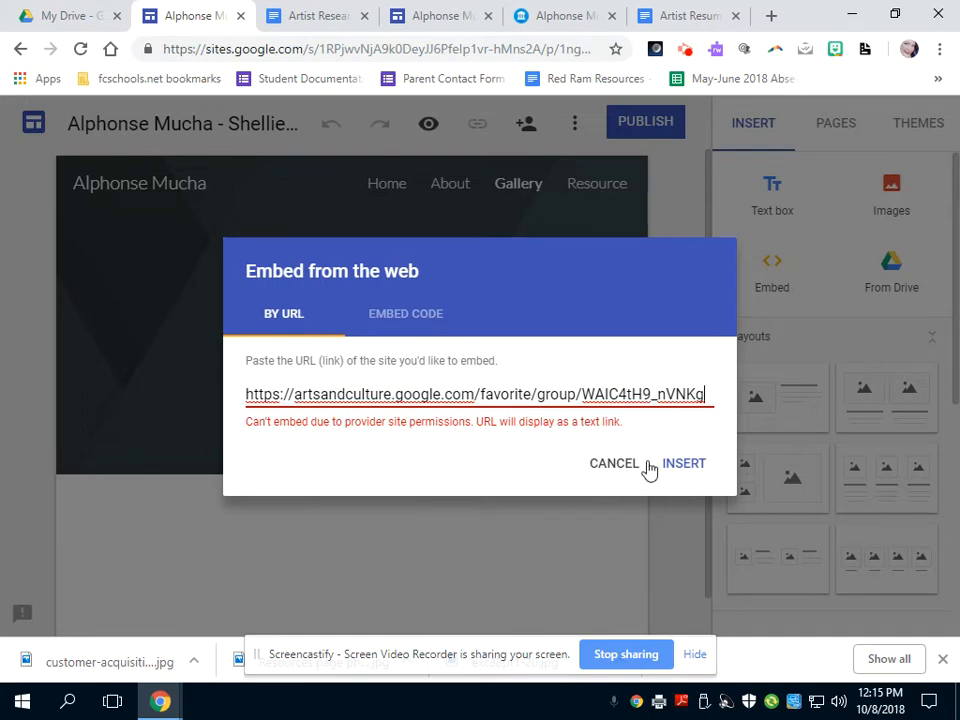
mouse_move(684, 464)
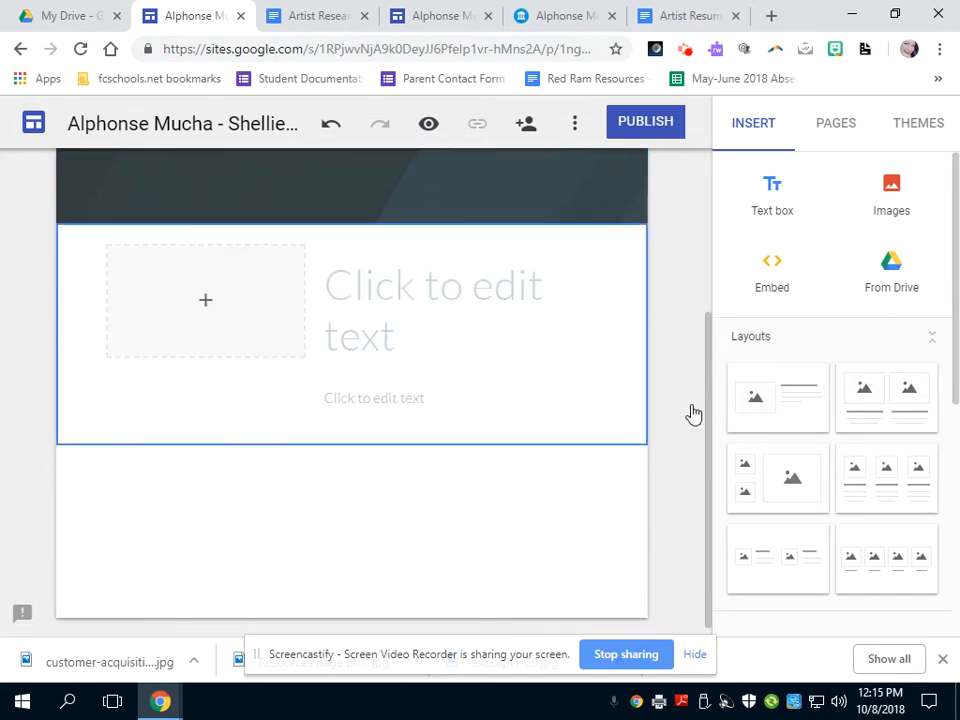
Step: Title the new section gALLERY and format it as a link
click(432, 310)
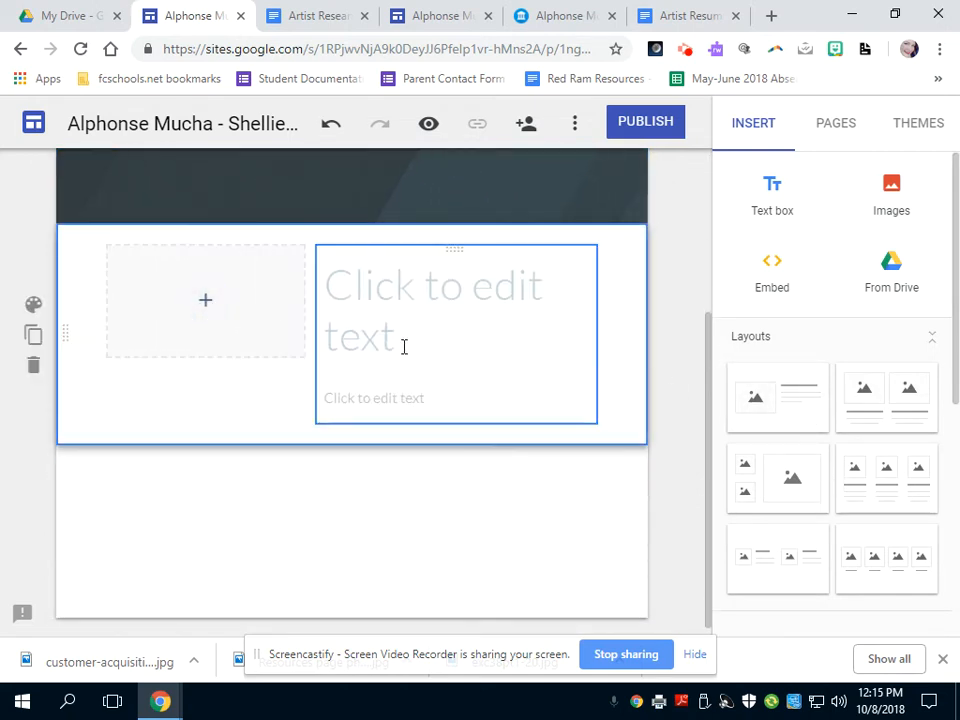
click(434, 284)
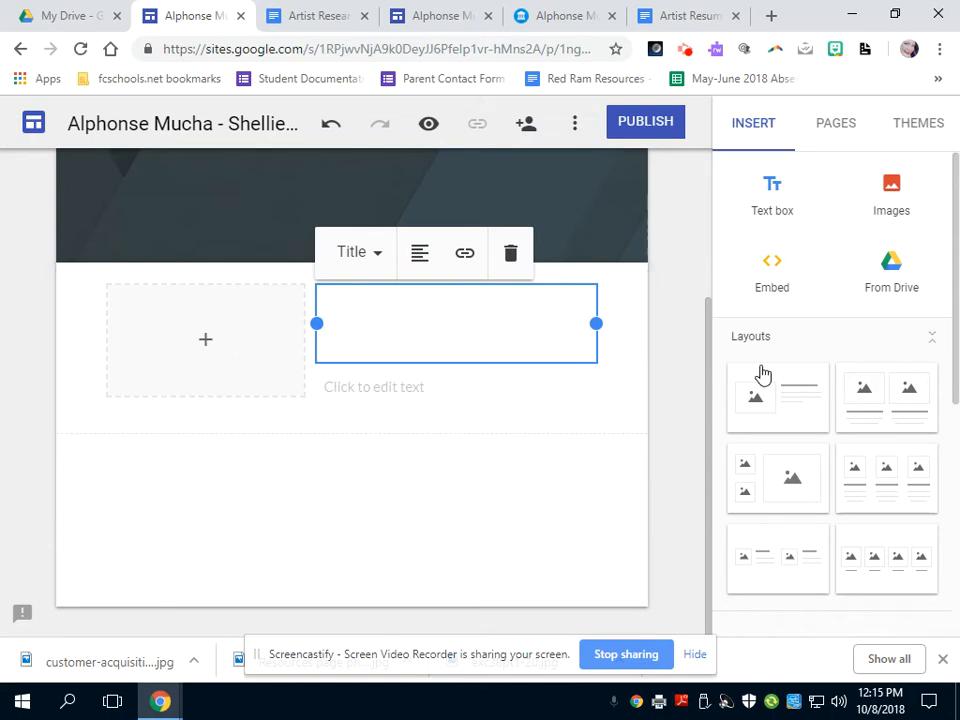
text(gA)
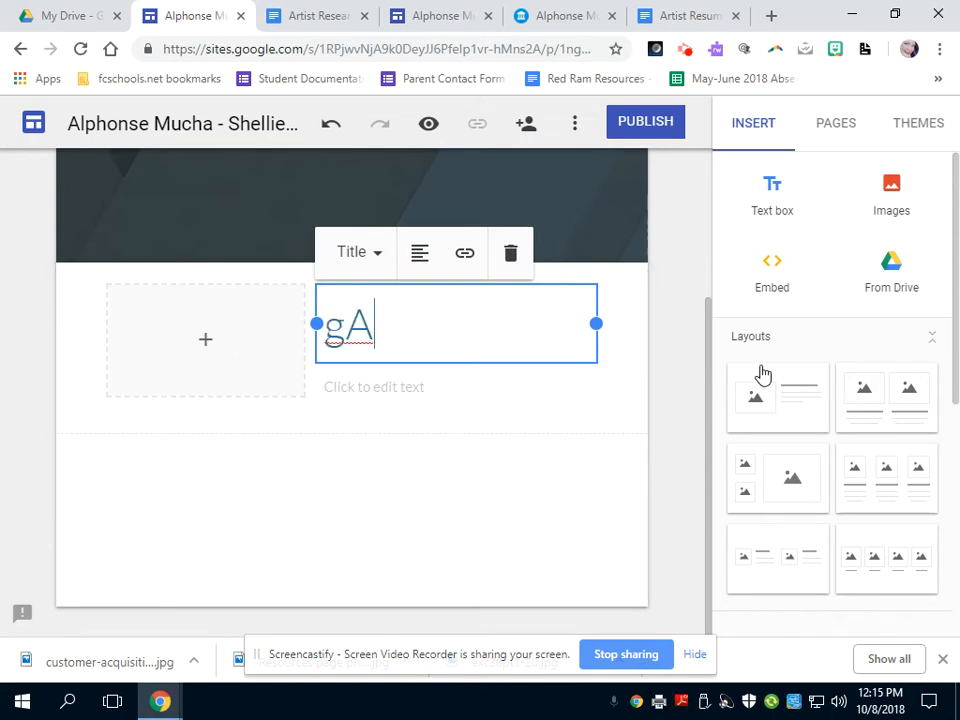
text(LLERY)
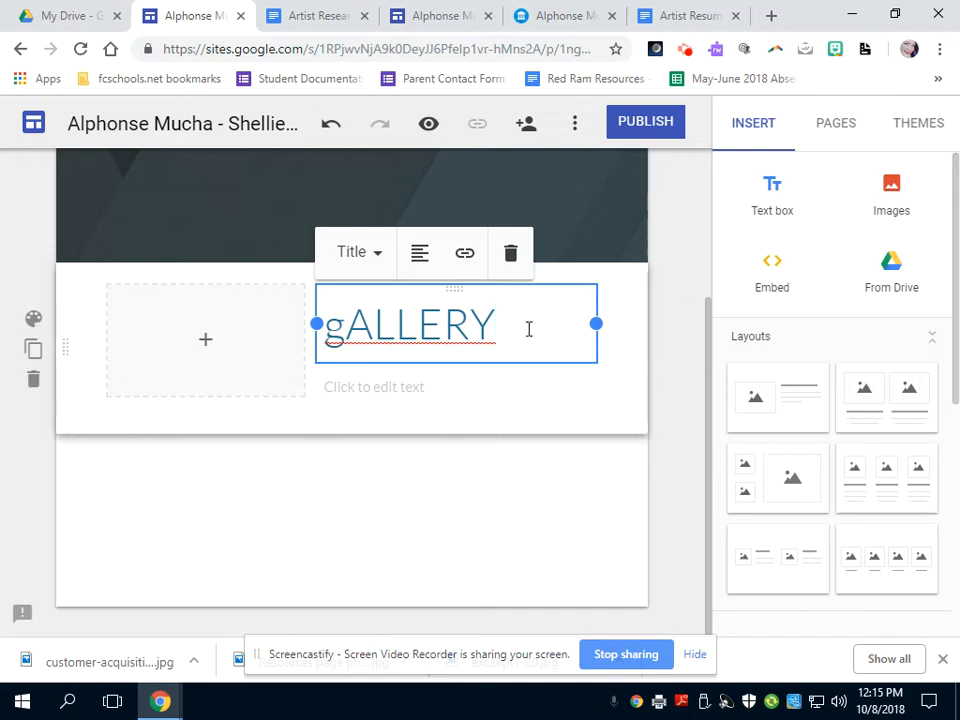
click(464, 252)
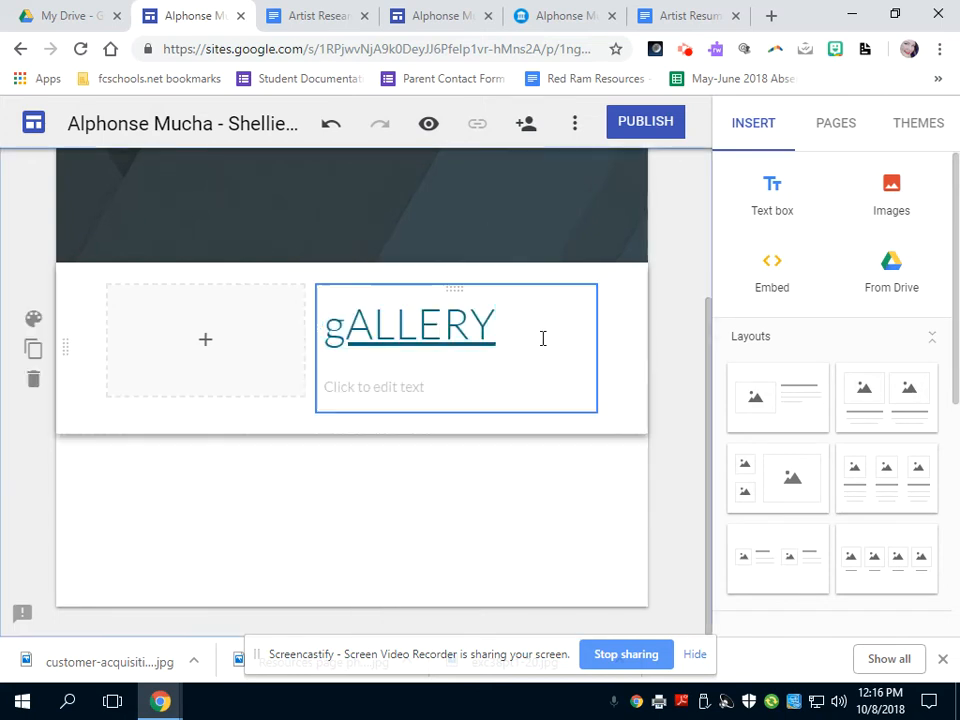
click(604, 440)
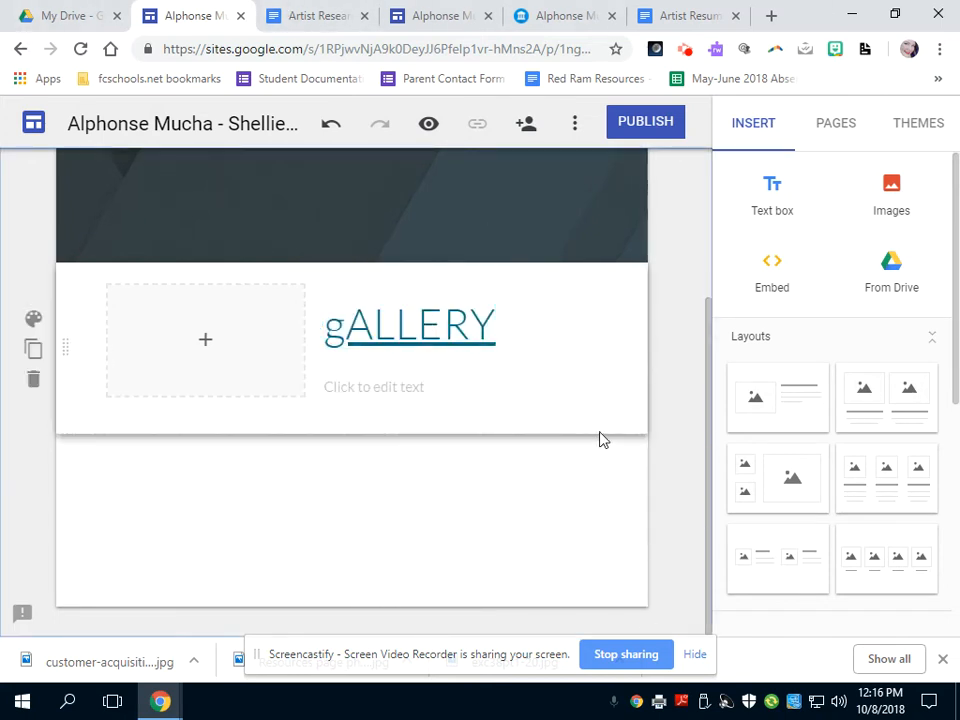
scroll(up, 3)
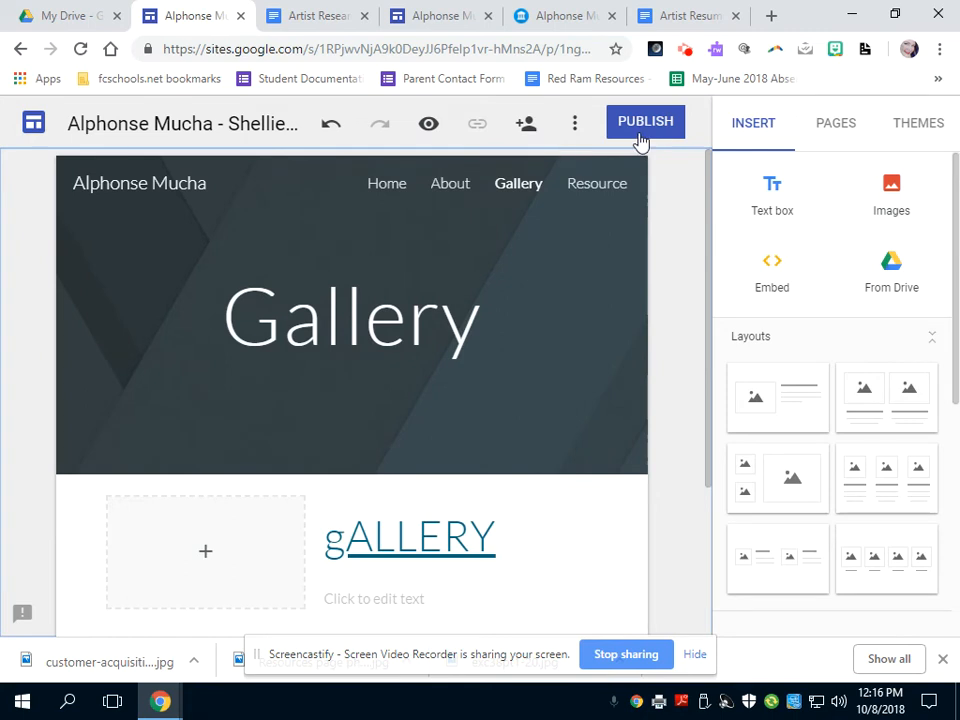
mouse_move(568, 140)
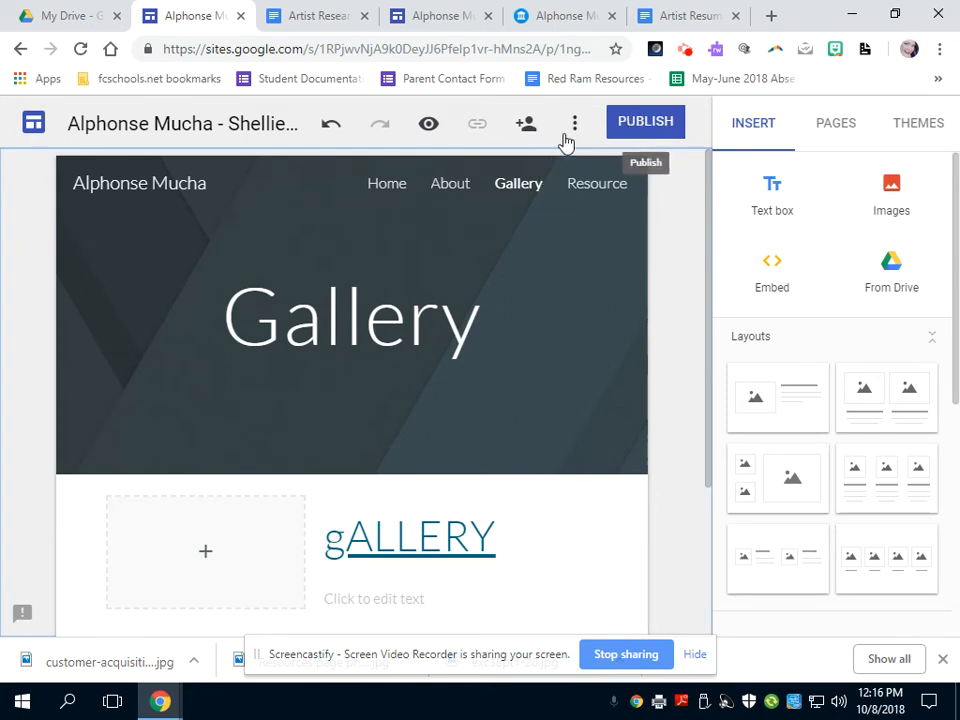
mouse_move(644, 122)
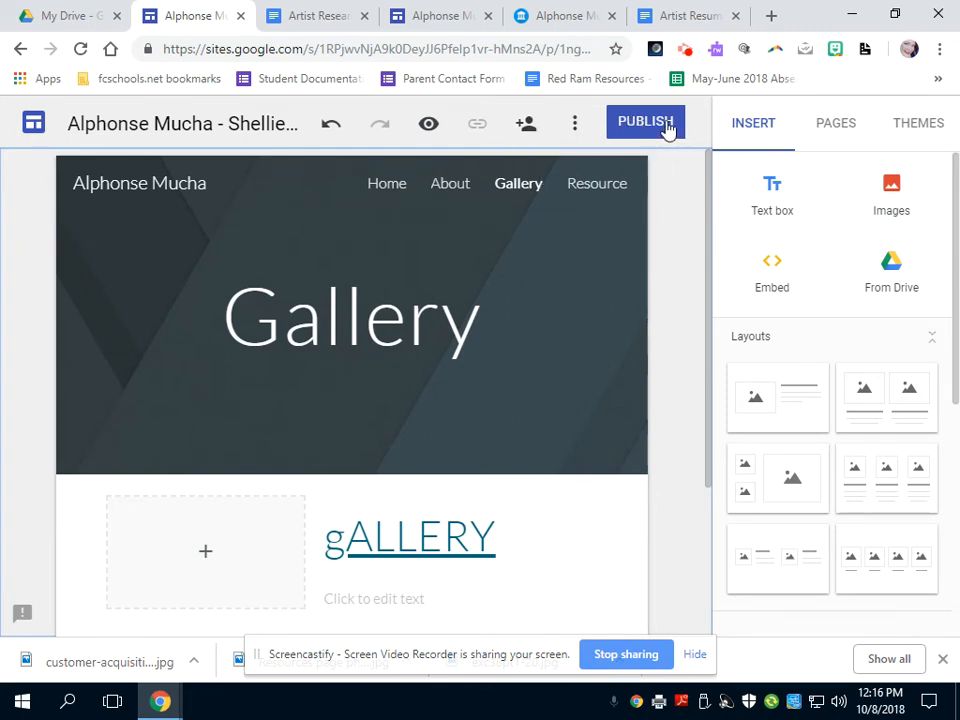
Step: Publish the site and manage who can view and share it
click(644, 122)
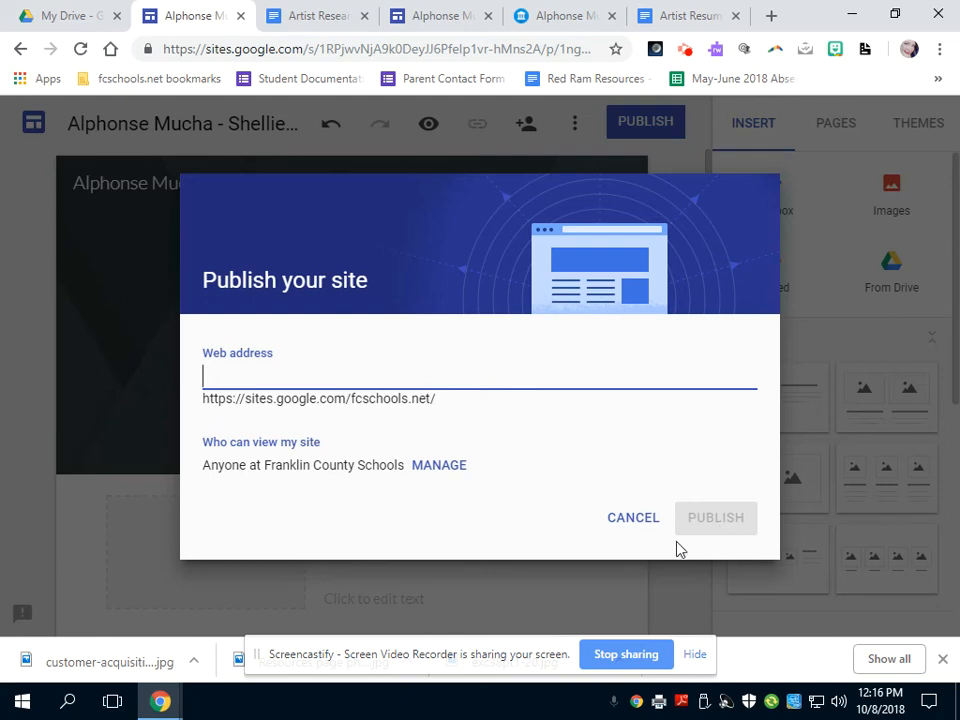
click(632, 516)
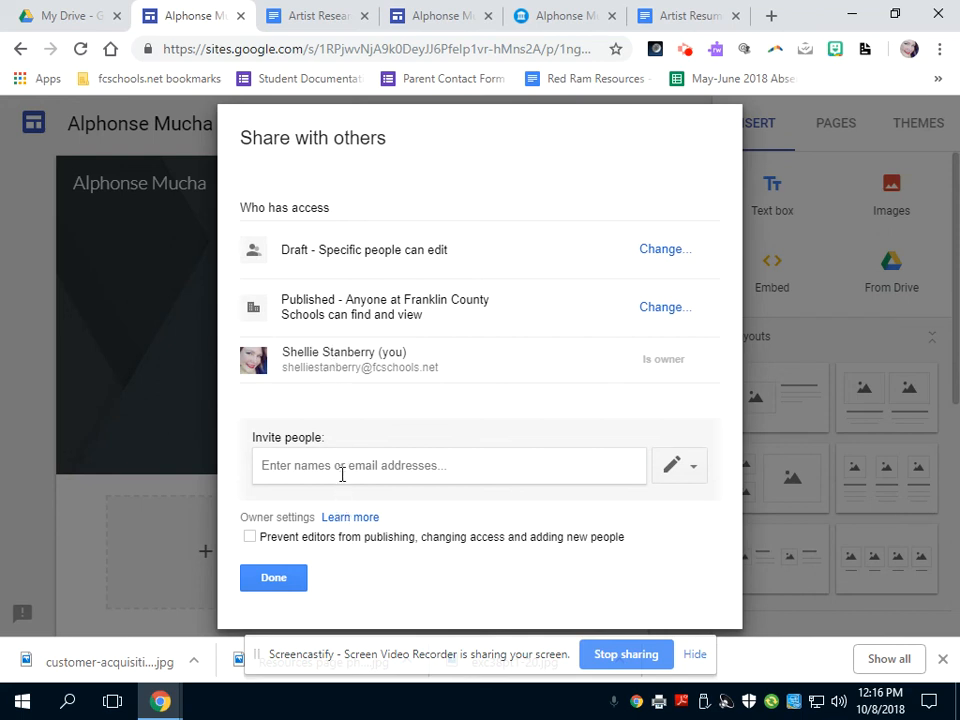
Step: Pick the suggested person for SHE, cancel the invite, close sharing and return to the project doc
click(448, 464)
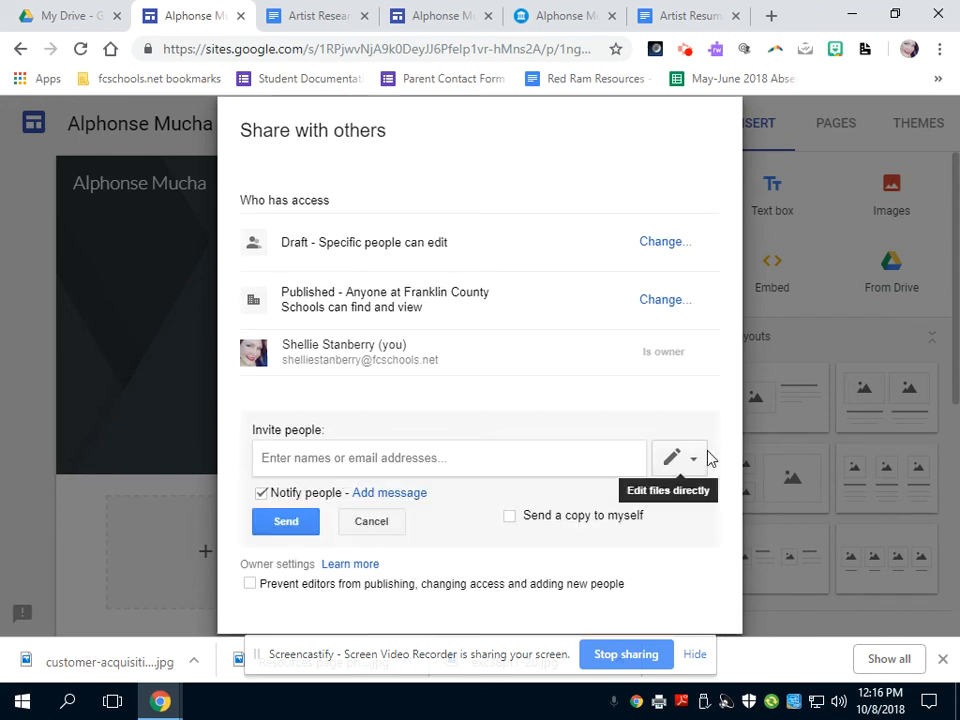
text(SHE)
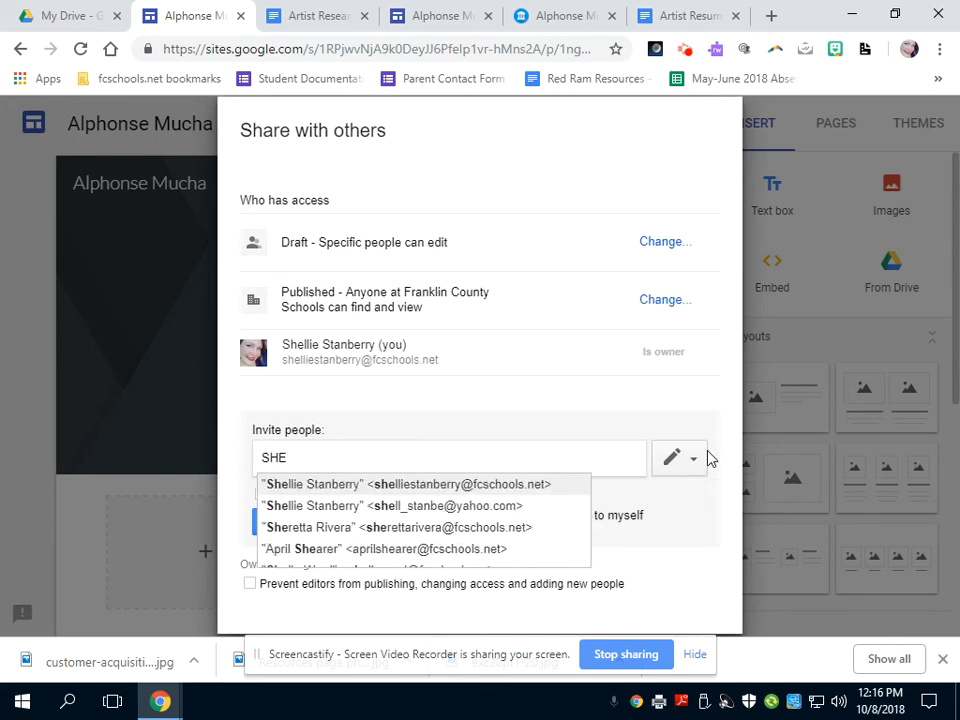
click(408, 484)
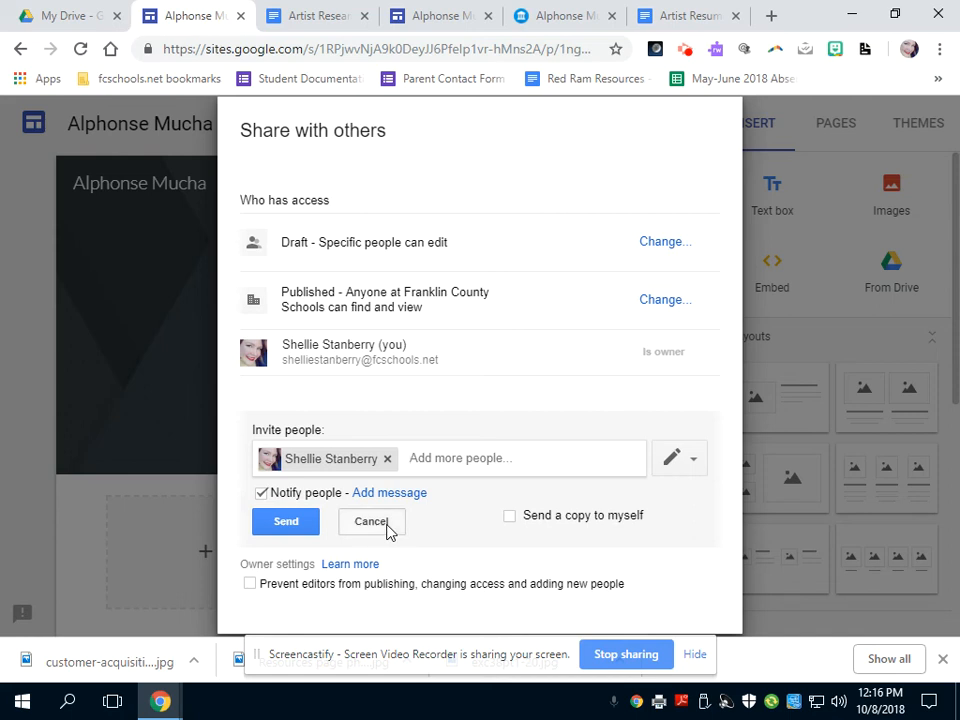
click(370, 520)
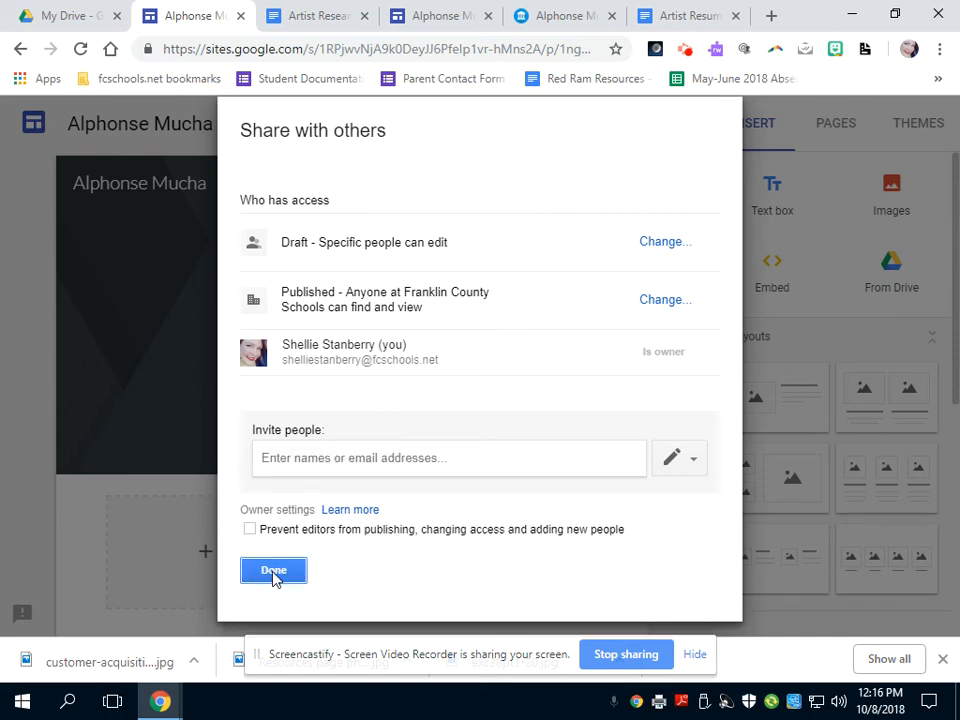
click(272, 570)
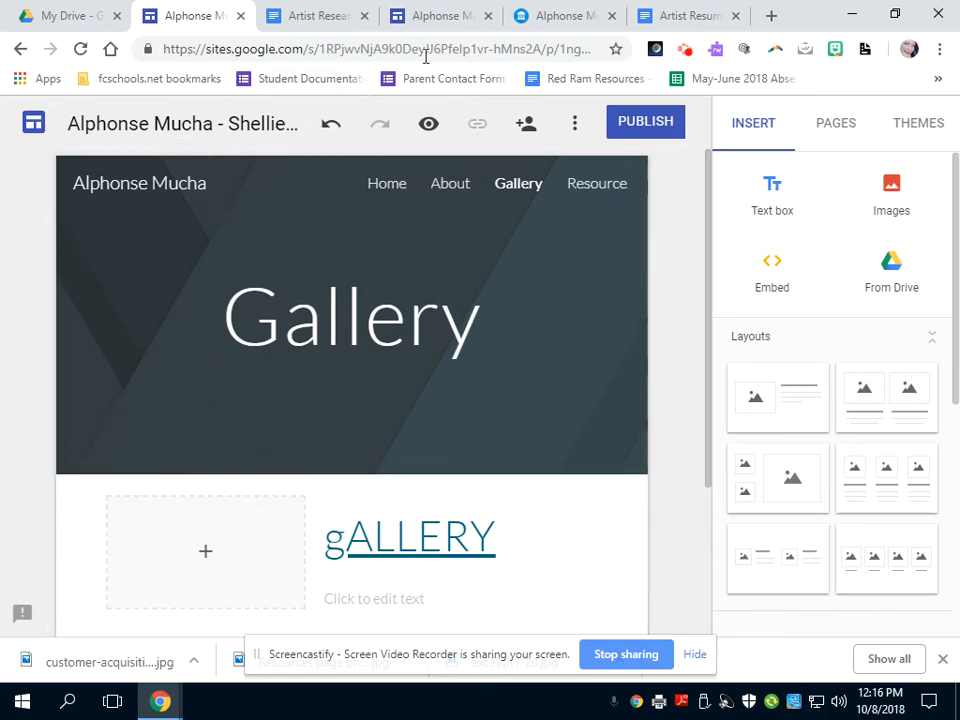
click(316, 16)
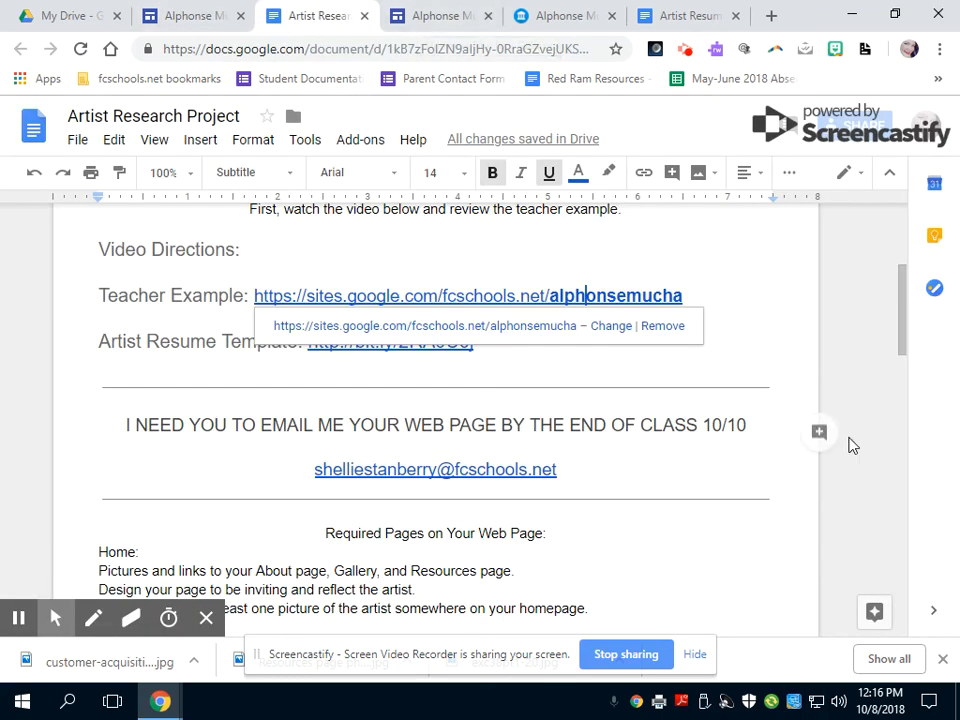
scroll(down, 3)
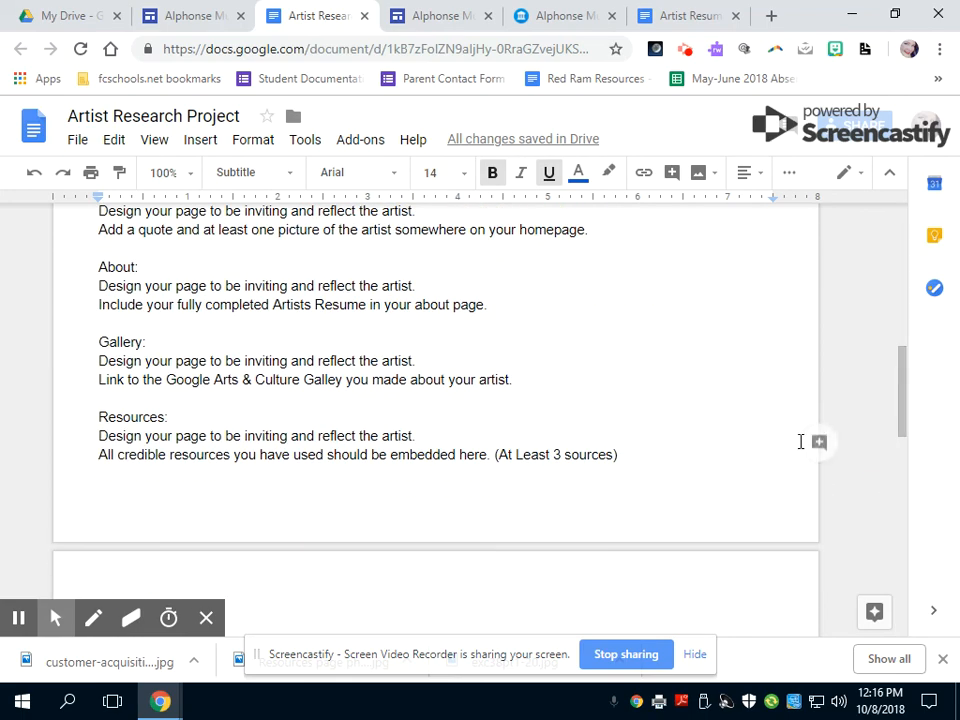
scroll(up, 3)
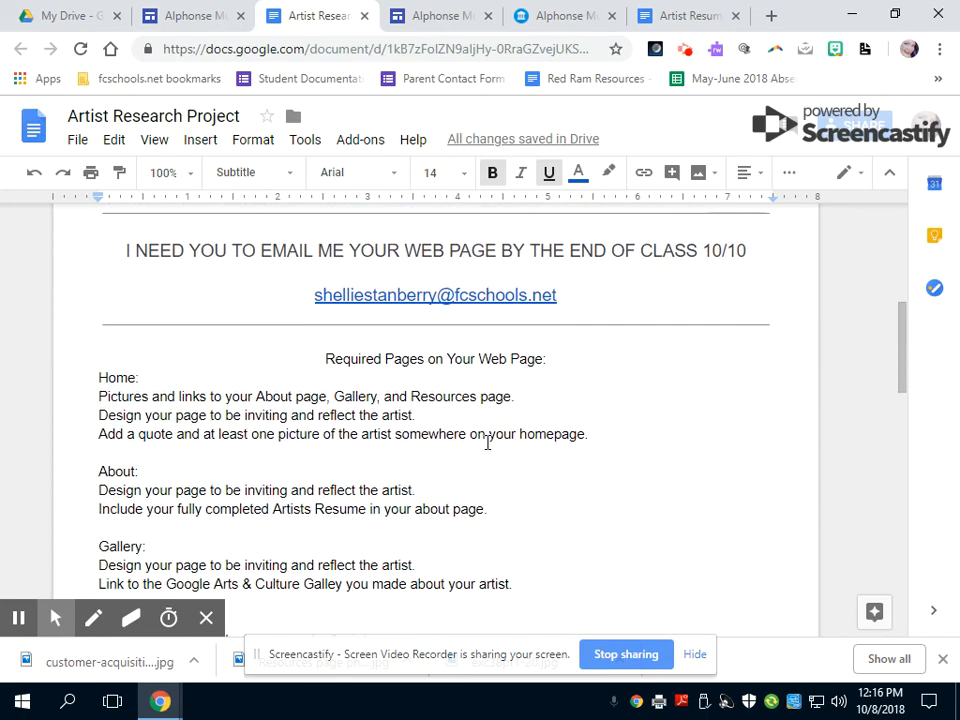
scroll(down, 3)
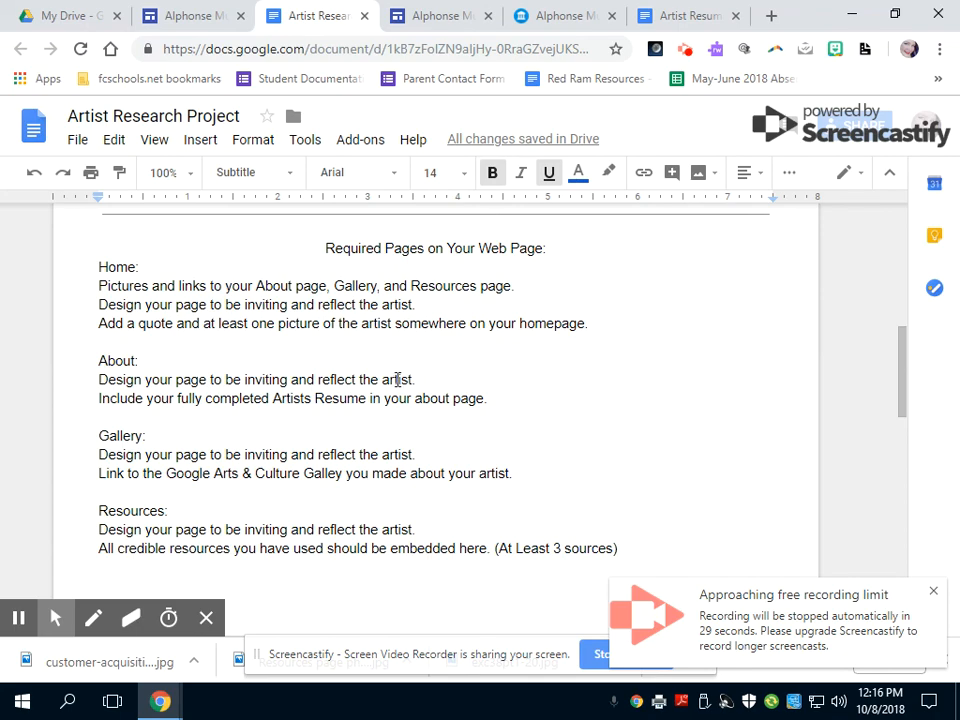
scroll(down, 3)
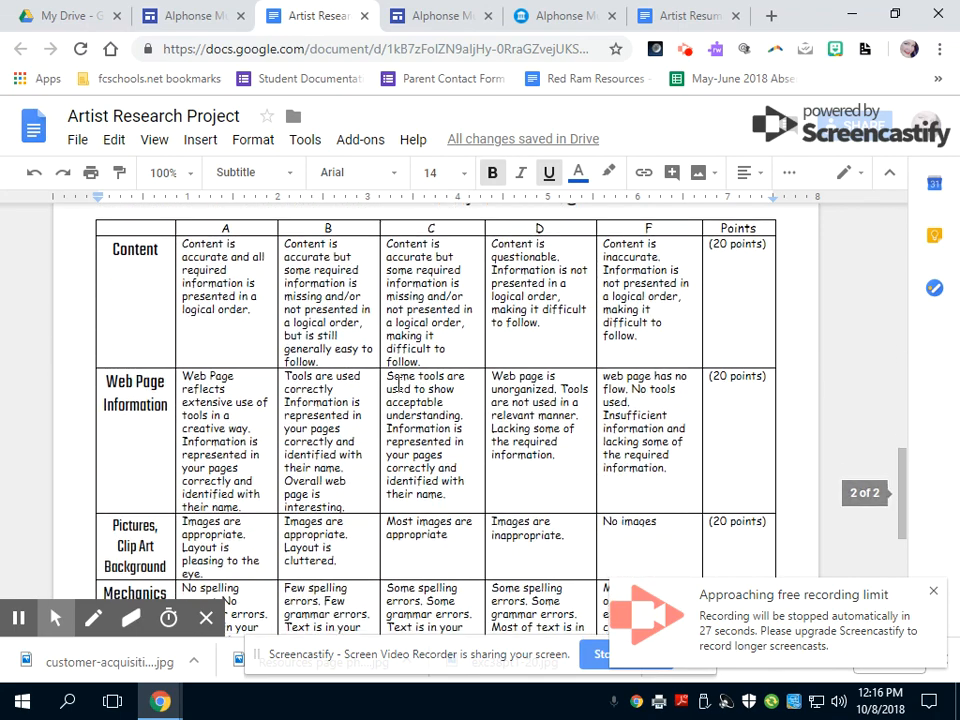
scroll(down, 3)
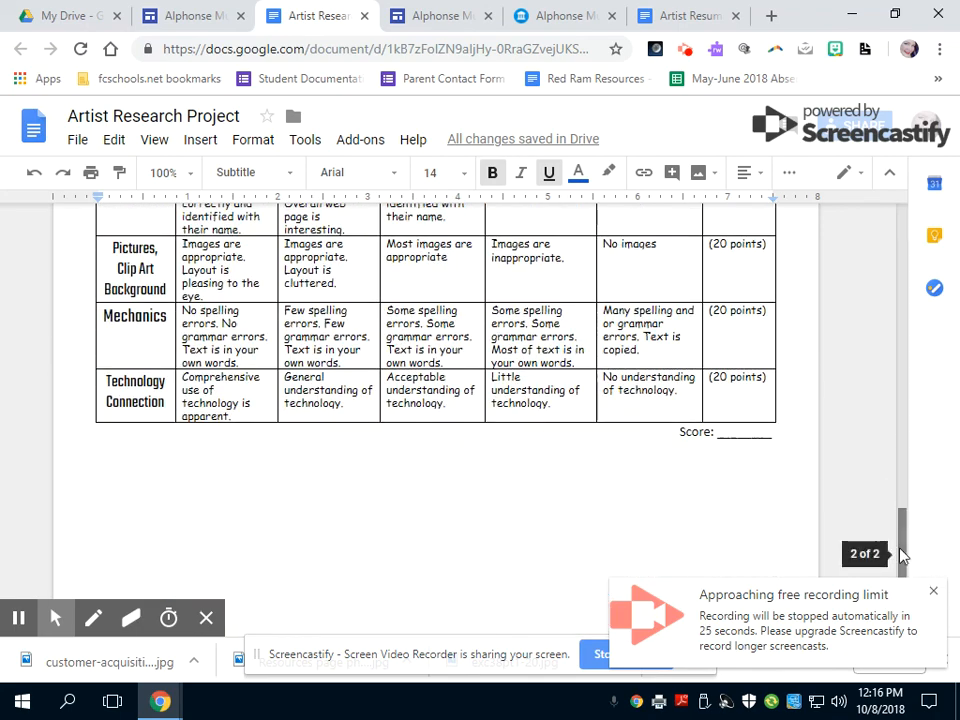
scroll(up, 3)
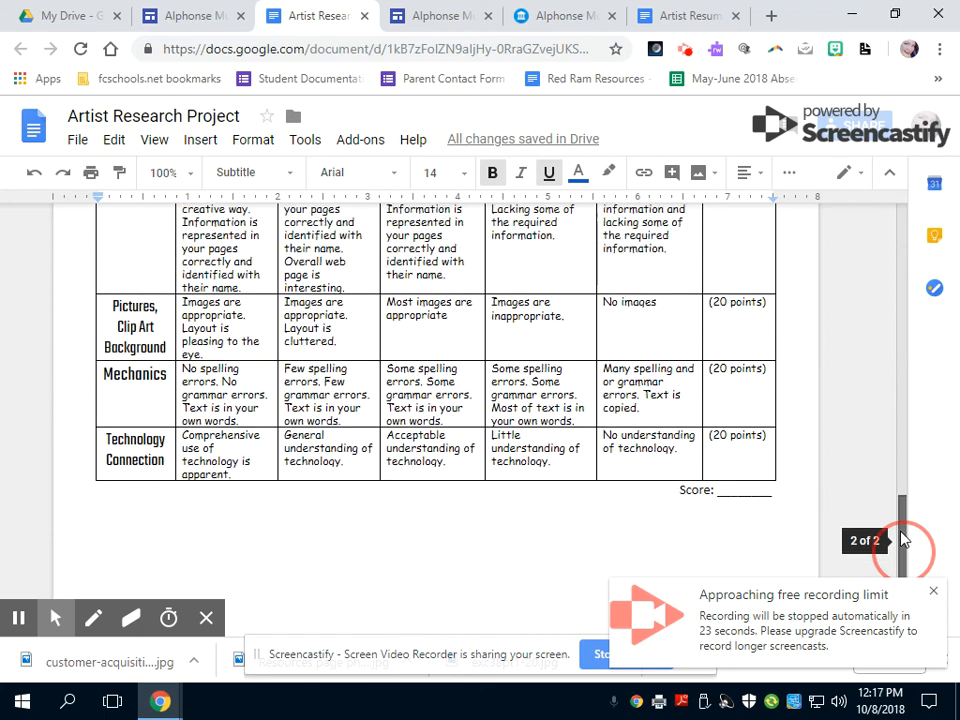